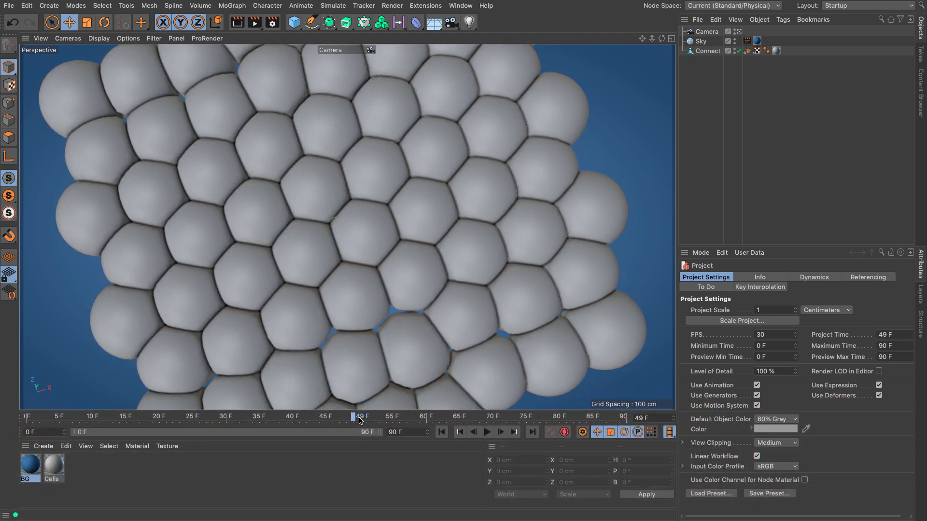
Step: Scrub the preview animation, then add a Sphere primitive to the empty scene
left_click_drag(353, 418, 398, 418)
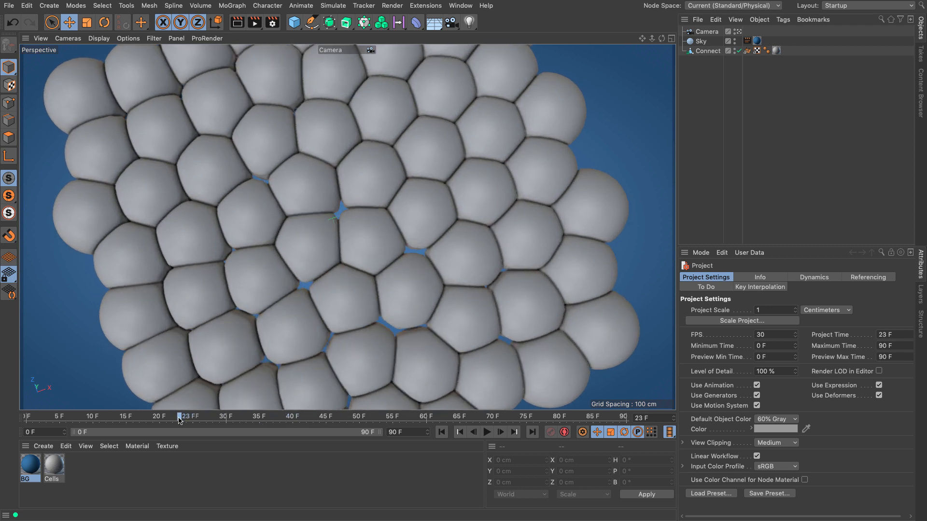
left_click_drag(180, 418, 136, 417)
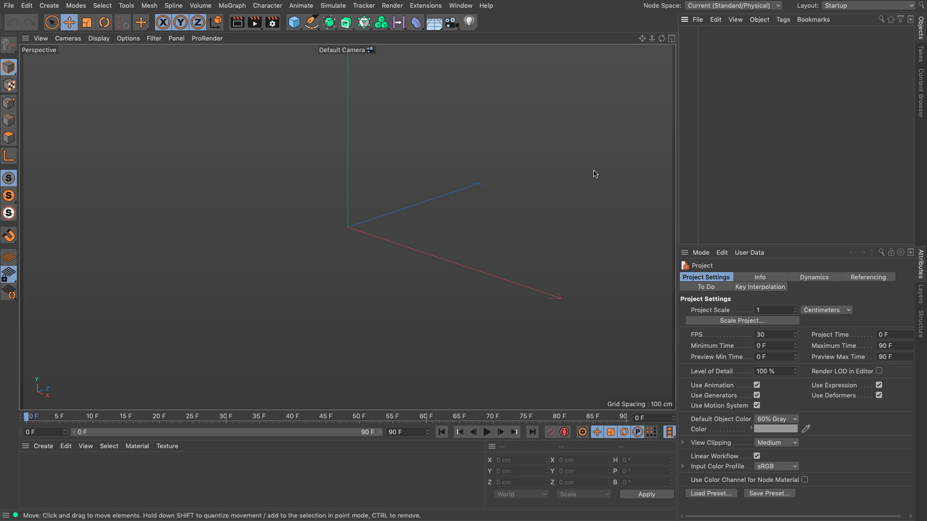
left_click(293, 23)
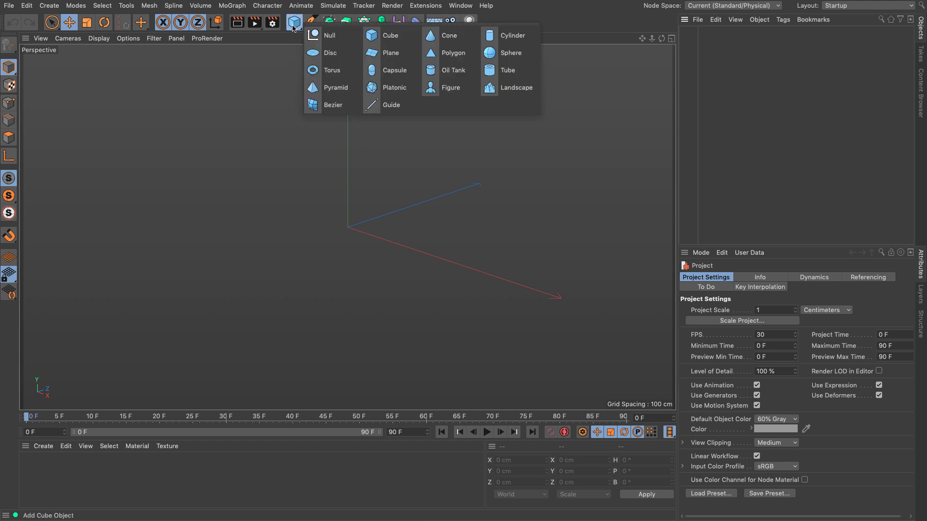
left_click(511, 53)
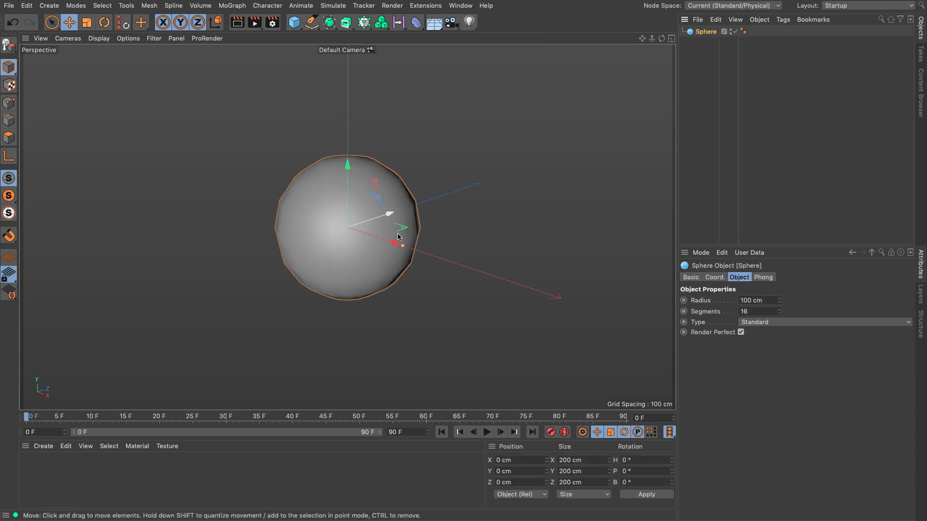
left_click(98, 38)
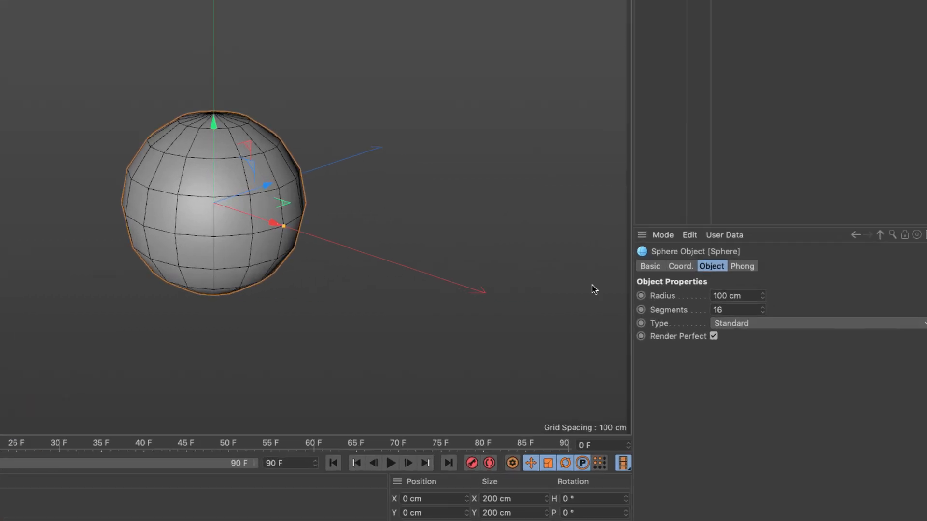
Step: Set the sphere's type to Icosahedron with 48 segments
left_click(737, 324)
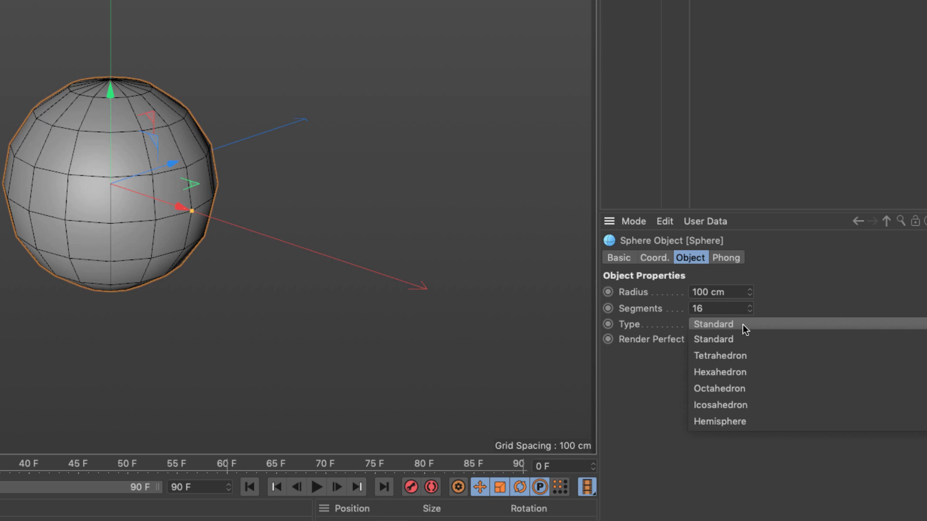
left_click(719, 405)
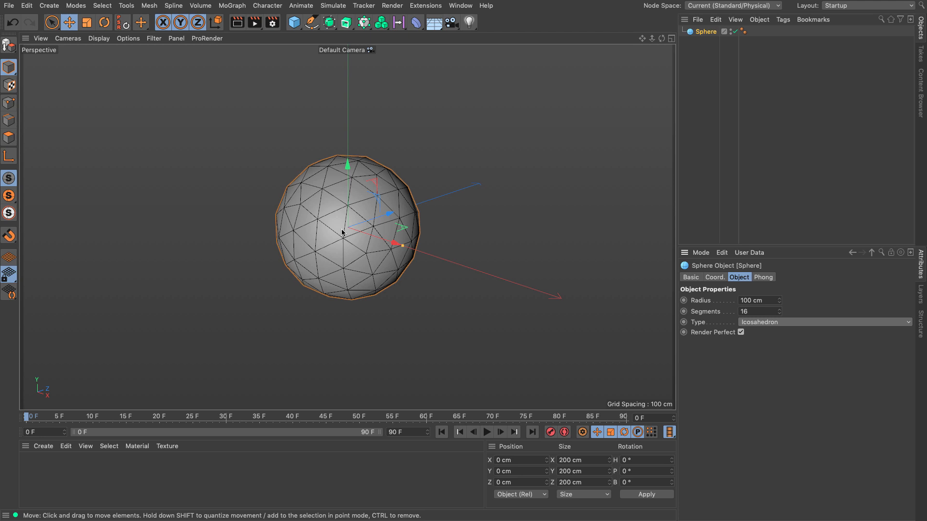
left_click(758, 311)
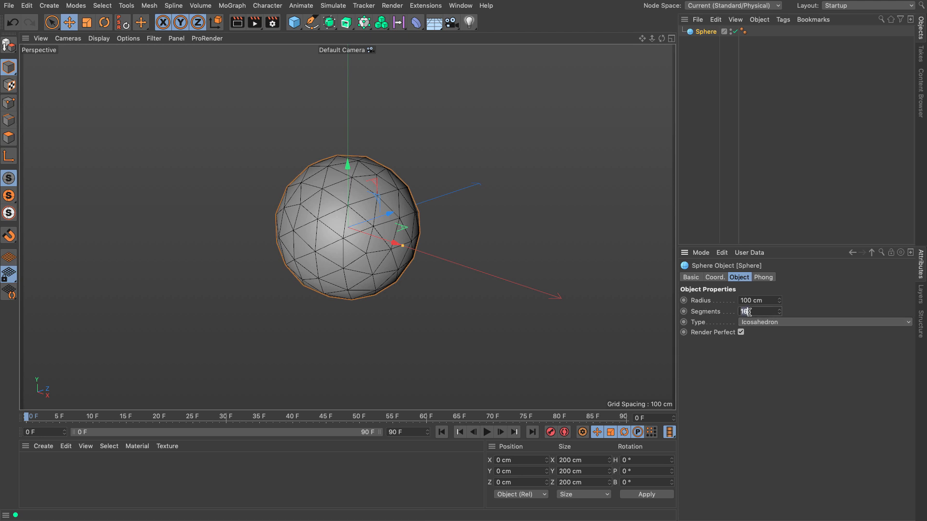
type("48")
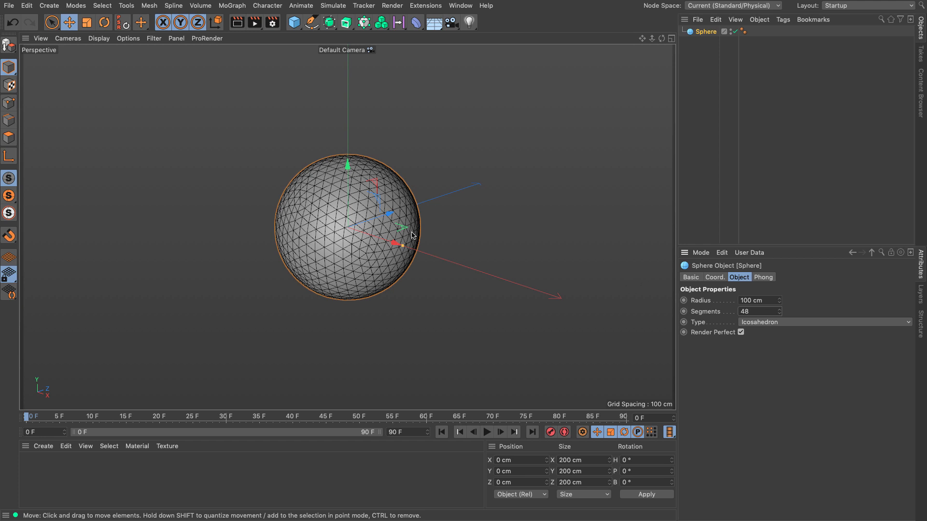
Step: Add a Smoothing deformer as a child of the sphere and set Iterations to 50
left_click(416, 22)
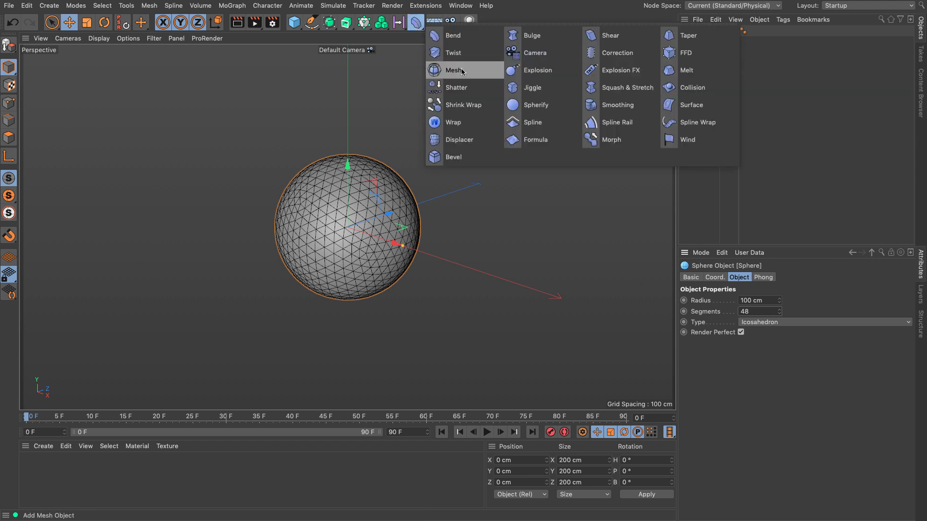
mouse_move(616, 105)
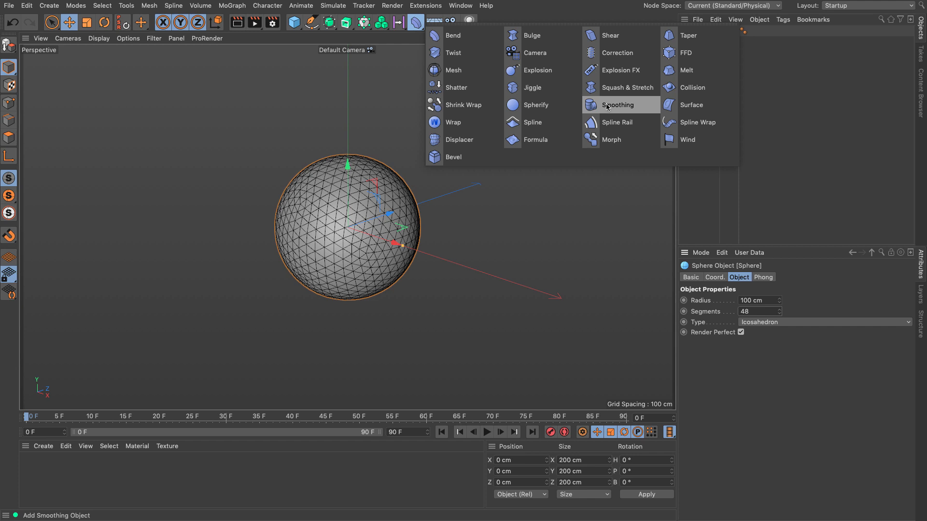
left_click(616, 105)
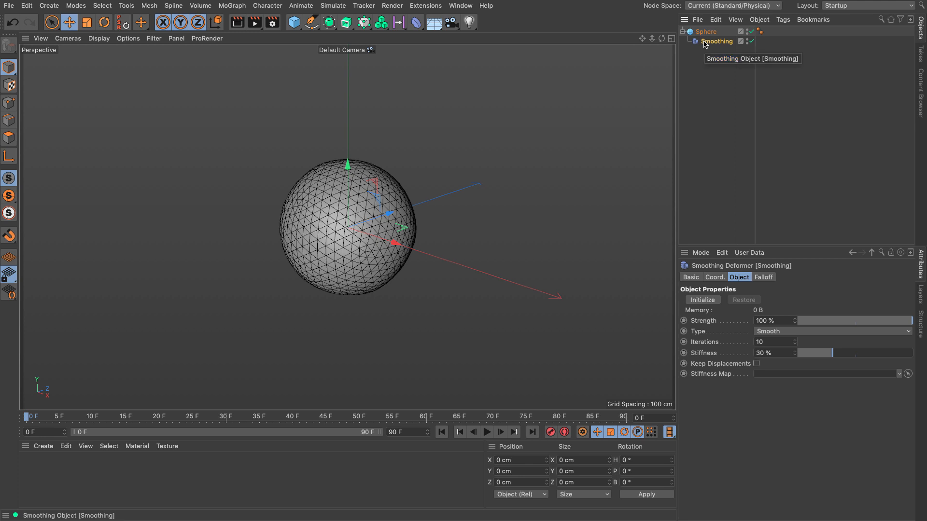
mouse_move(740, 240)
type("46")
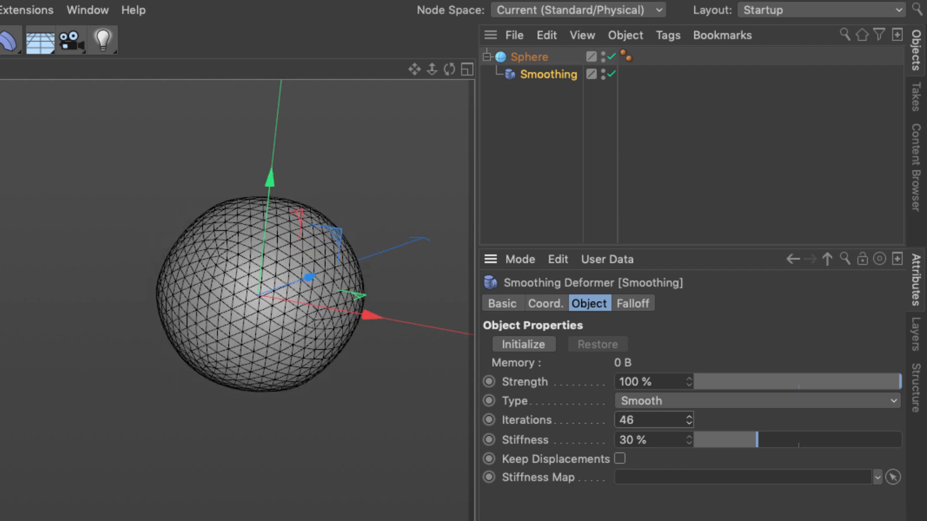
type("3")
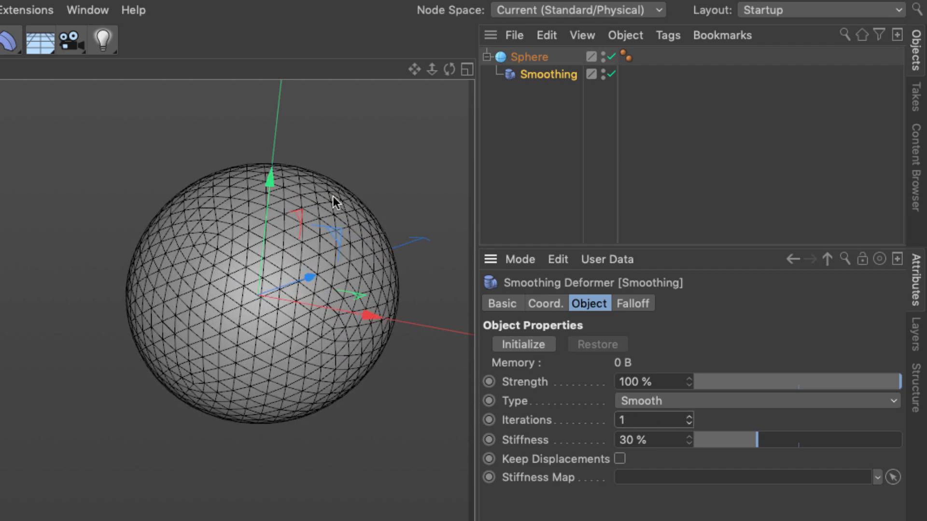
mouse_move(284, 338)
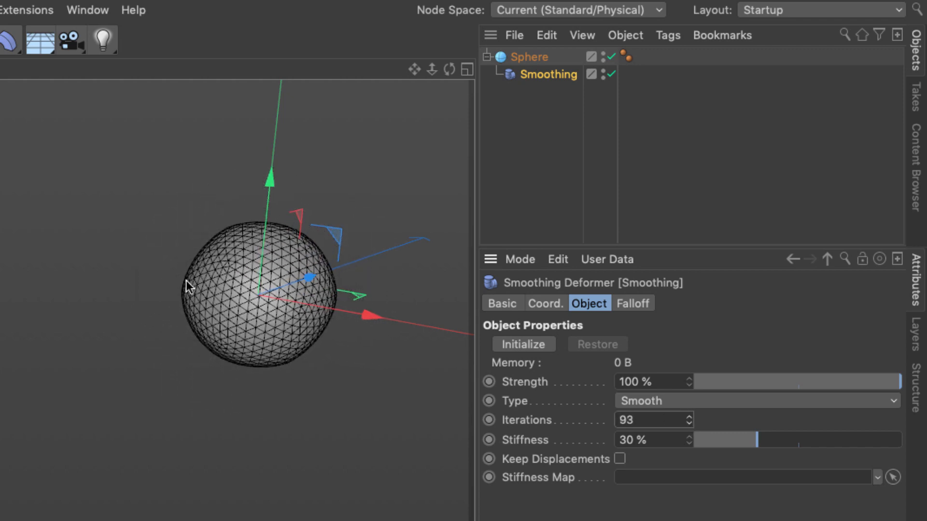
mouse_move(689, 432)
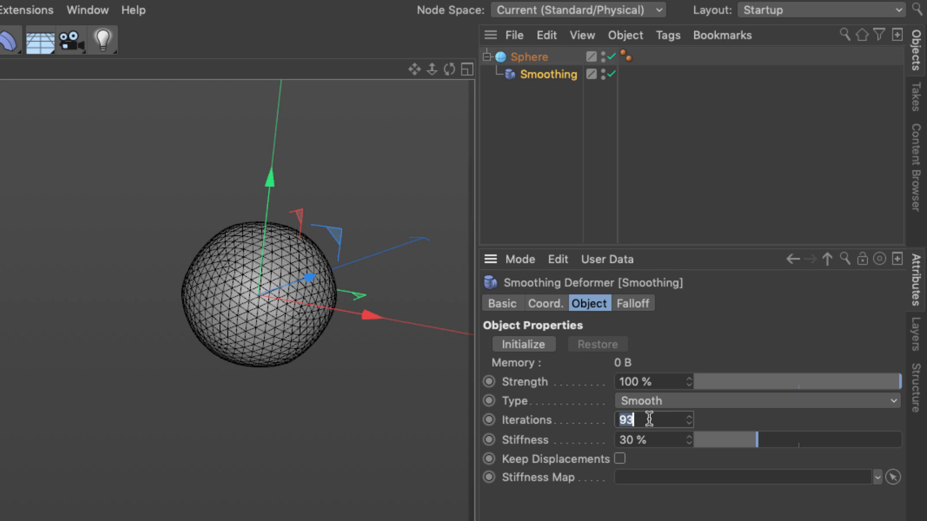
type("50")
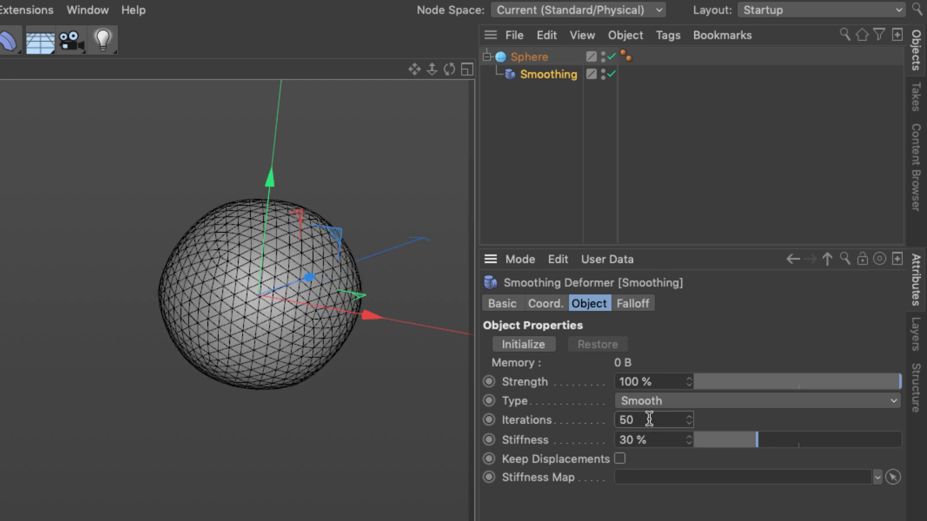
mouse_move(529, 446)
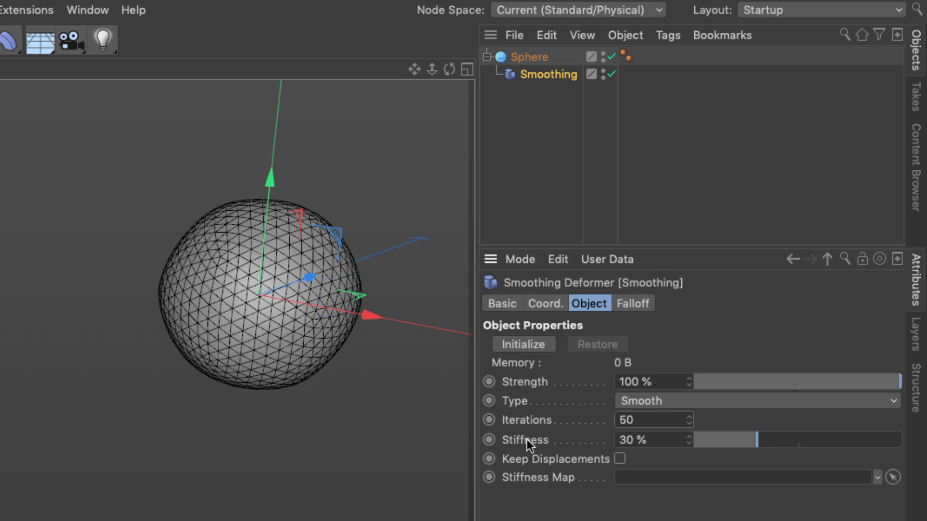
Step: Try the smoothing Stiffness at 100% and 25%, then settle on 0%
left_click_drag(751, 440, 898, 440)
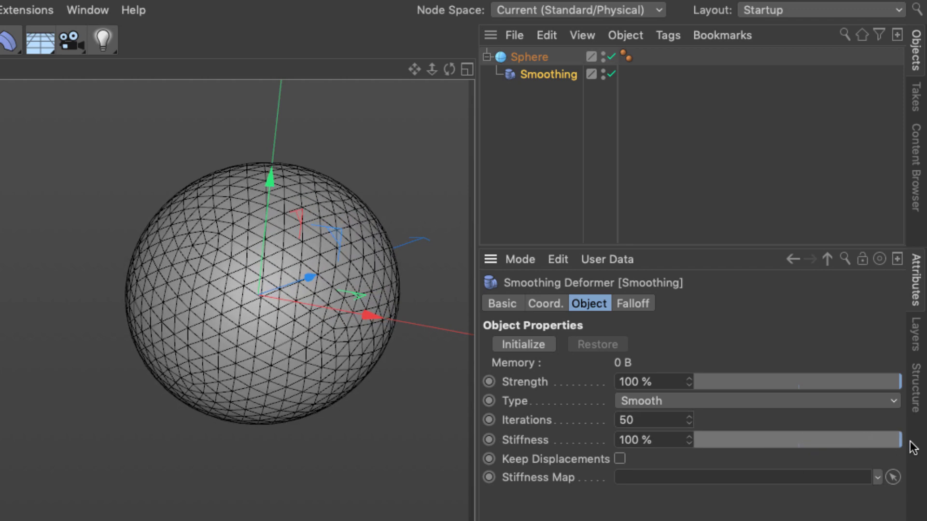
left_click_drag(893, 439, 747, 440)
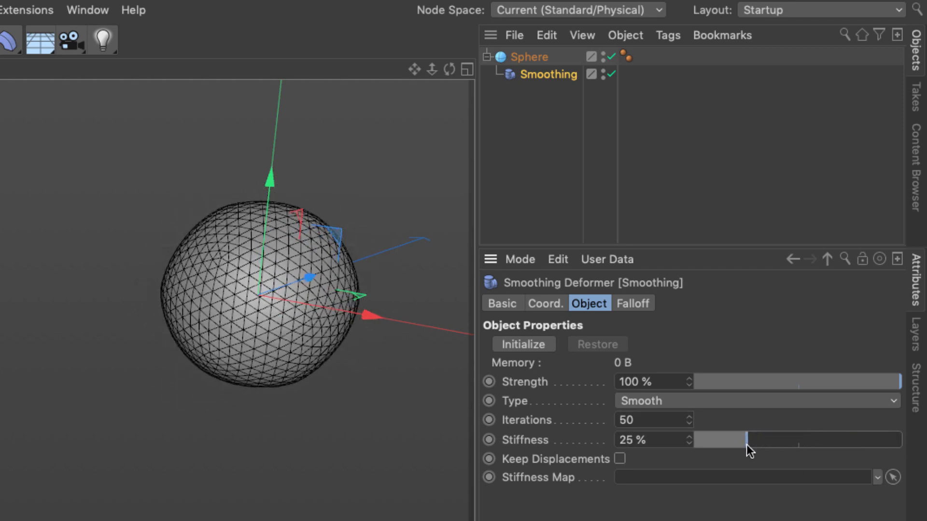
left_click_drag(745, 440, 698, 439)
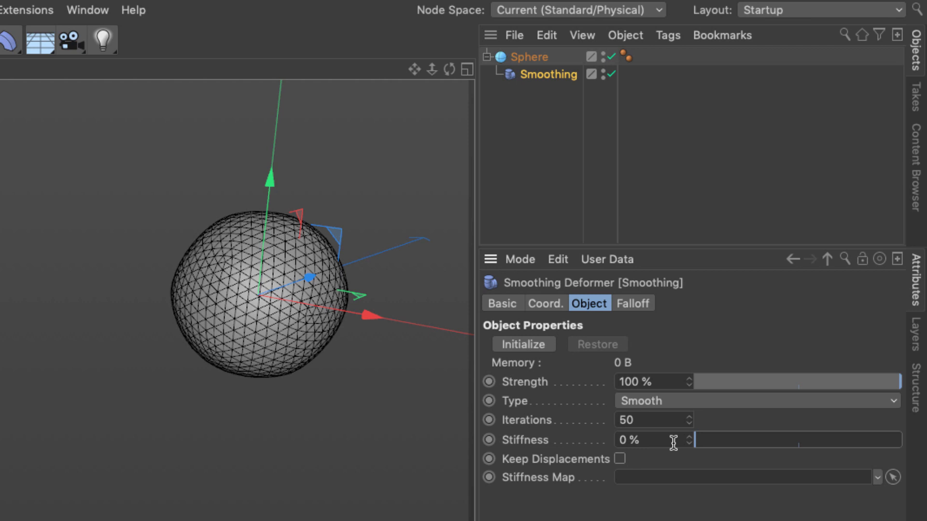
mouse_move(675, 446)
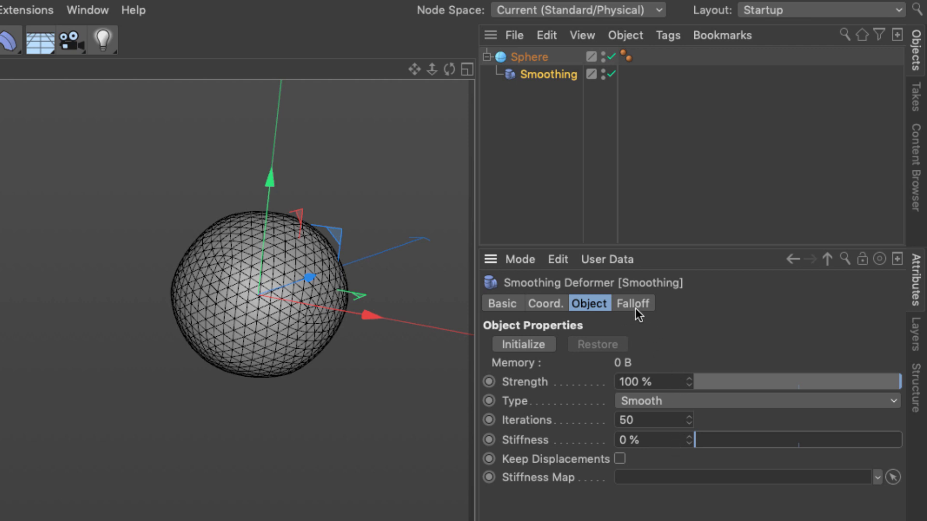
mouse_move(635, 314)
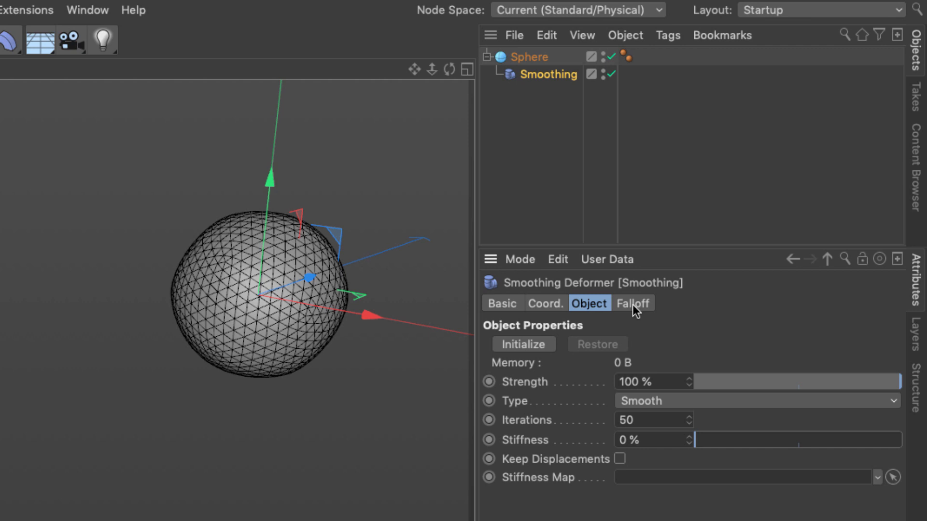
Step: In the deformer's falloff, slide the Linear Field along X into the sphere's side to squash it
left_click(633, 304)
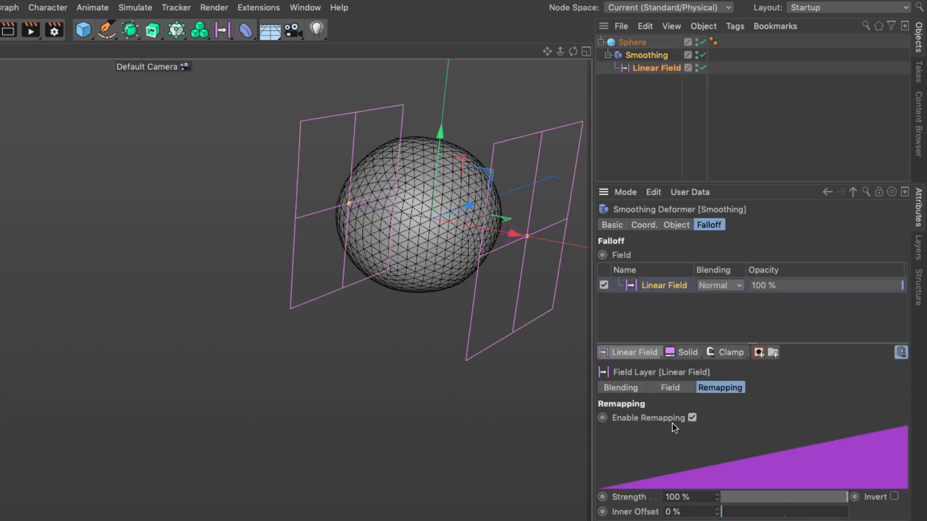
mouse_move(868, 430)
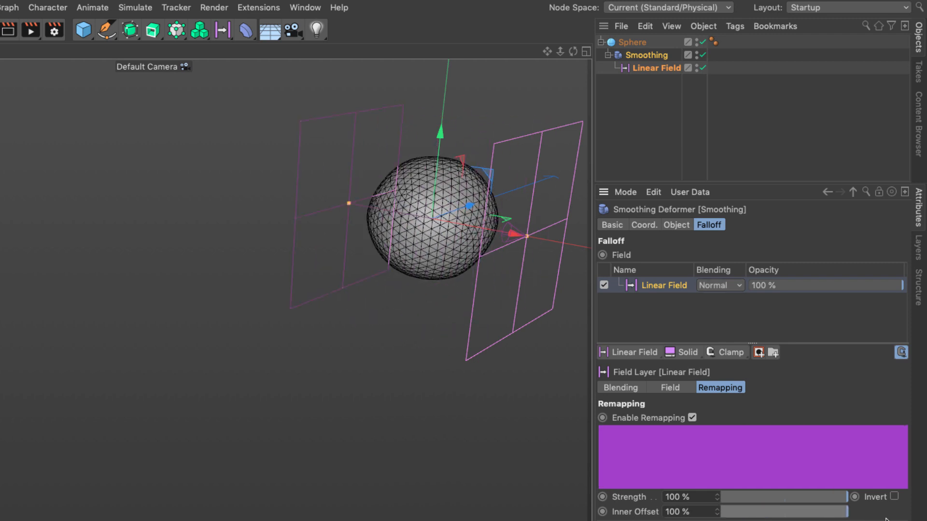
mouse_move(446, 266)
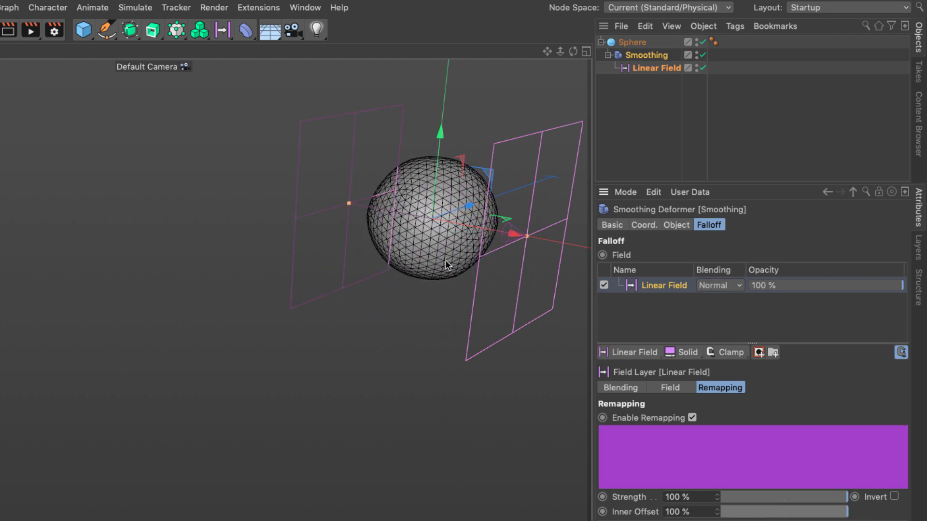
mouse_move(339, 223)
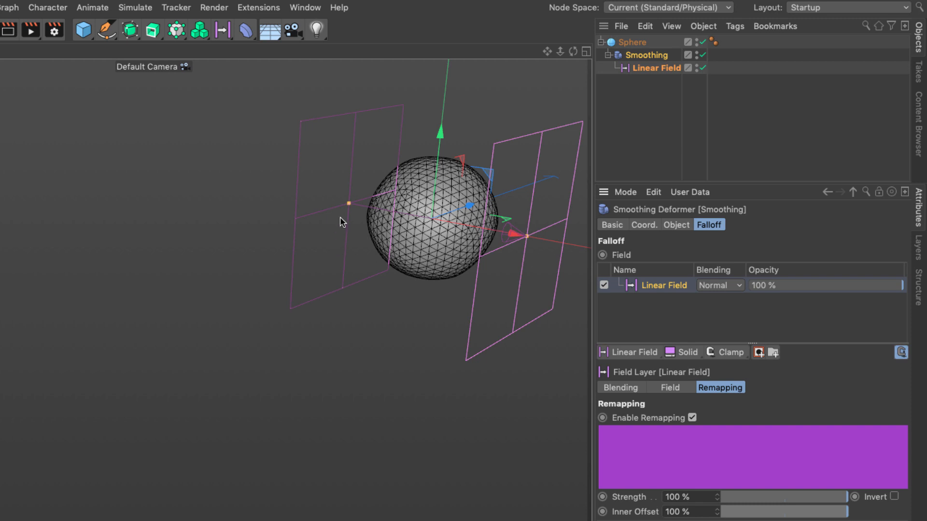
left_click_drag(524, 236, 542, 236)
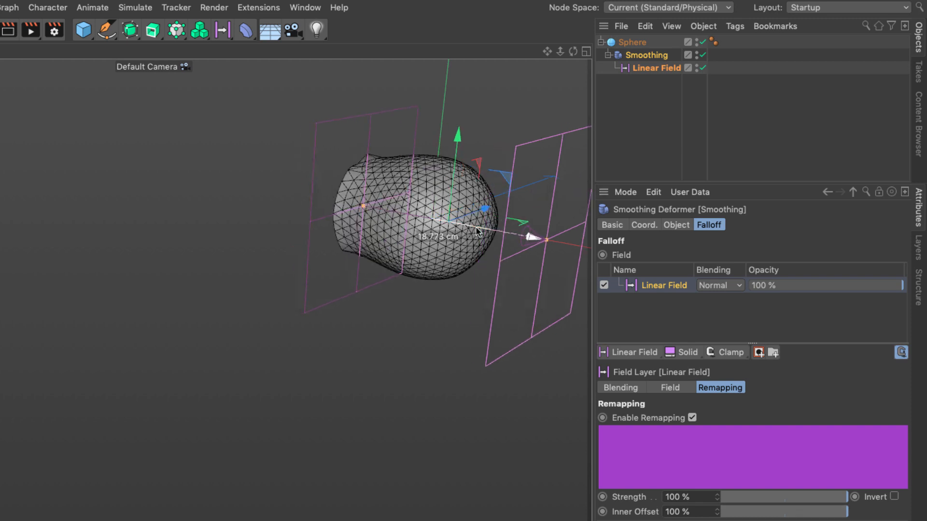
left_click_drag(526, 221, 586, 239)
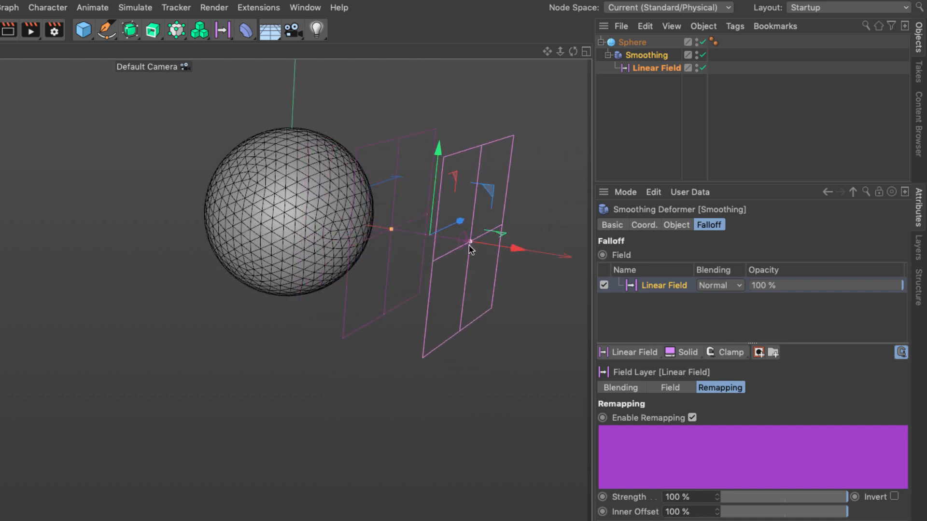
left_click_drag(502, 233, 479, 244)
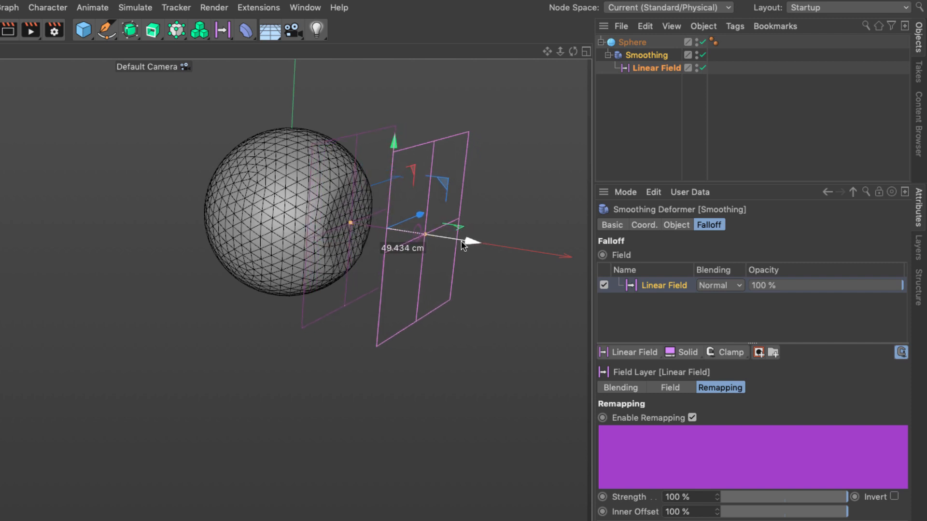
left_click_drag(478, 243, 440, 239)
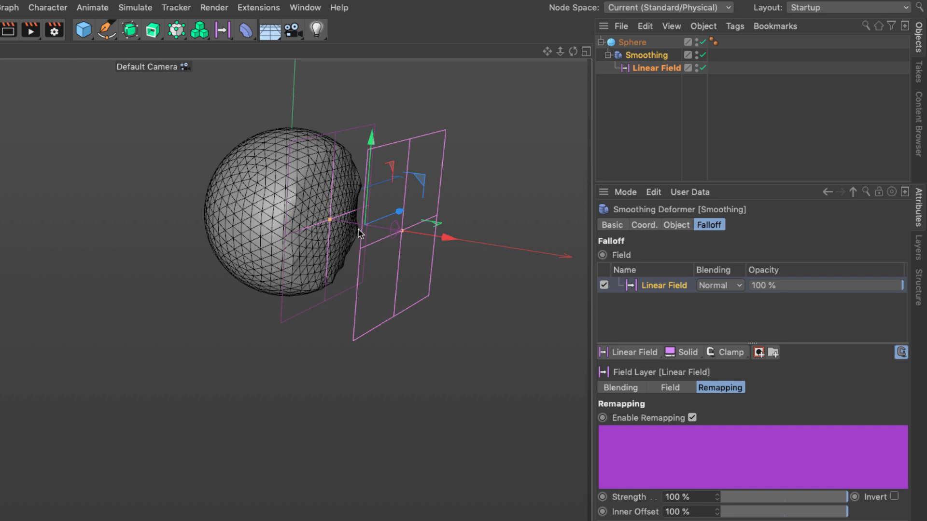
mouse_move(331, 161)
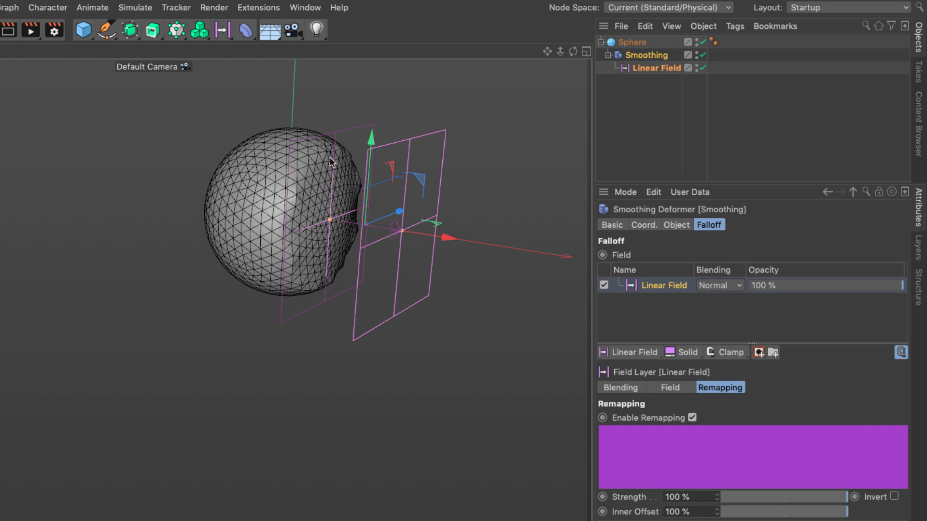
mouse_move(410, 281)
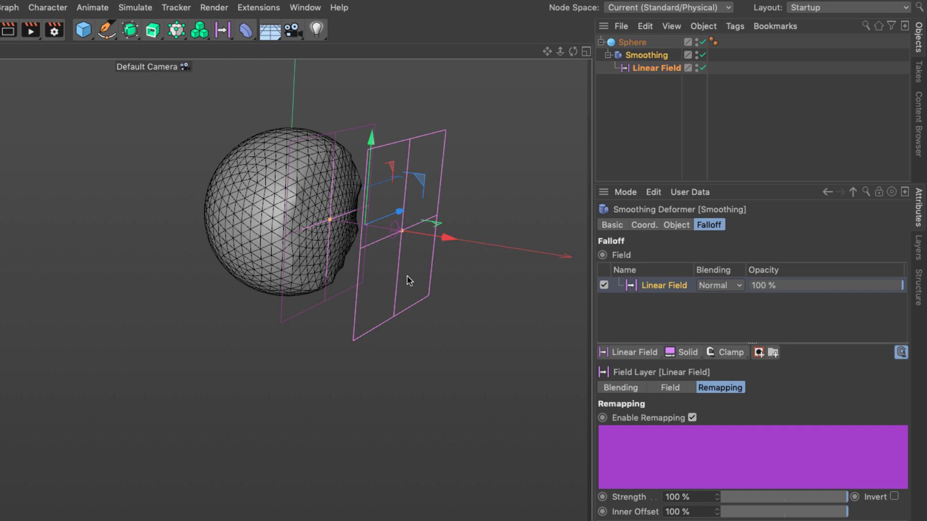
mouse_move(369, 271)
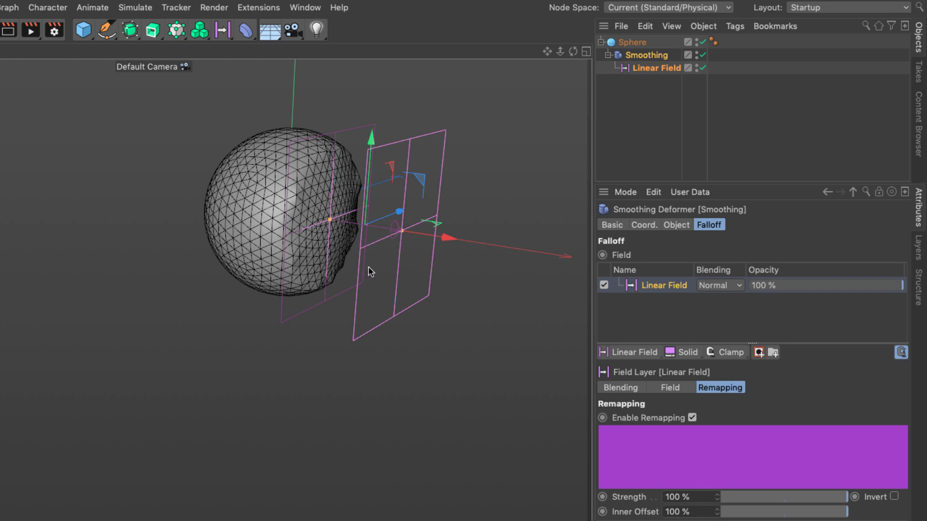
mouse_move(352, 229)
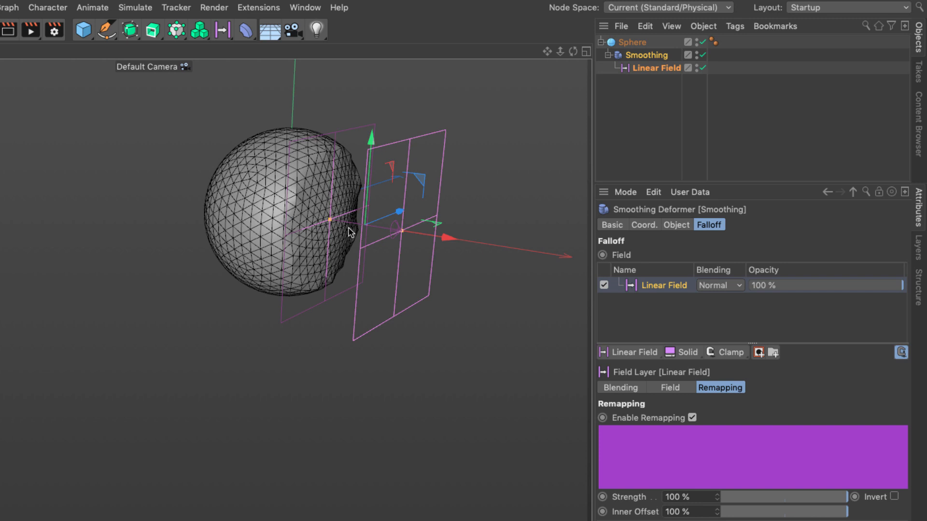
Step: Copy the deformed sphere, rotate it 180° in H and re-enable the smoothing deformers
left_click(632, 42)
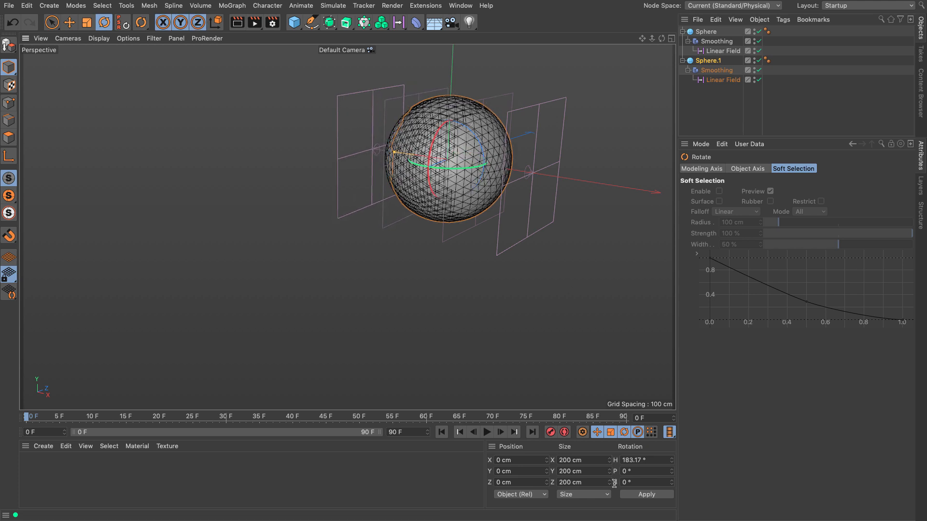
type("180")
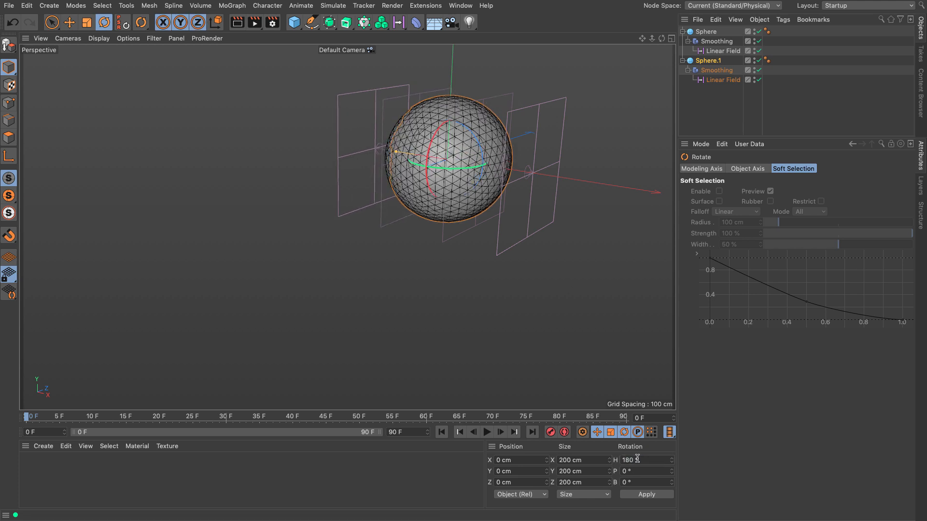
left_click(69, 22)
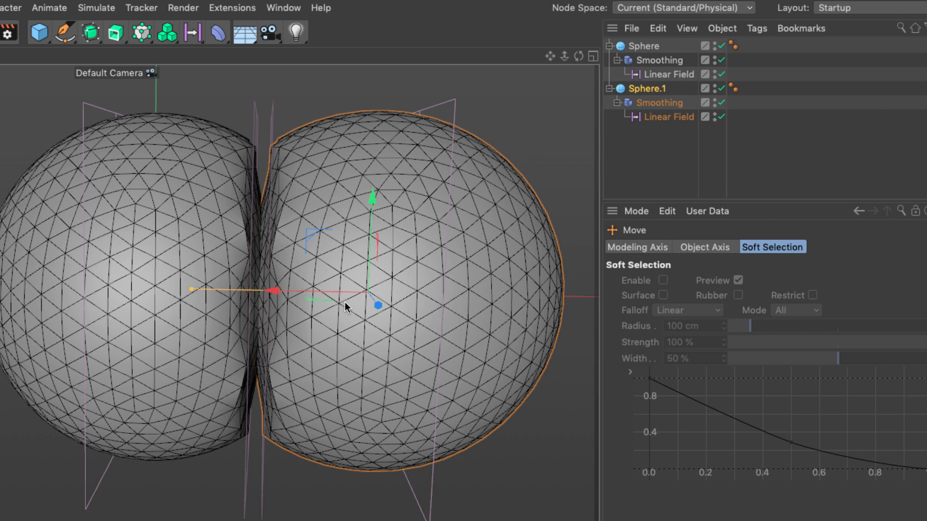
mouse_move(278, 309)
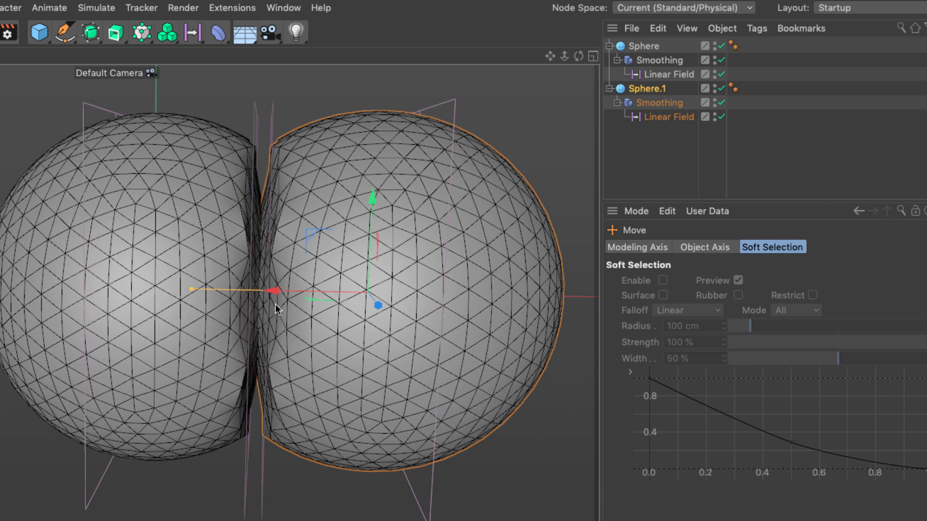
mouse_move(769, 103)
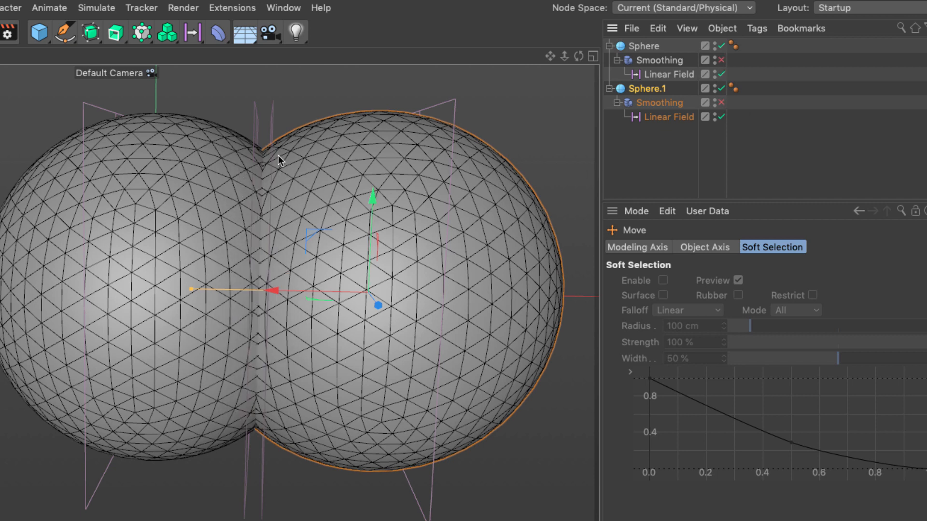
mouse_move(312, 411)
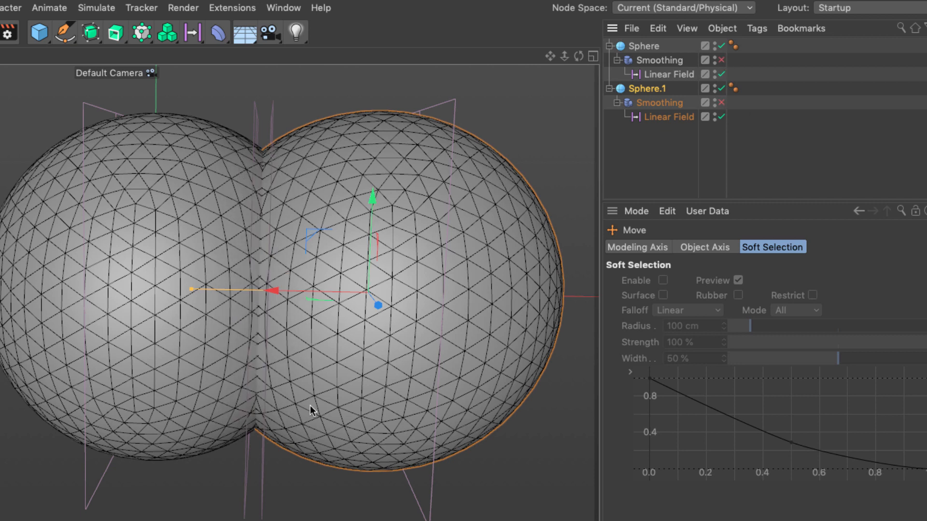
left_click(713, 103)
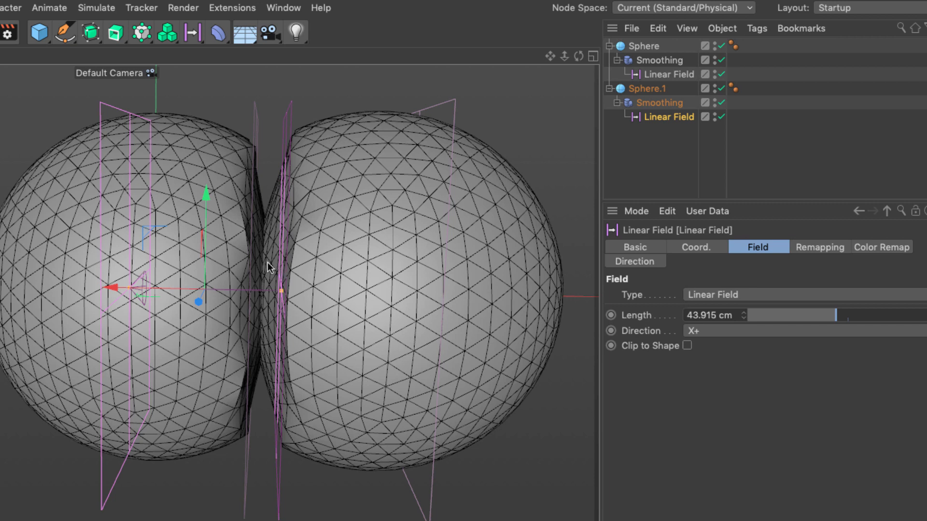
mouse_move(266, 248)
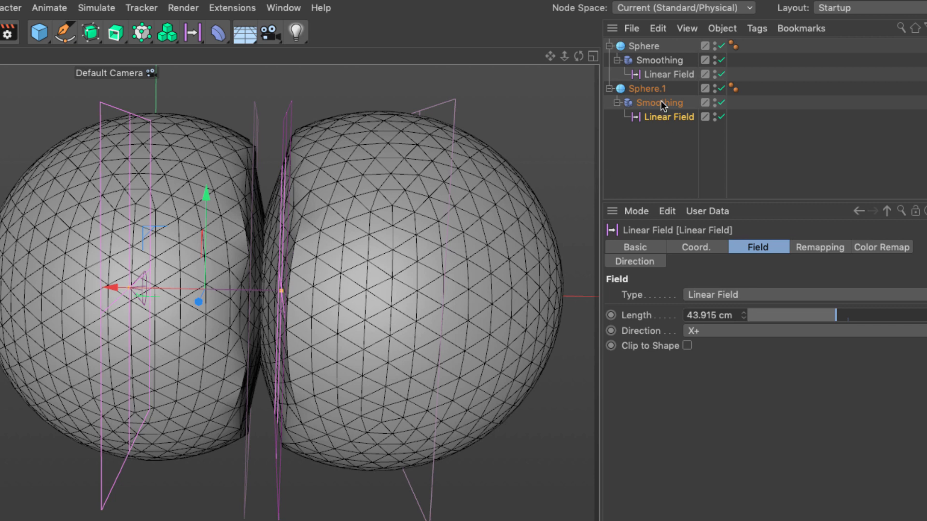
Step: Tune the copy's Smoothing iterations through 108 and 50 to 150 so the touching sides flatten
left_click(658, 102)
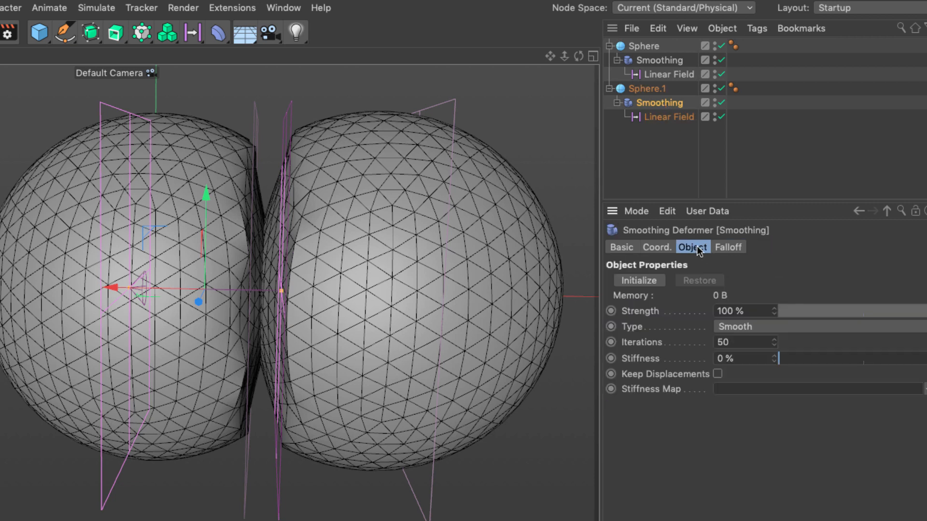
type("108")
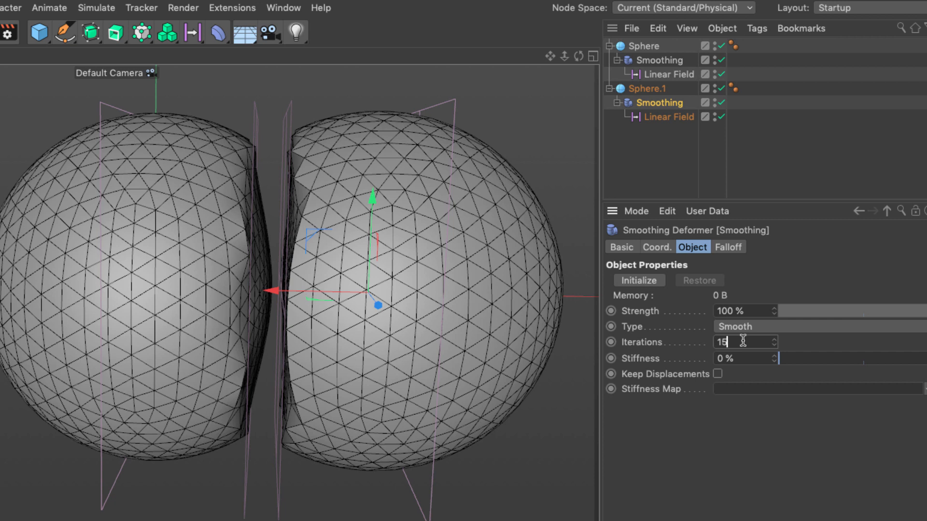
type("50")
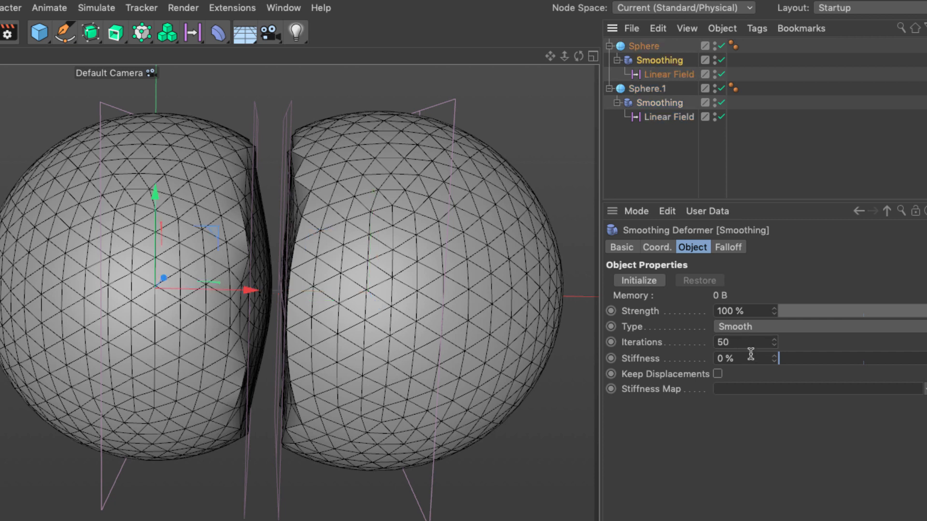
type("150")
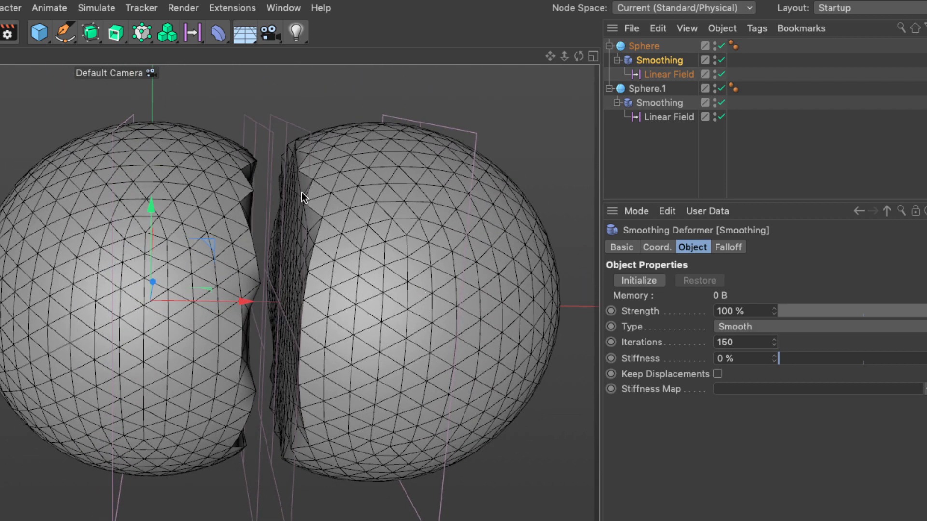
left_click(218, 32)
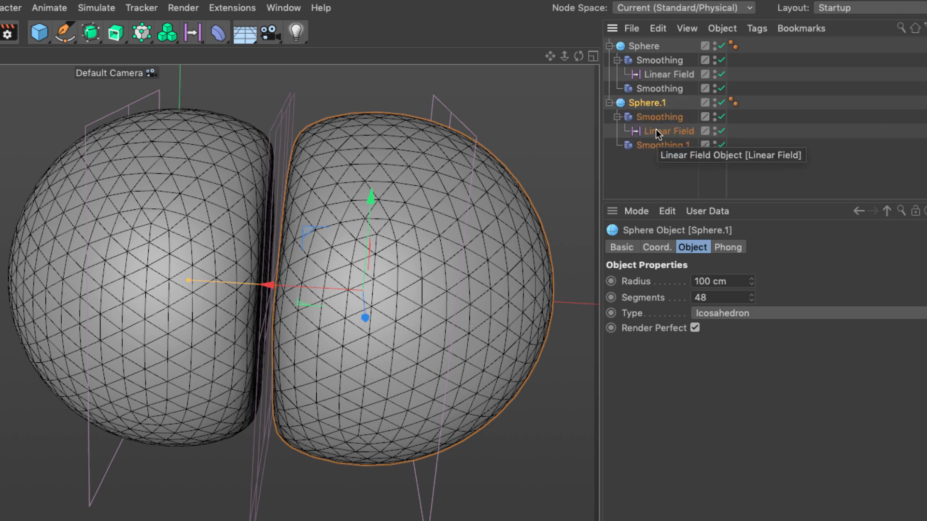
mouse_move(656, 116)
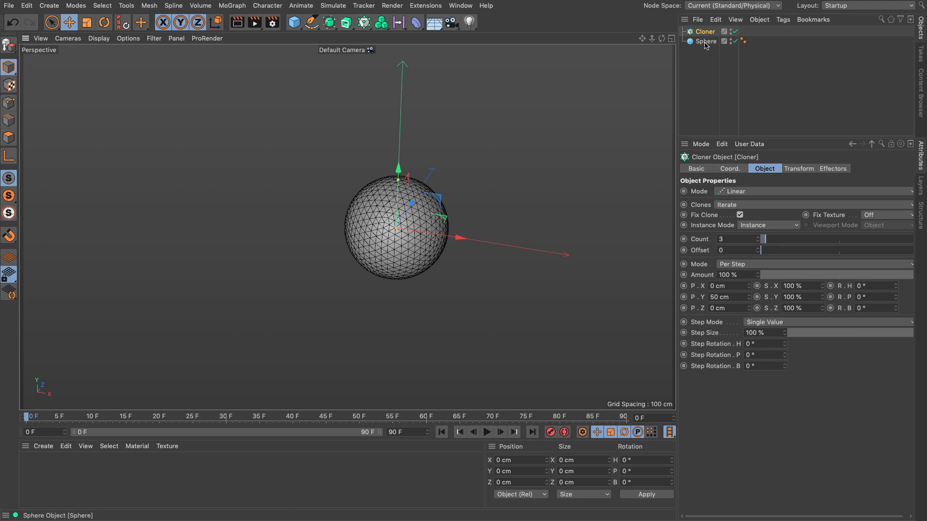
Step: Parent the sphere to a Cloner in Grid Array mode with counts 8, 1, 8
left_click(706, 31)
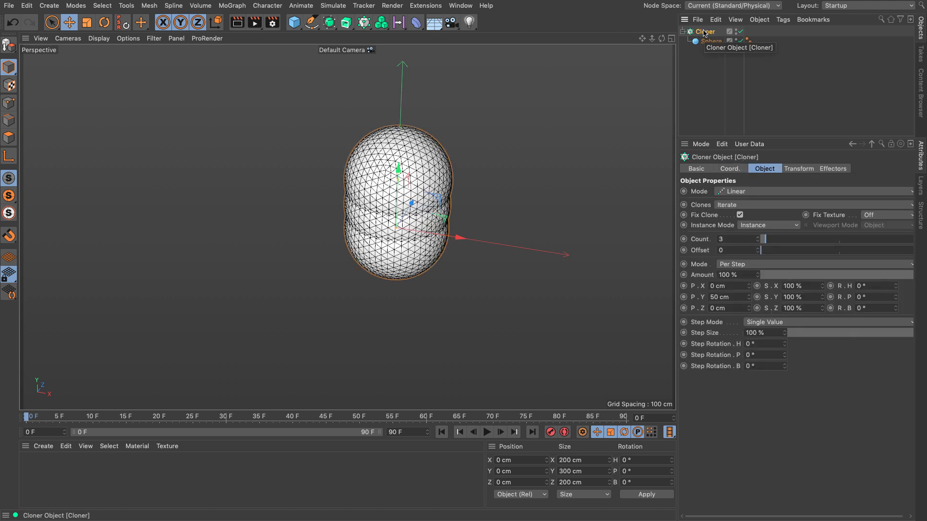
left_click(816, 192)
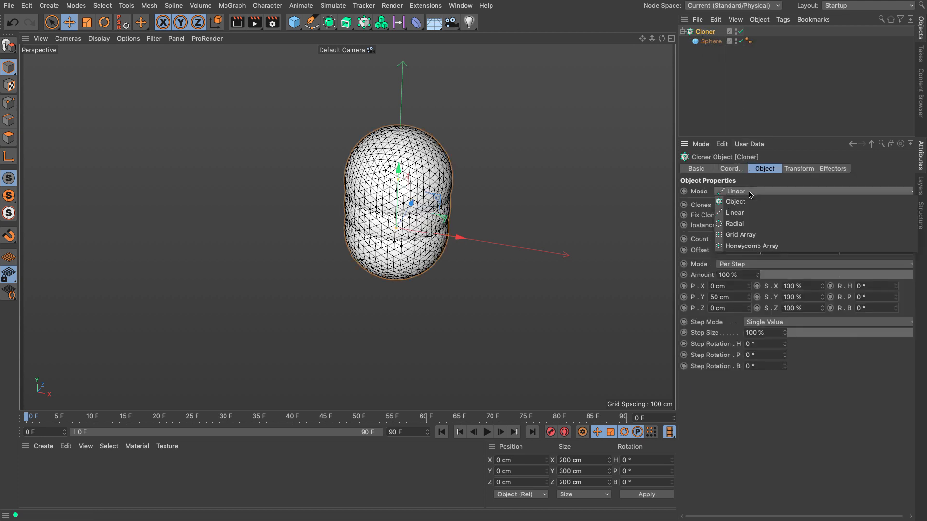
left_click(740, 234)
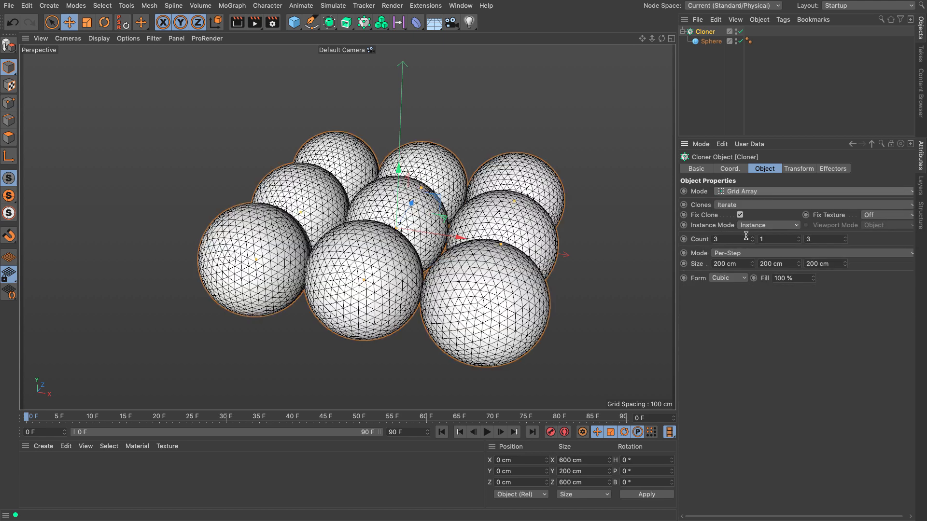
left_click(727, 239)
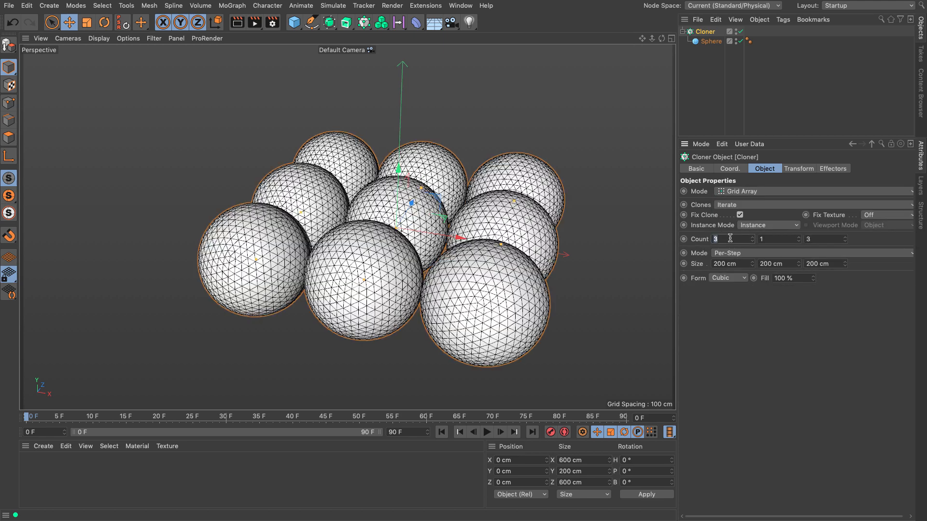
type("8")
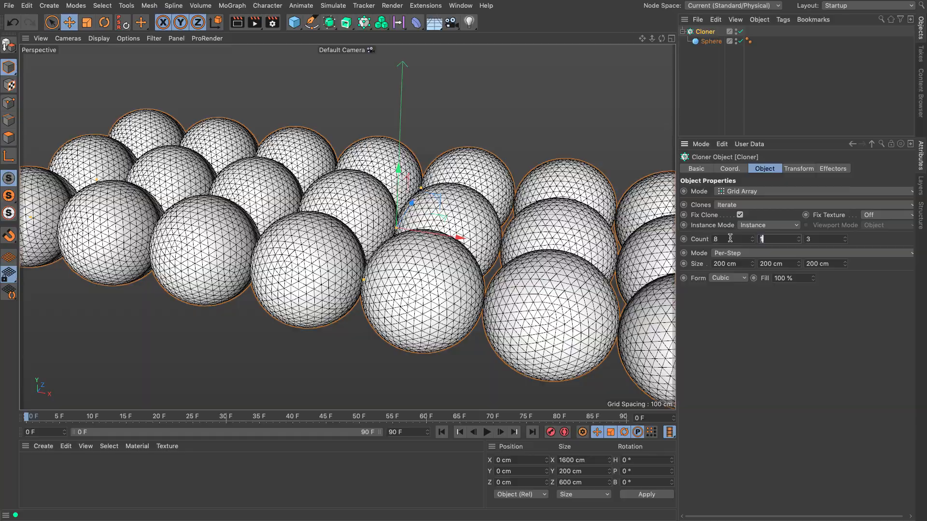
type("8")
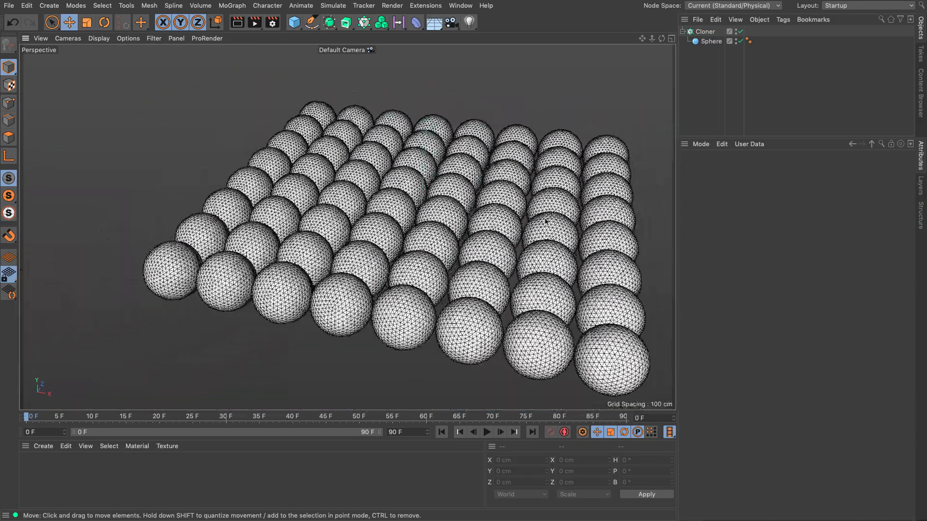
scroll("down", 3)
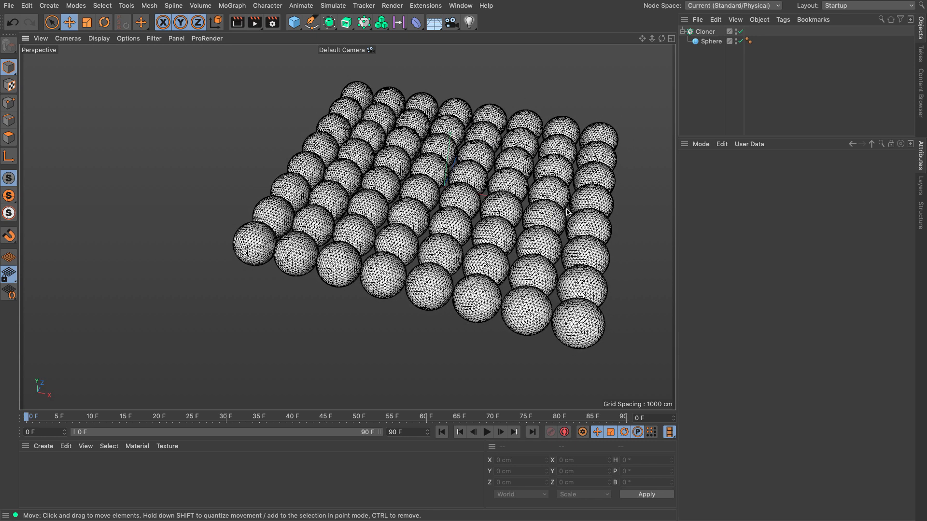
mouse_move(575, 203)
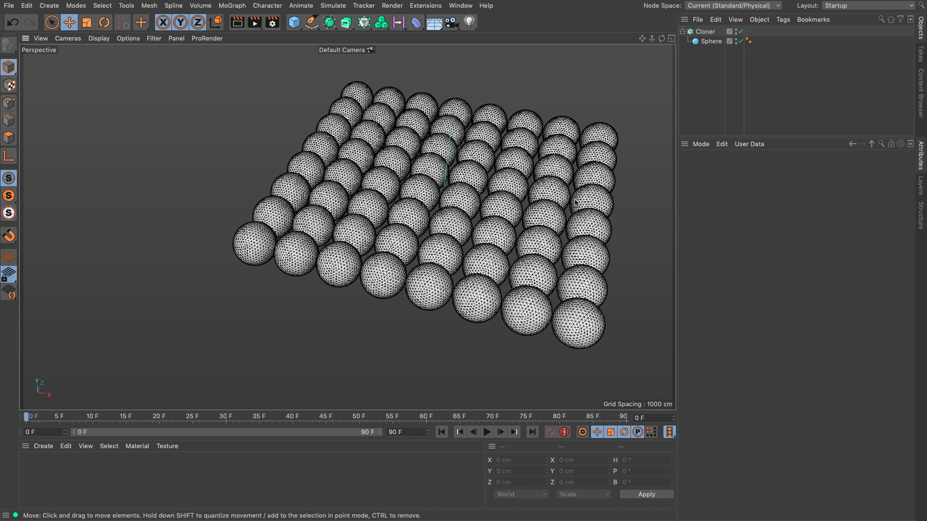
left_click(705, 31)
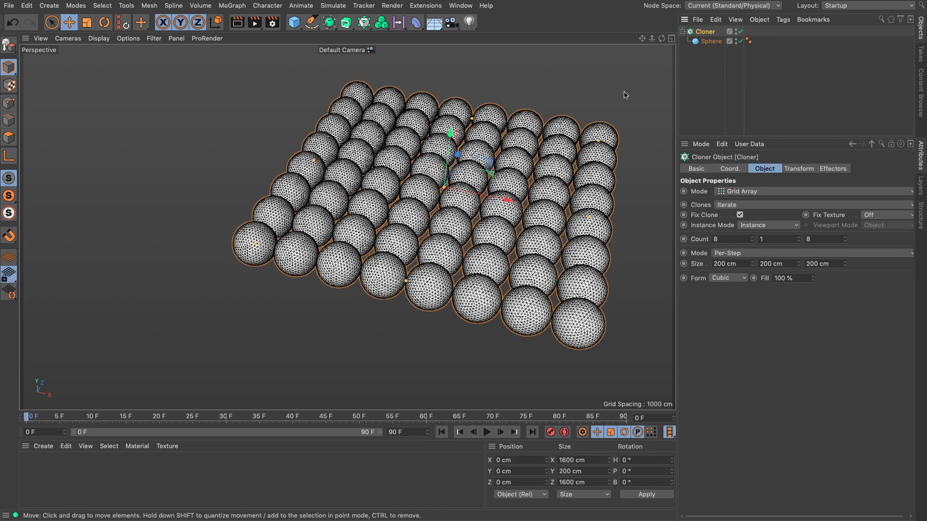
Step: Add a Random effector to the Cloner with its P.Y position offset set to 0 cm
left_click(232, 5)
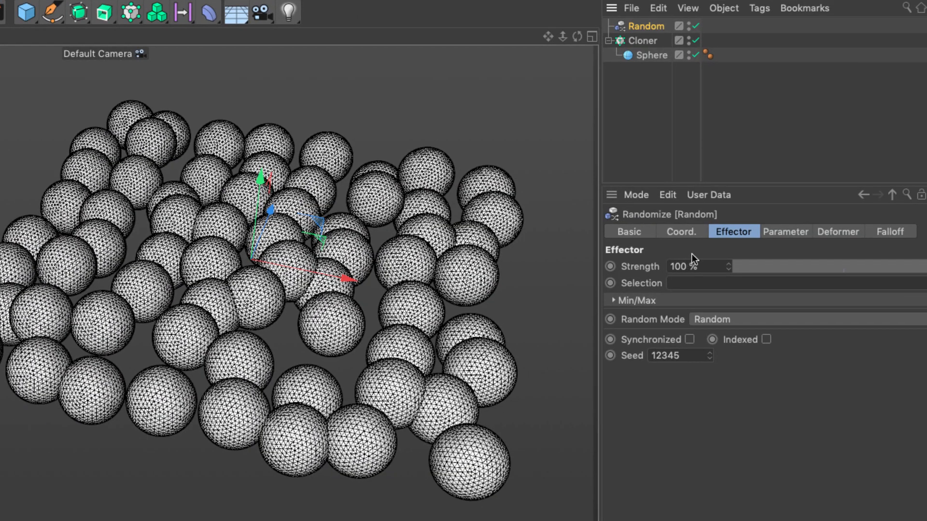
left_click(787, 232)
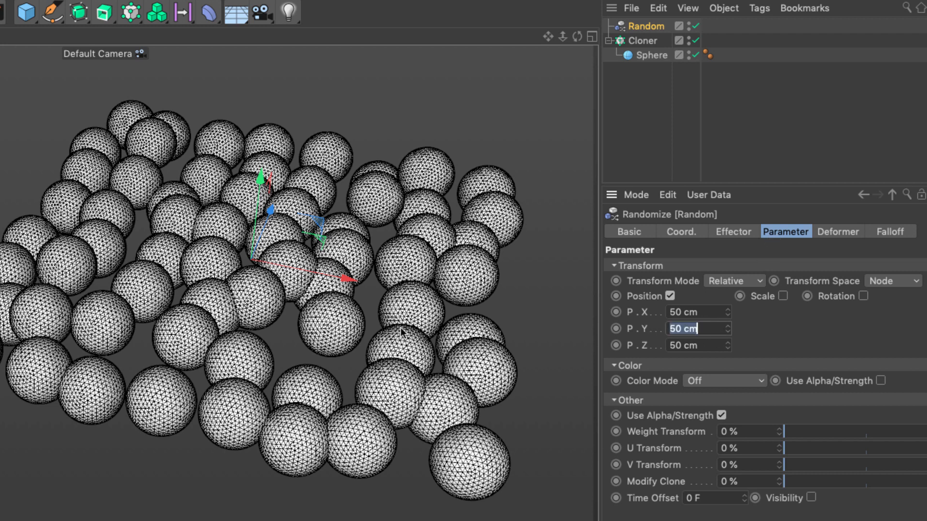
type("0 cm")
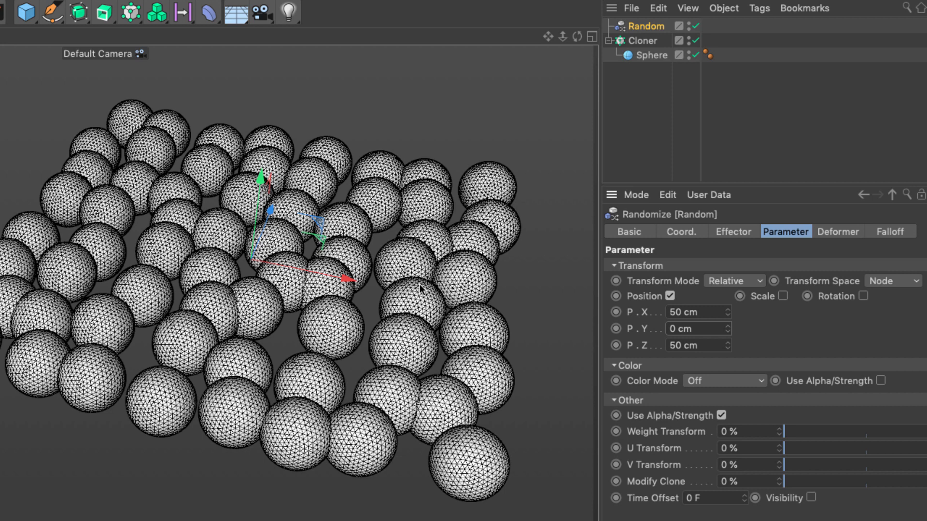
mouse_move(423, 409)
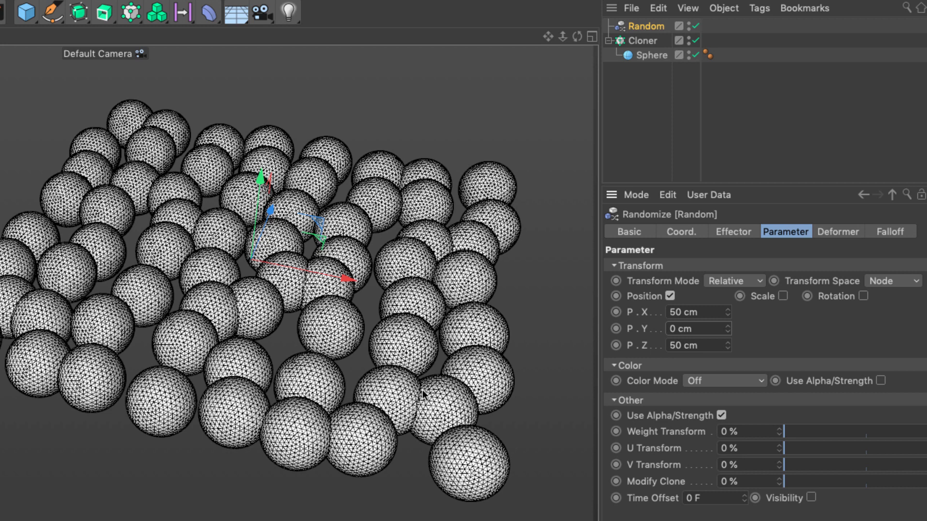
mouse_move(335, 341)
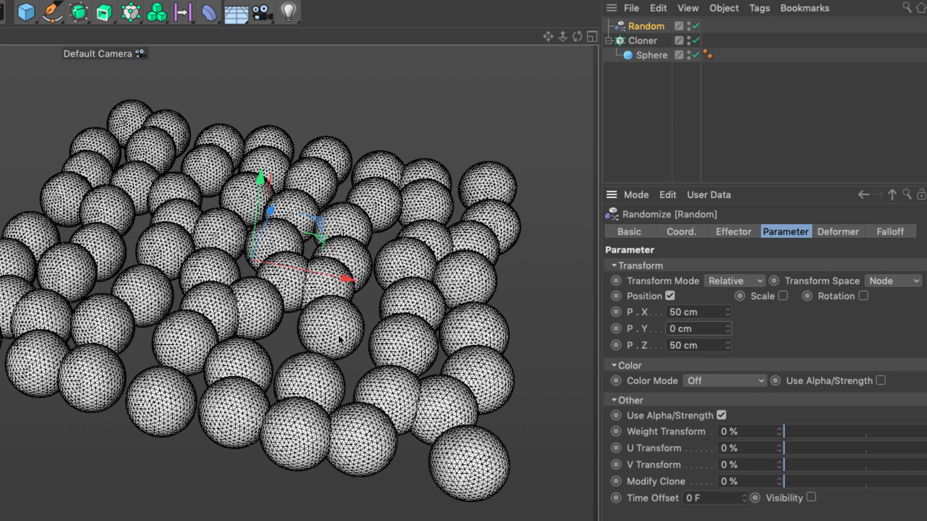
left_click(642, 40)
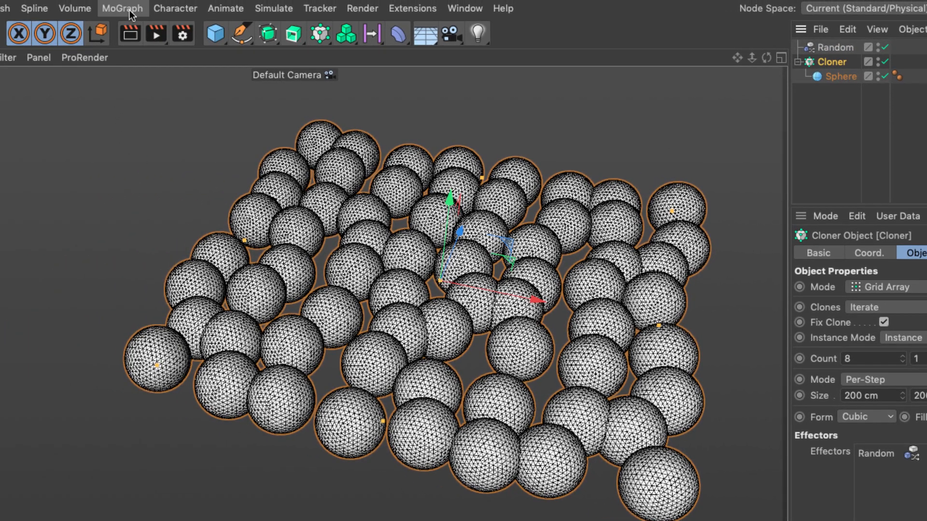
Step: Add a Push Apart effector to the clones, keeping its Iterations at 10
left_click(122, 8)
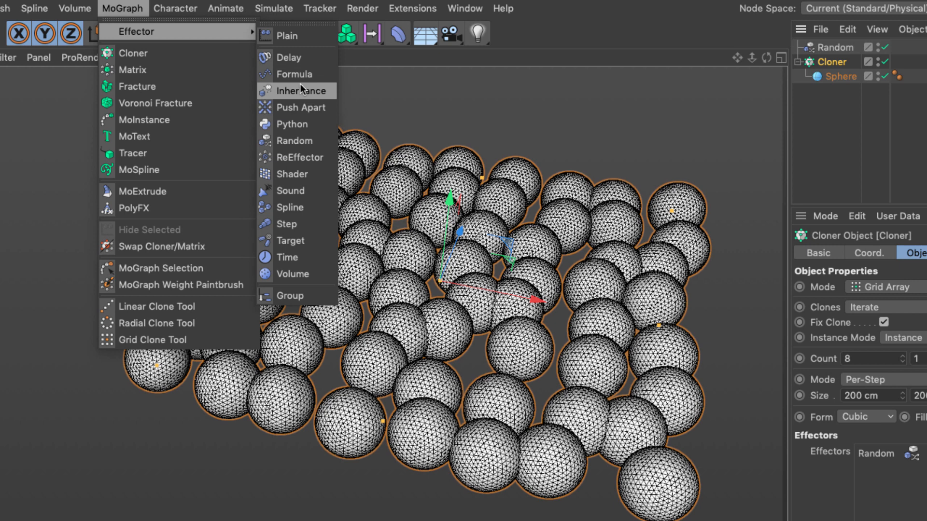
left_click(301, 108)
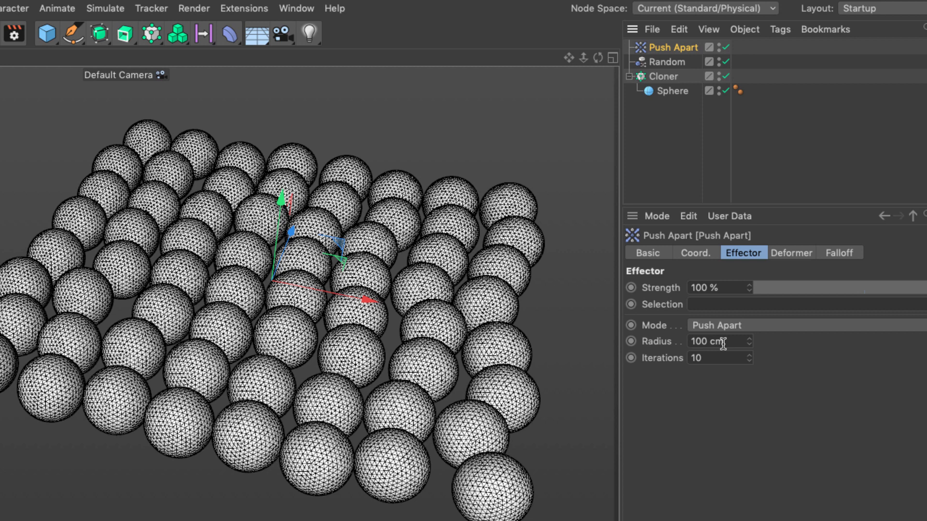
left_click(672, 90)
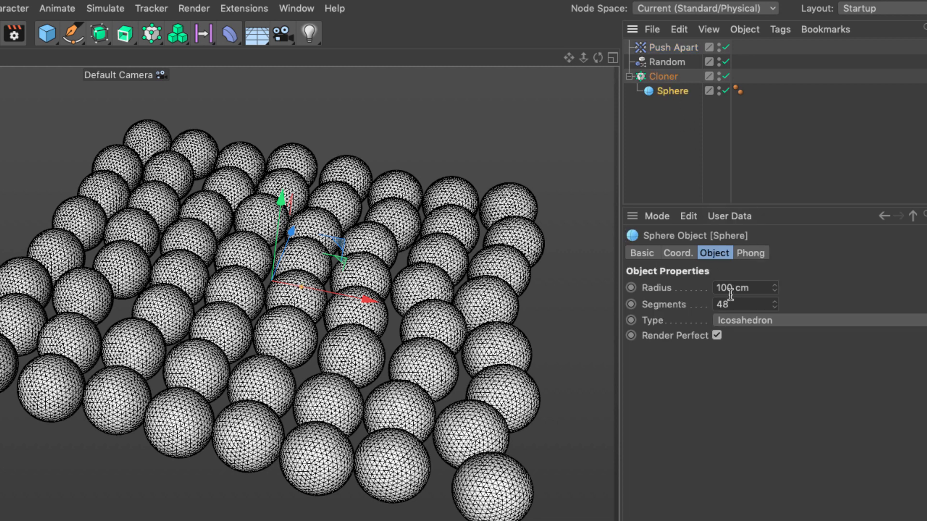
left_click(674, 47)
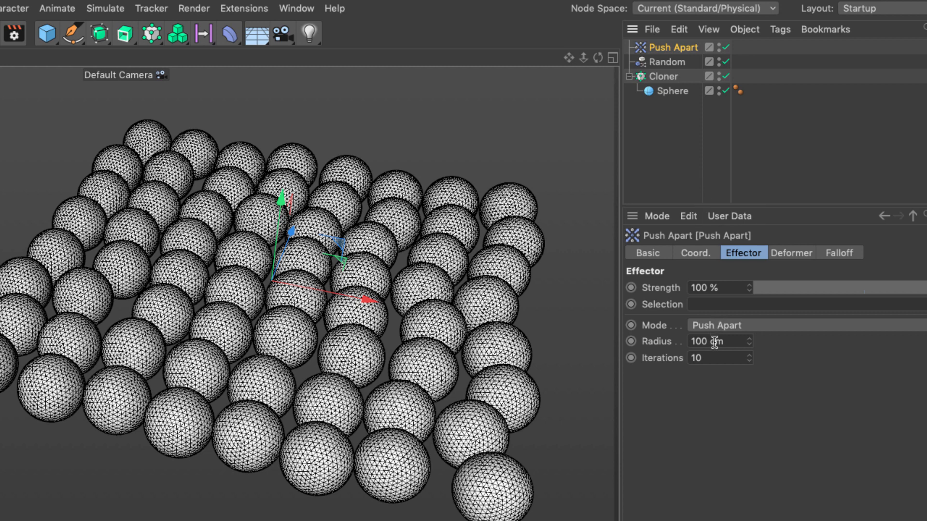
mouse_move(408, 376)
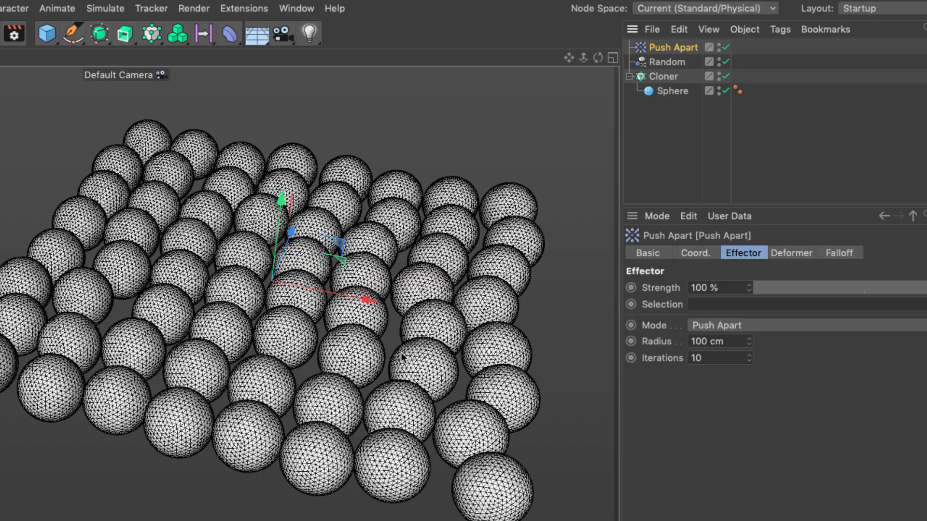
mouse_move(430, 358)
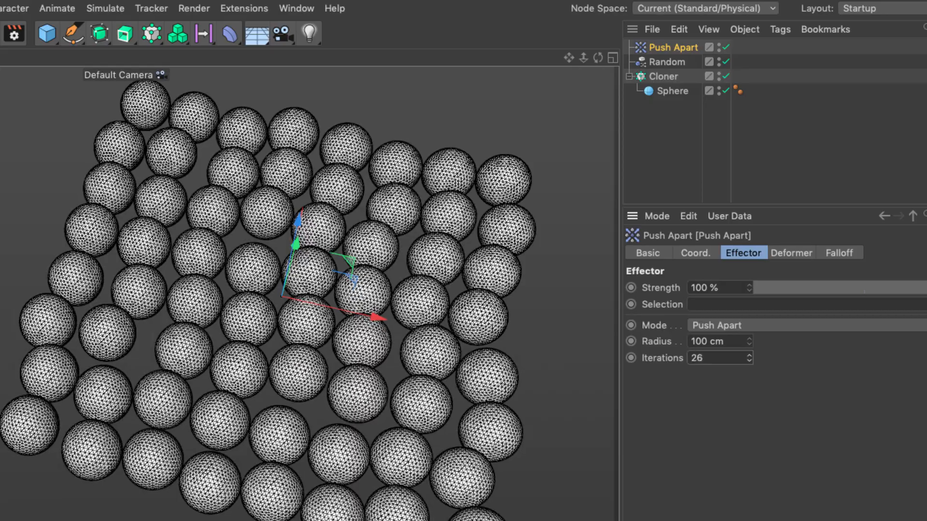
left_click(751, 358)
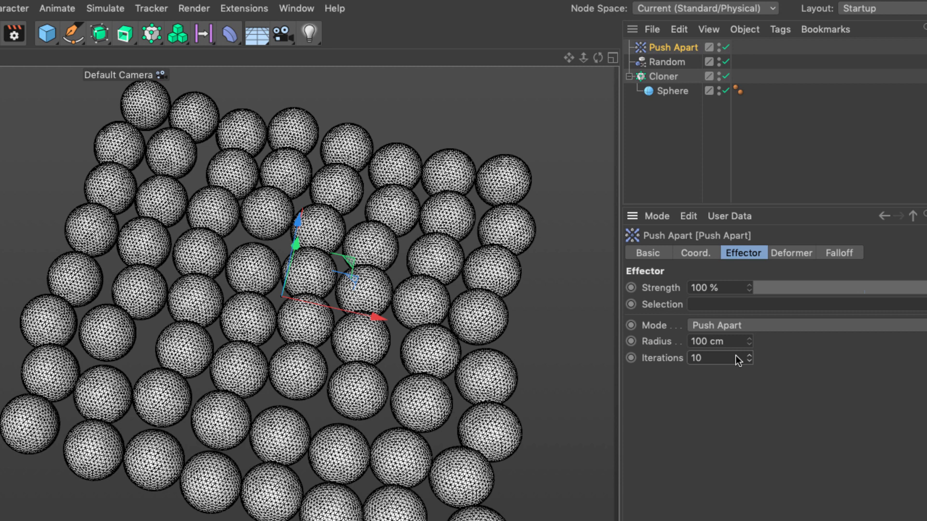
Step: Tighten the Cloner grid size to 139 cm X by 146 cm Z
left_click(664, 76)
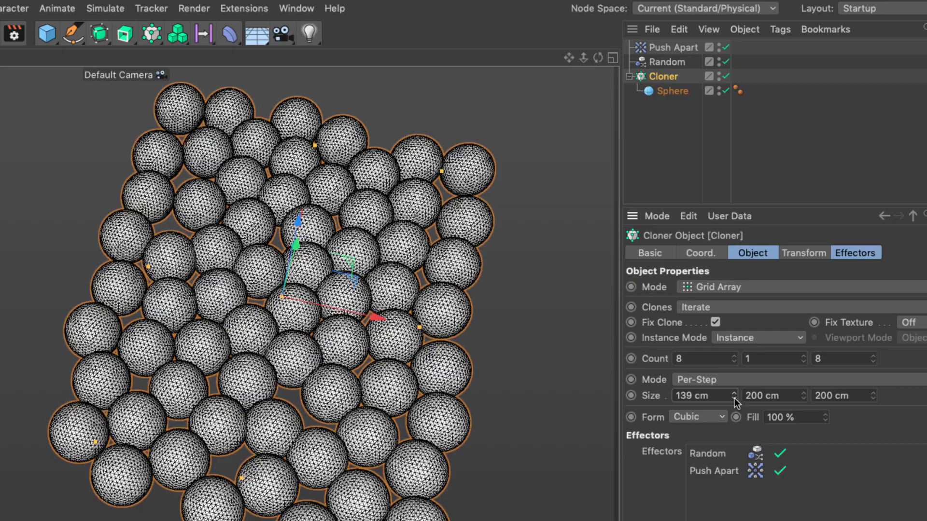
mouse_move(735, 401)
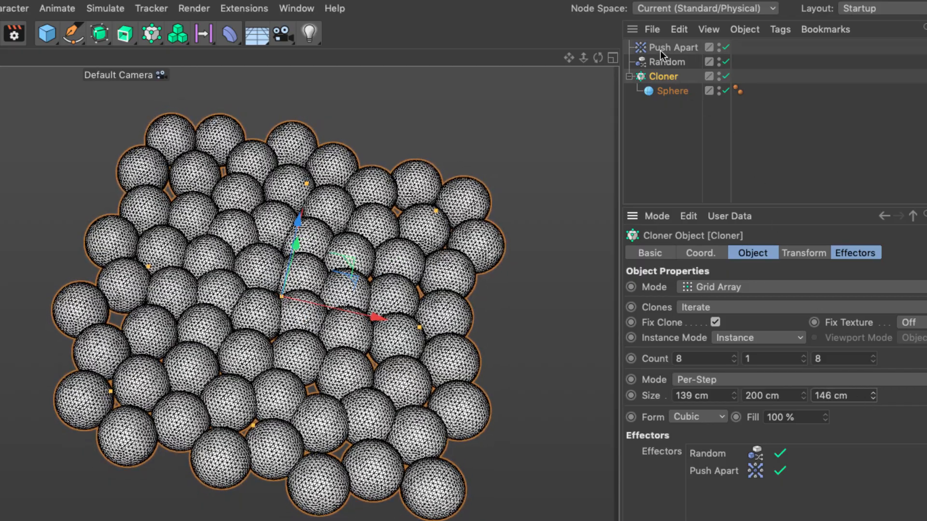
left_click(673, 47)
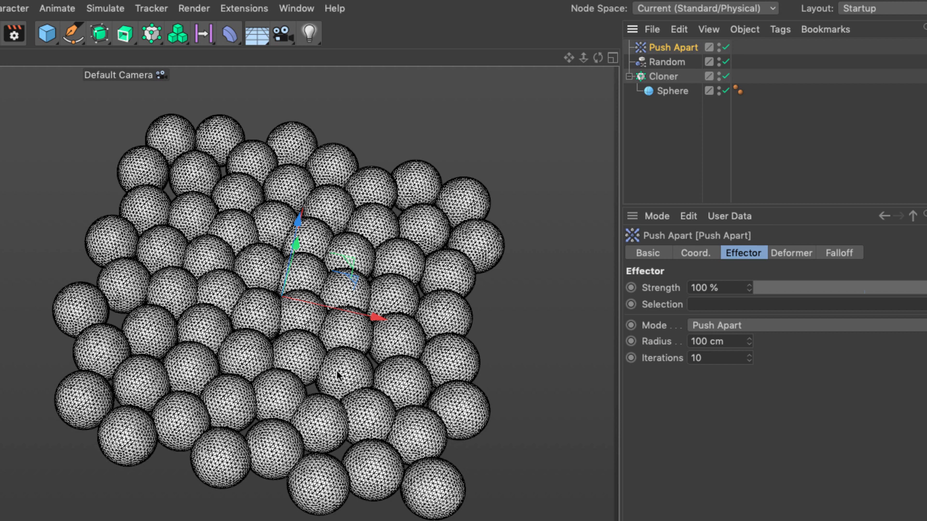
left_click(668, 61)
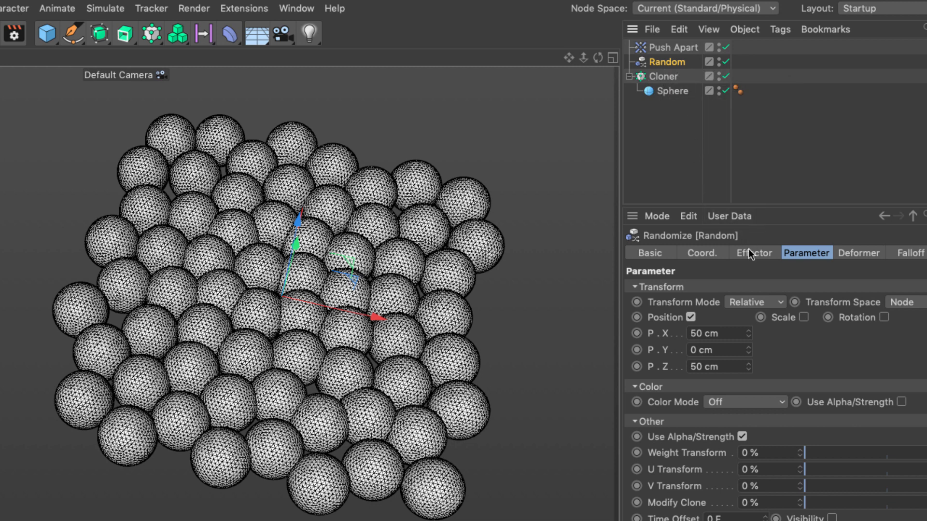
left_click(754, 253)
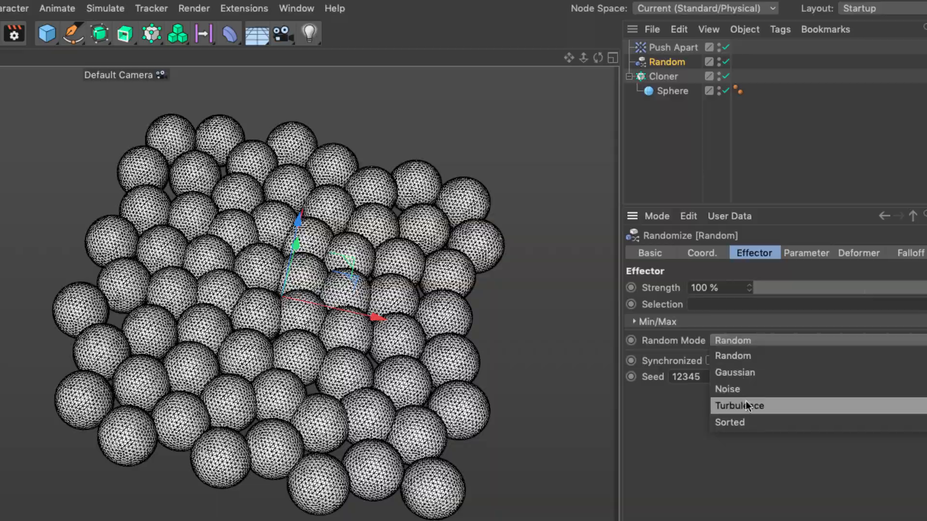
left_click(727, 390)
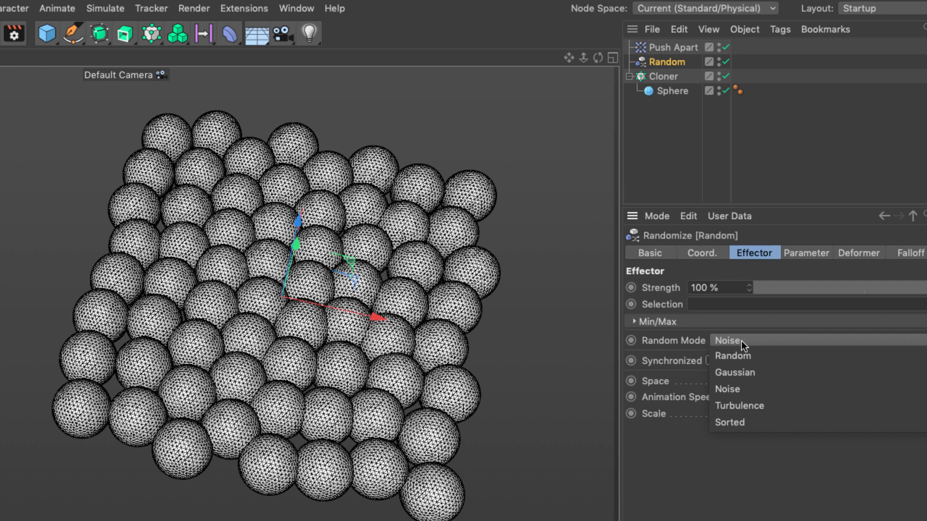
left_click(732, 355)
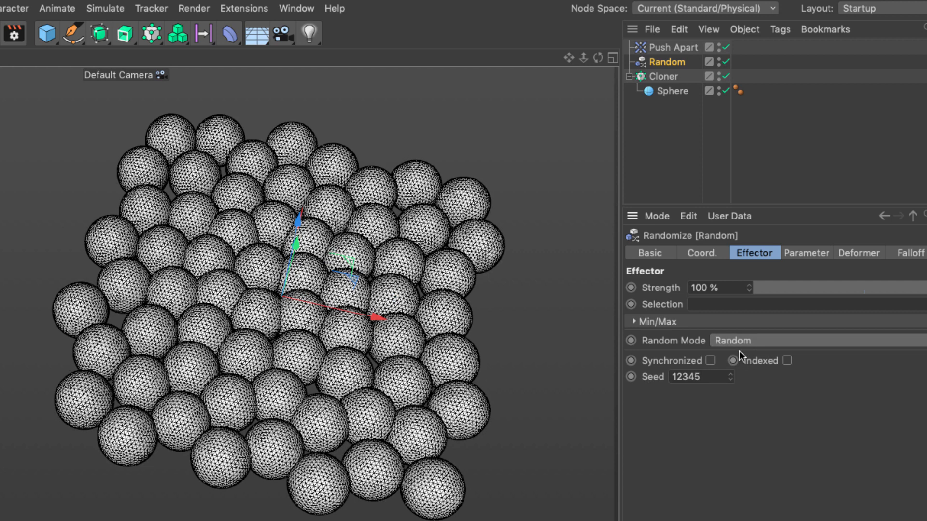
mouse_move(692, 288)
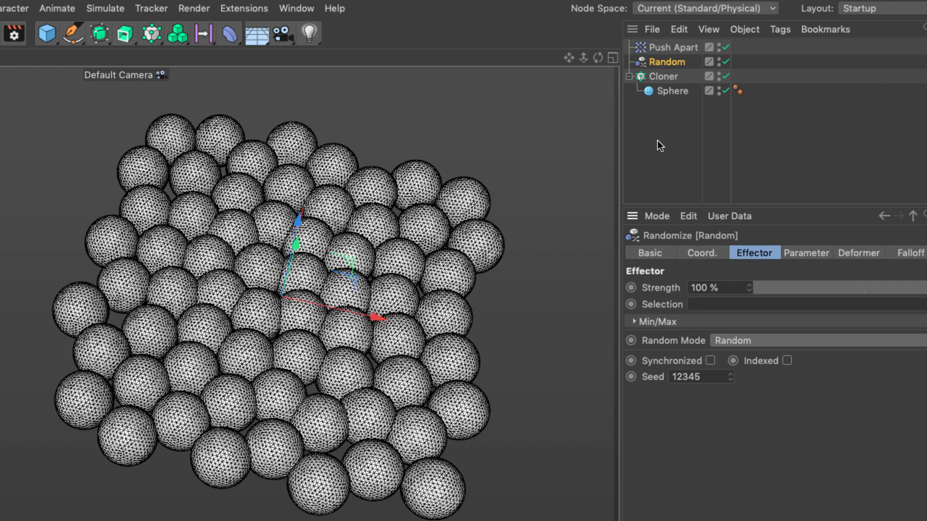
mouse_move(373, 342)
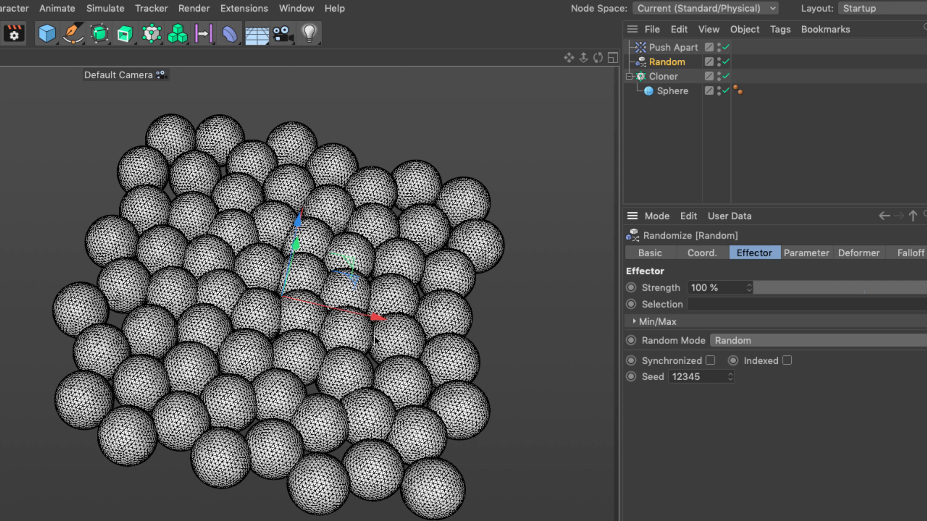
Step: Lower the Push Apart effector's Radius to 75 cm so the clones crowd together
left_click(673, 47)
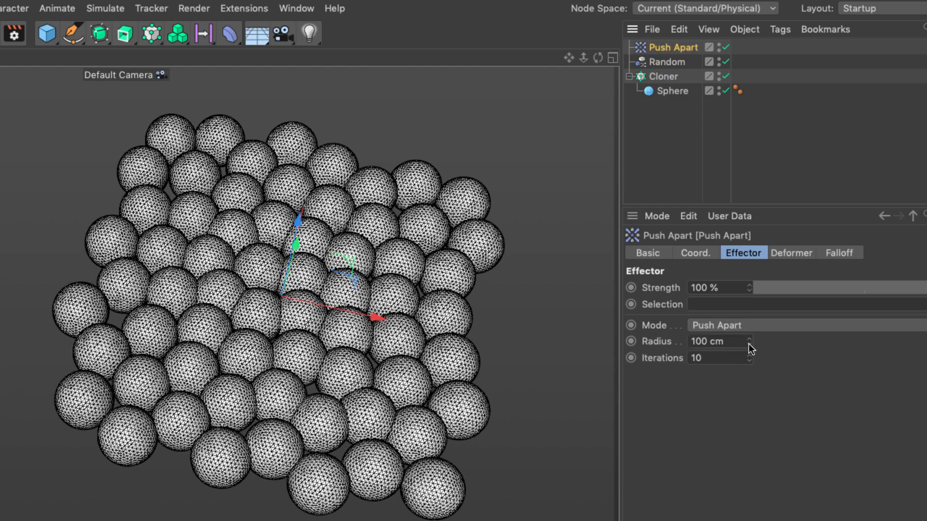
left_click_drag(748, 342, 736, 341)
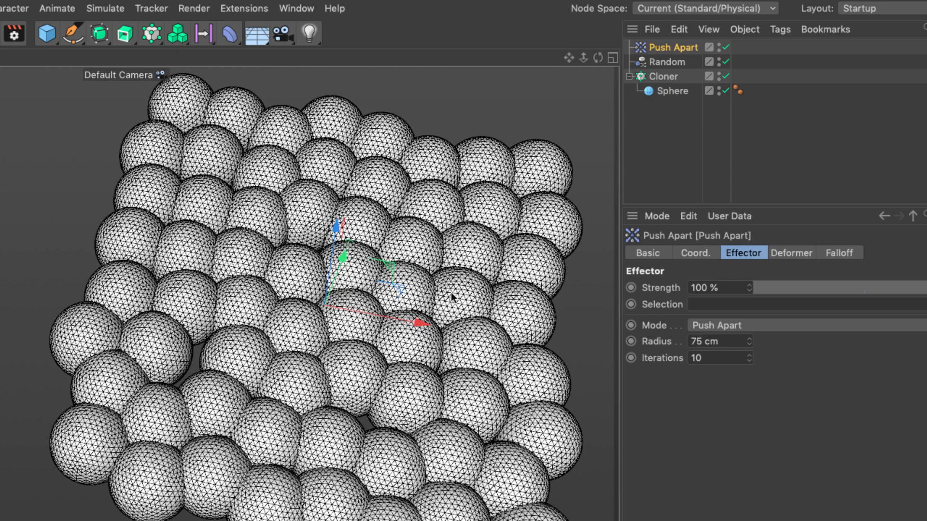
mouse_move(456, 300)
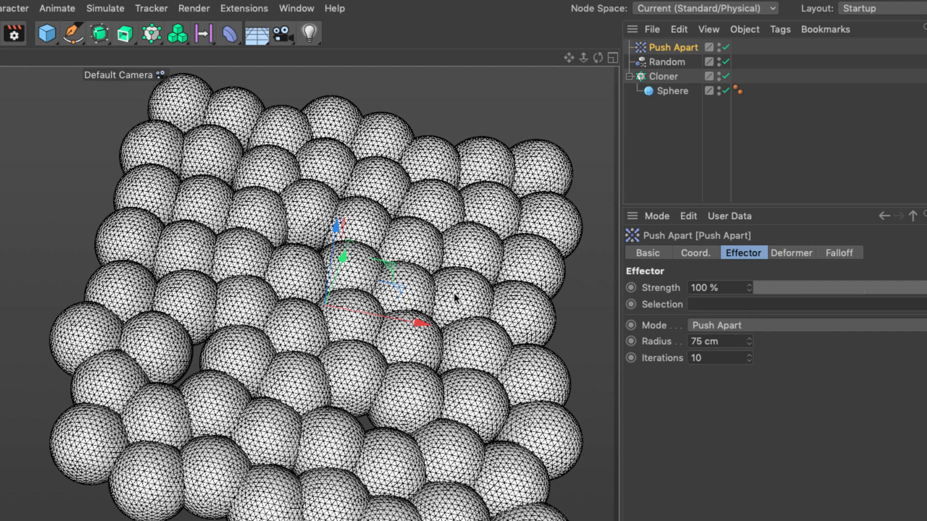
mouse_move(463, 290)
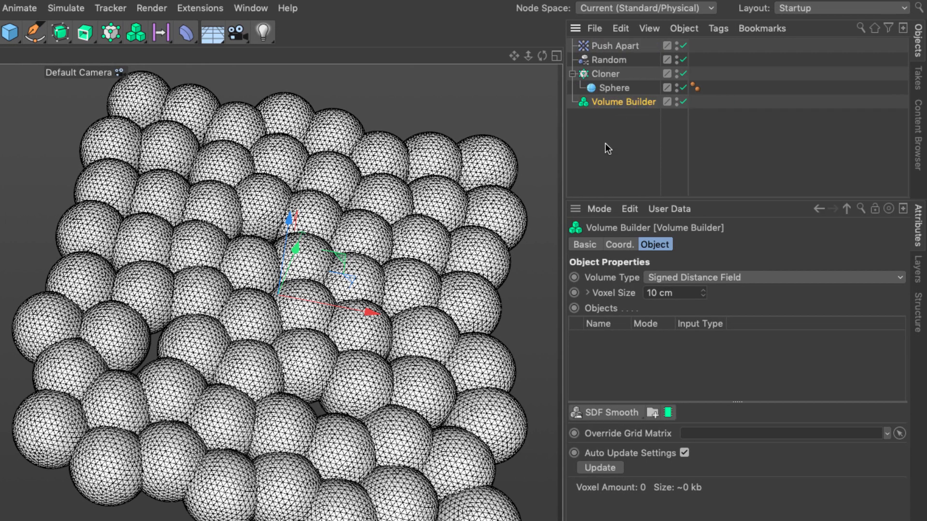
mouse_move(598, 79)
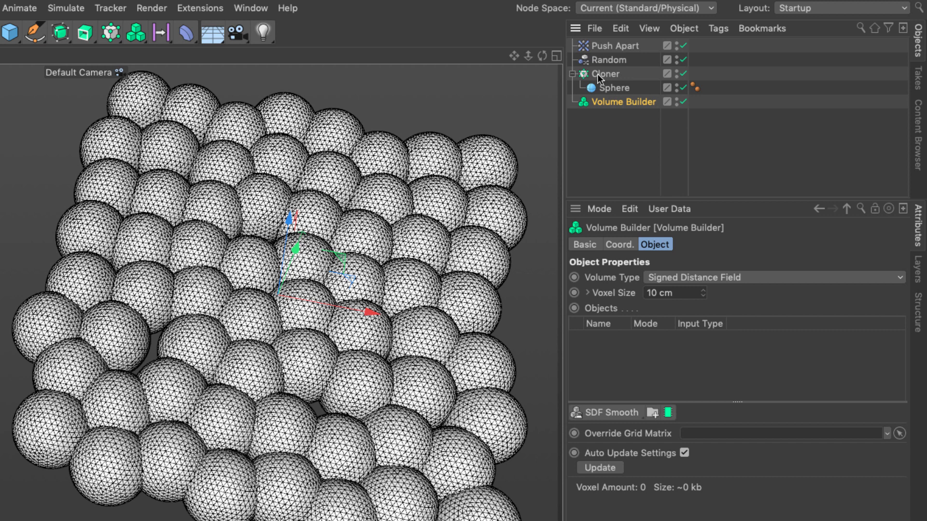
Step: Place the Cloner inside a Volume Builder and expand its voxel range settings
left_click(609, 87)
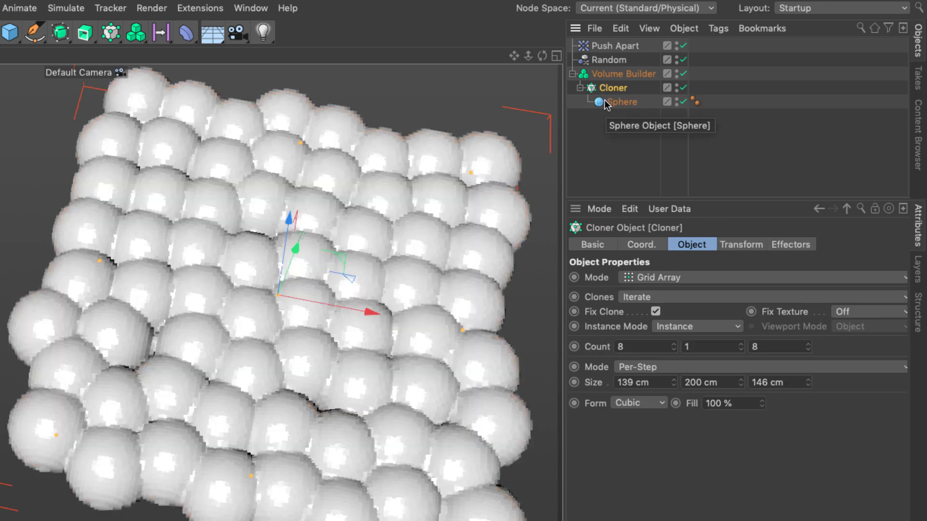
mouse_move(313, 370)
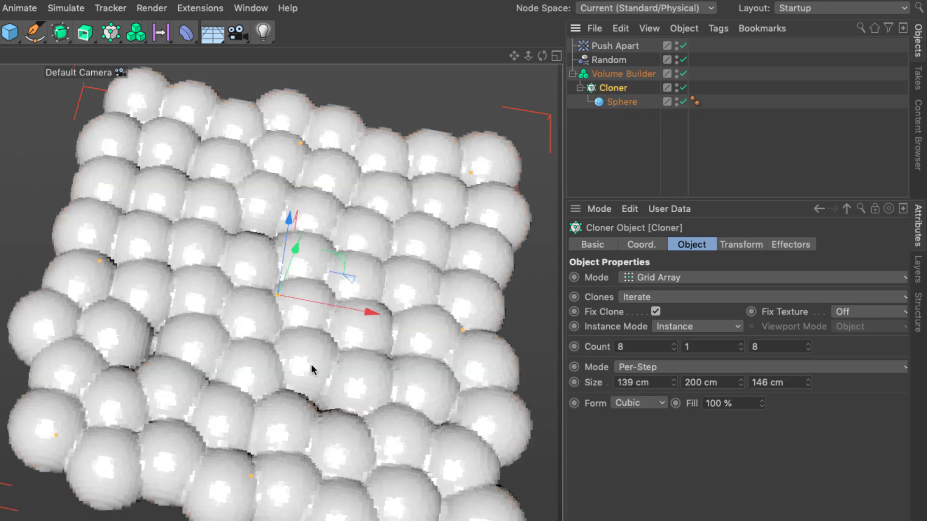
left_click(624, 73)
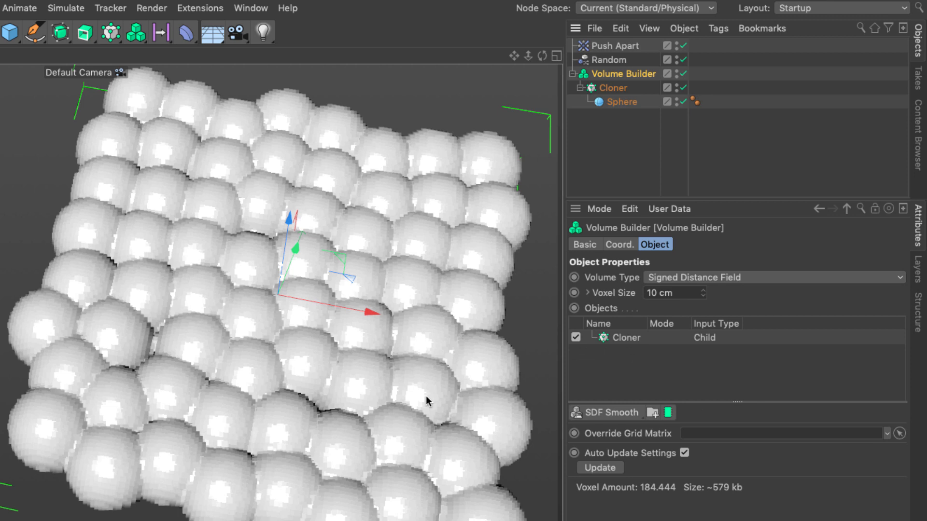
mouse_move(429, 385)
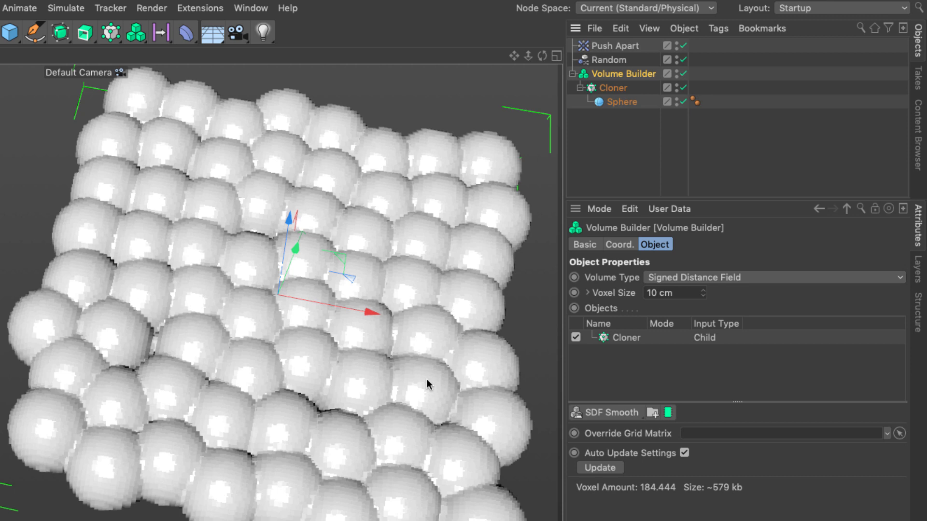
mouse_move(412, 363)
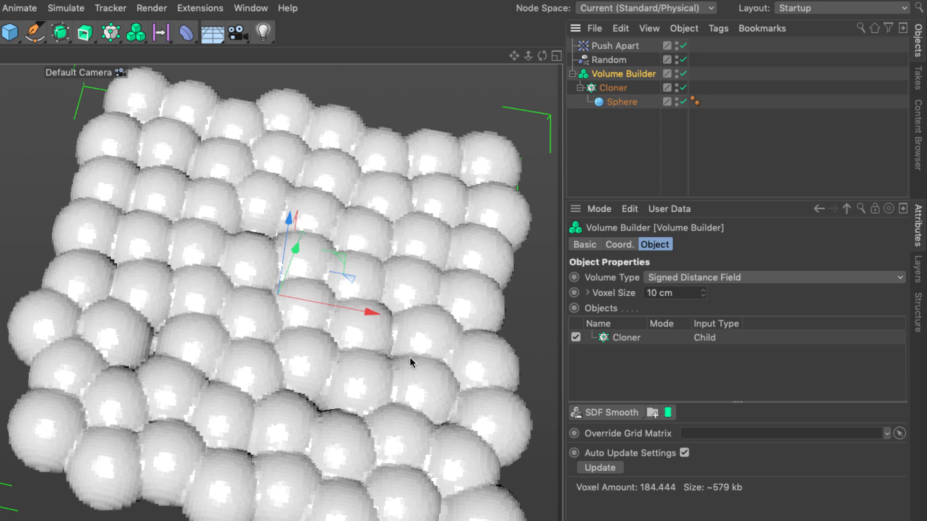
mouse_move(396, 365)
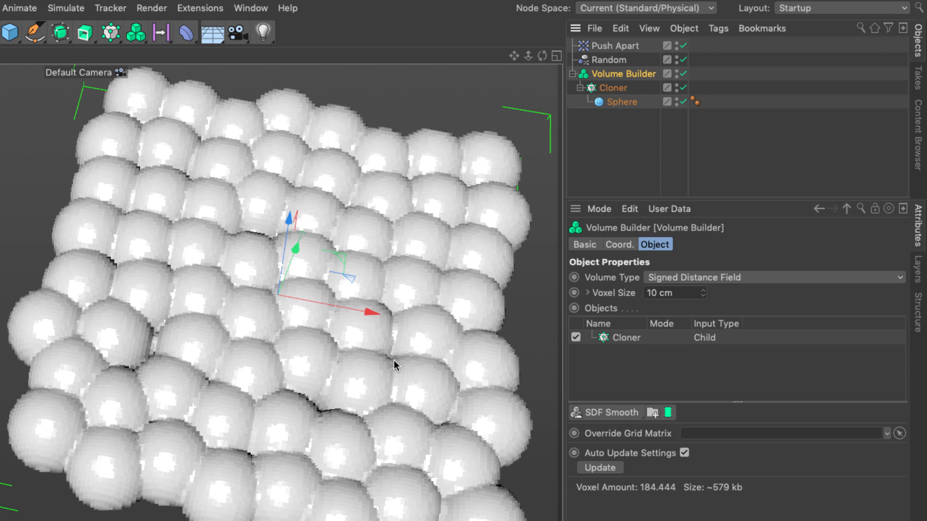
mouse_move(391, 395)
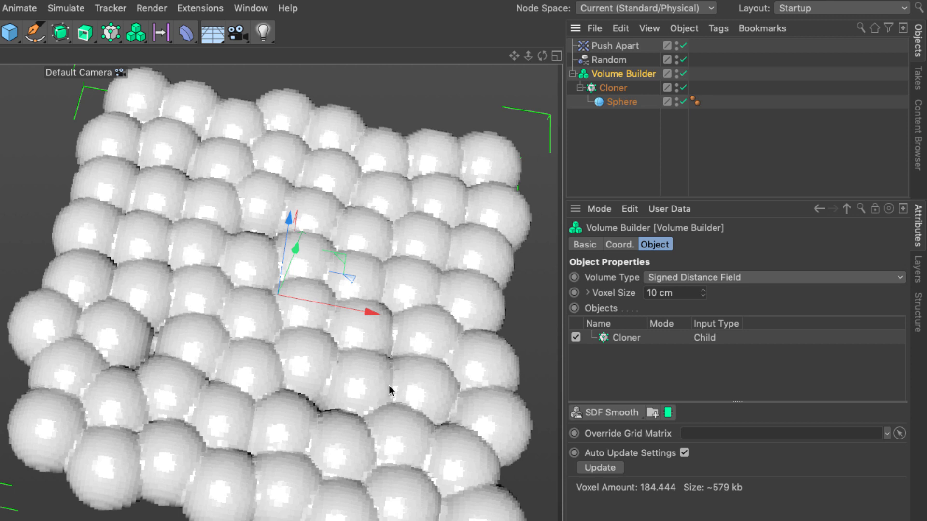
mouse_move(440, 377)
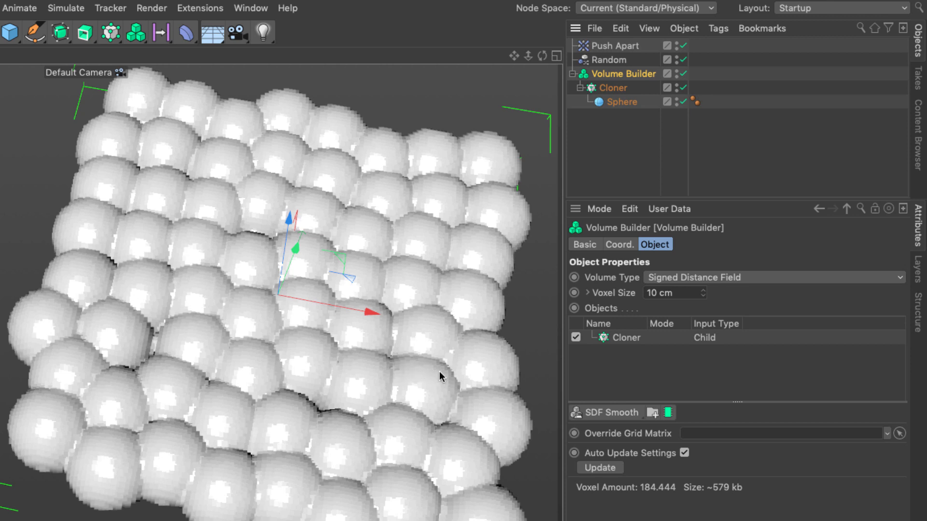
mouse_move(450, 393)
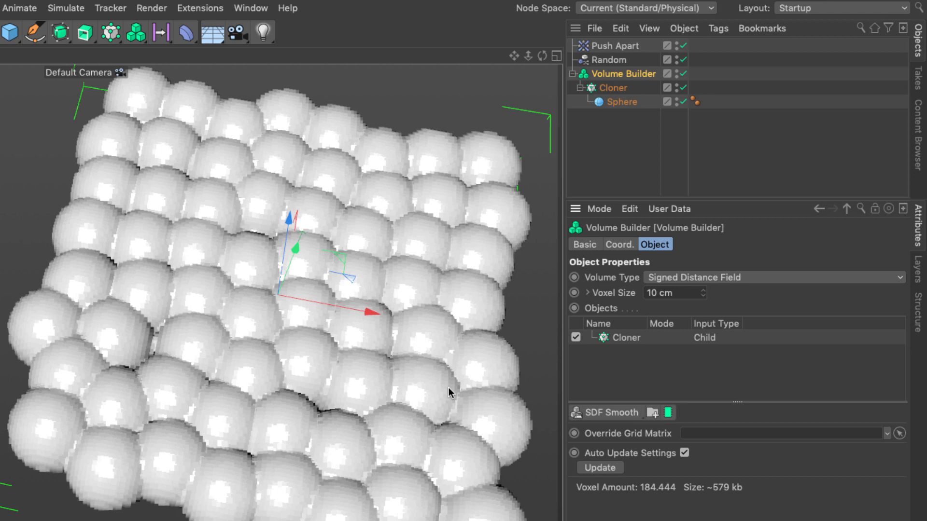
mouse_move(433, 372)
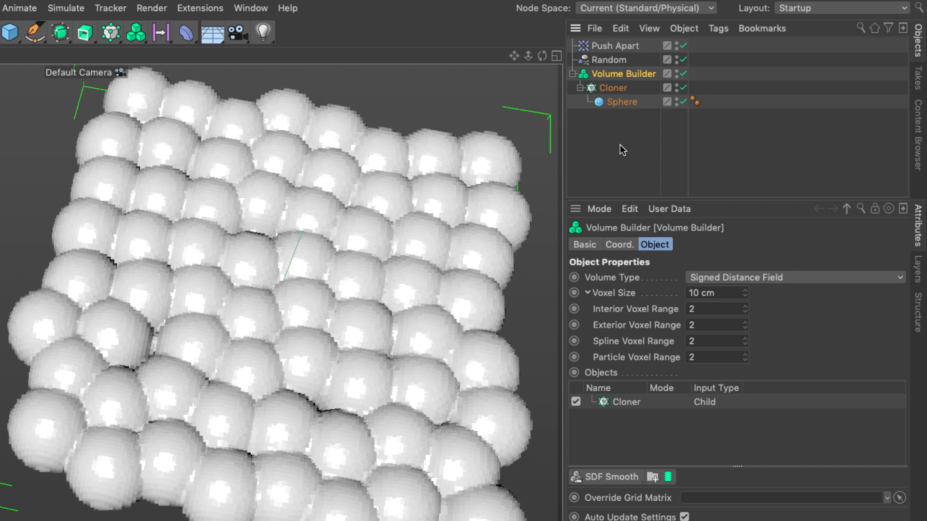
mouse_move(616, 148)
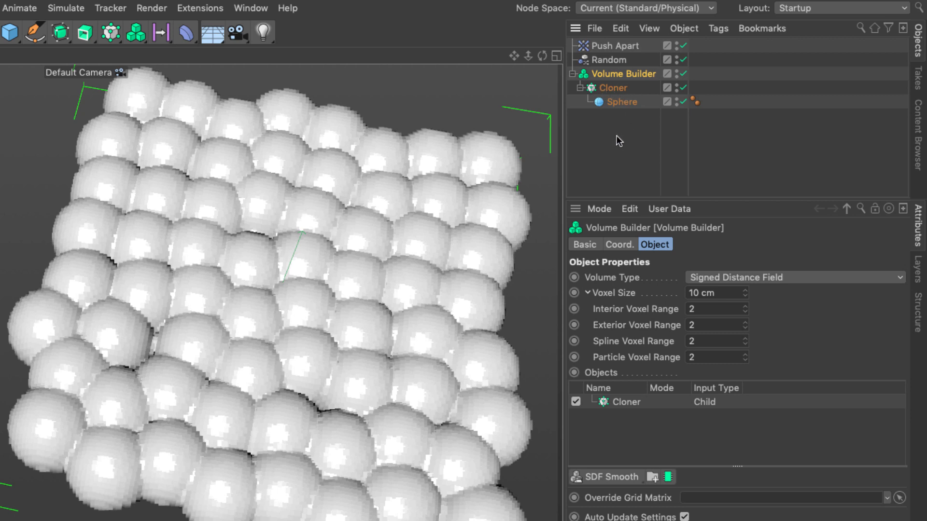
mouse_move(619, 140)
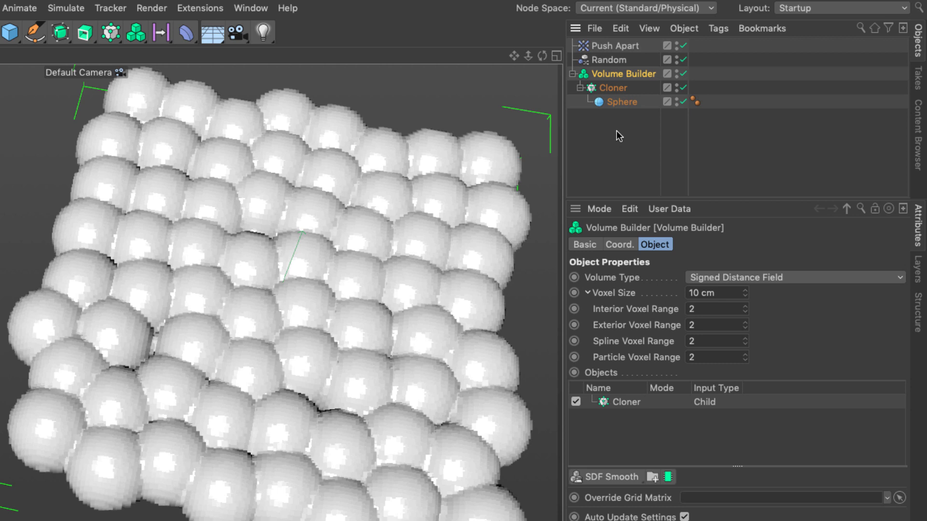
left_click(611, 87)
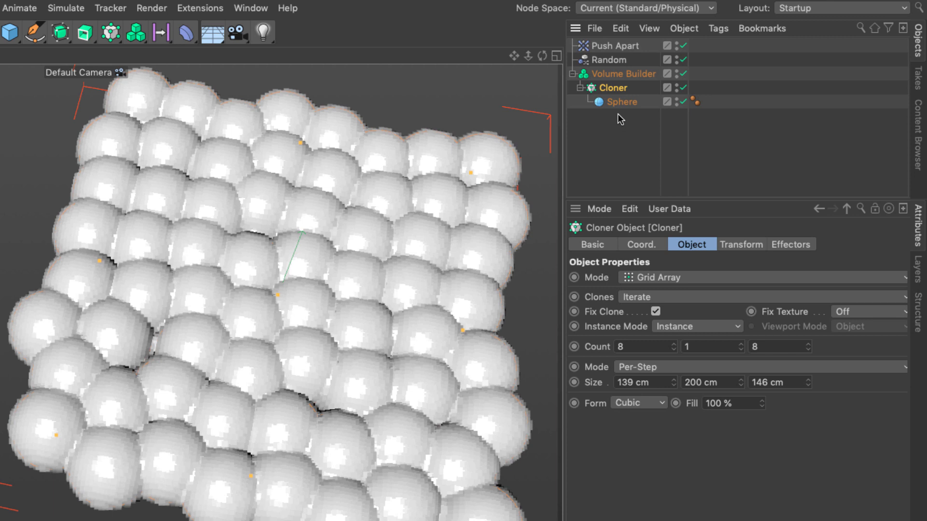
Step: Create a Cloner Instance below the hidden Volume Builder and add a Smoothing deformer under it
left_click(59, 33)
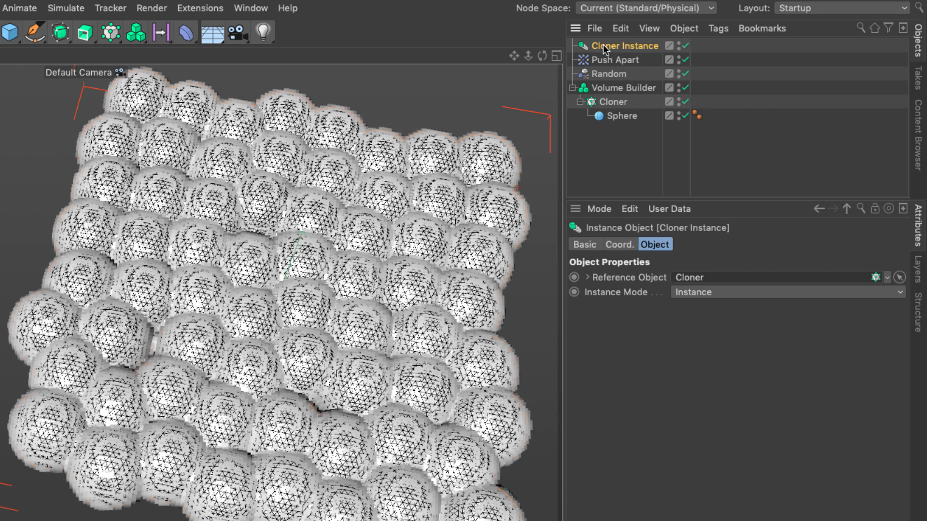
left_click_drag(624, 45, 633, 116)
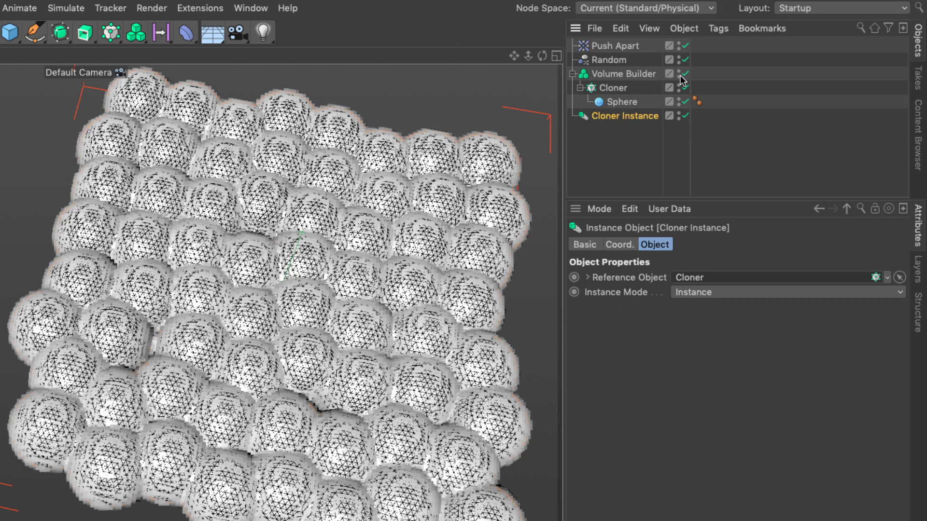
left_click(685, 74)
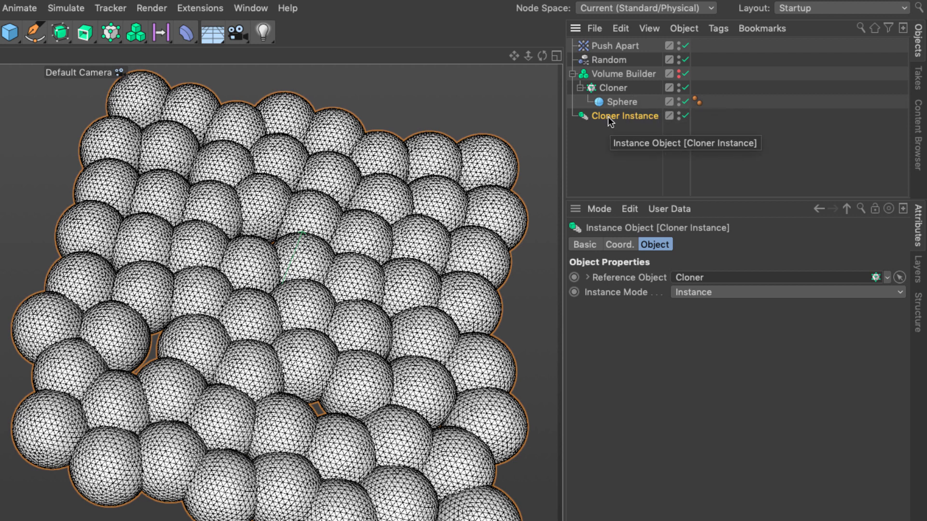
mouse_move(613, 156)
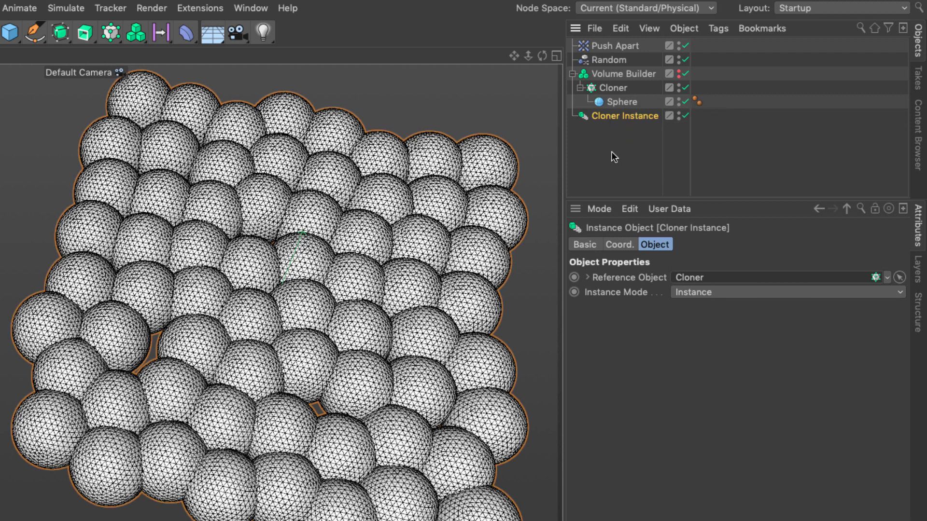
left_click(185, 32)
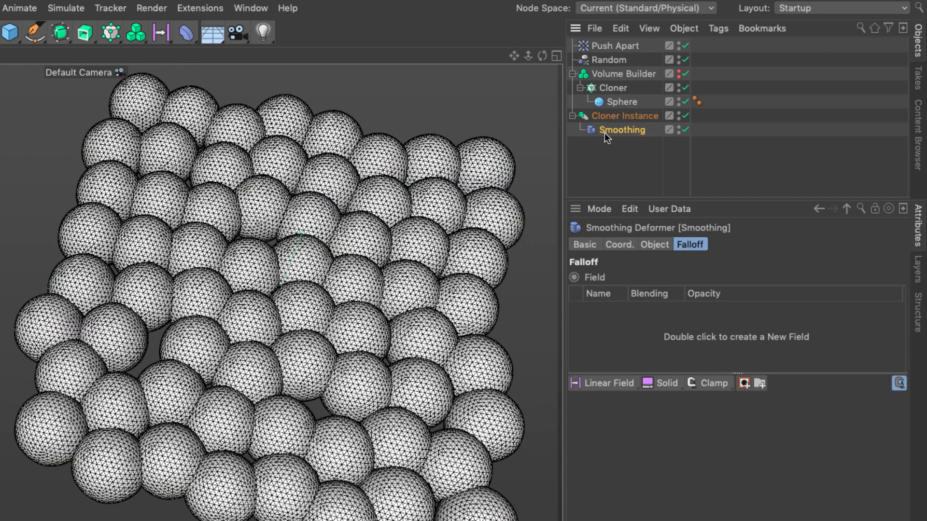
Step: Set the Smoothing deformer to 0% stiffness and 50 iterations
left_click(655, 244)
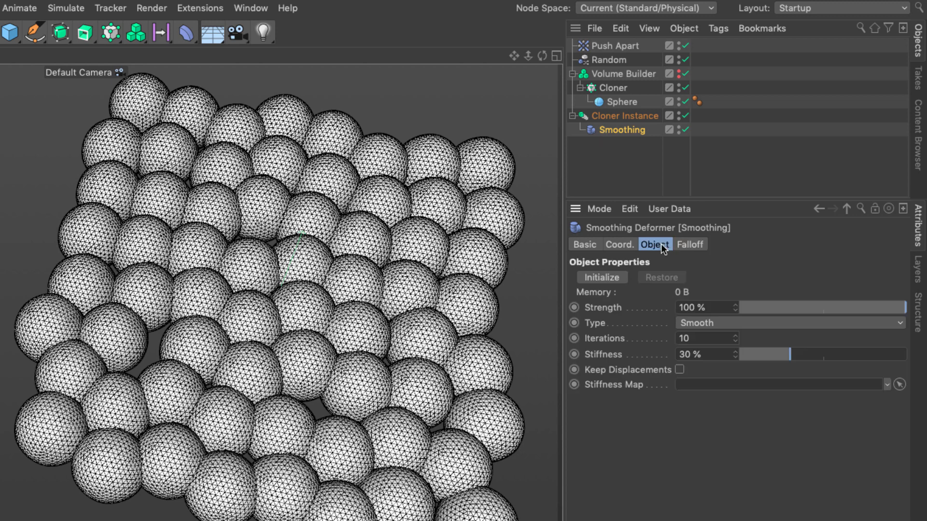
left_click_drag(768, 354, 750, 354)
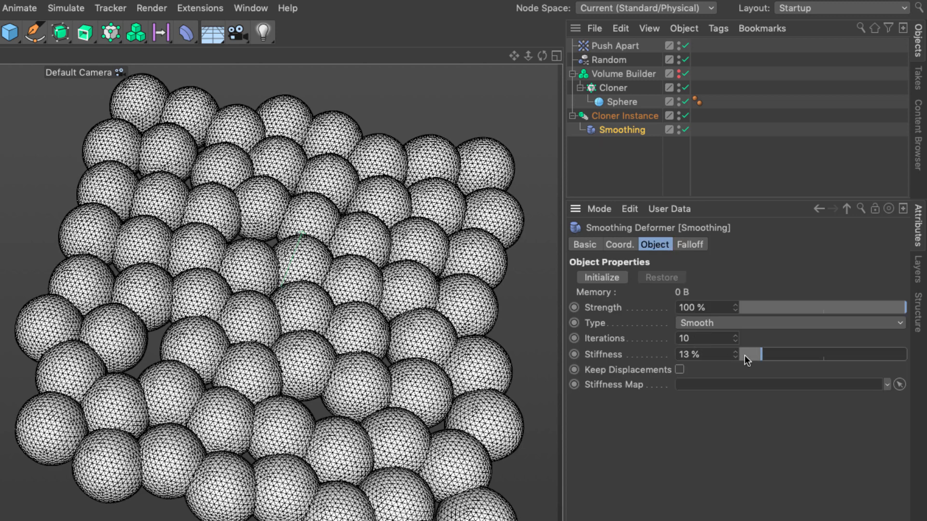
left_click_drag(747, 354, 739, 354)
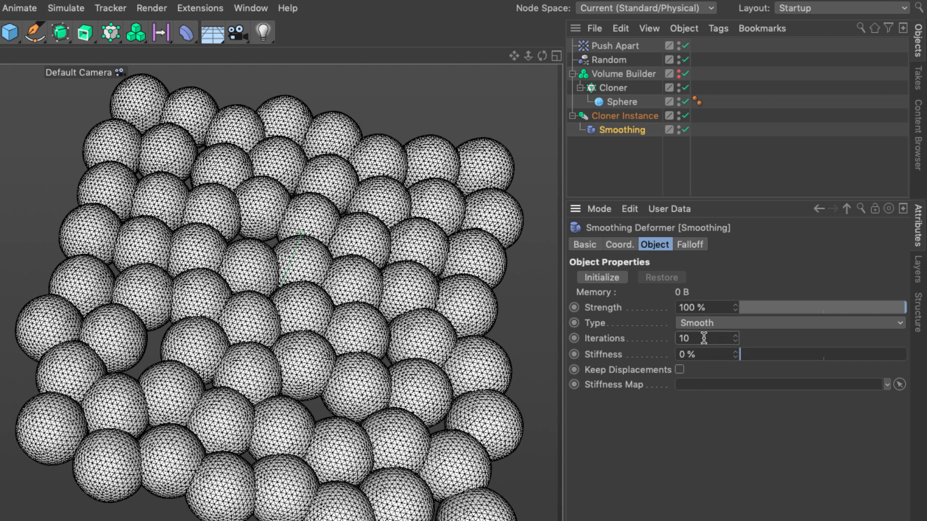
type("50")
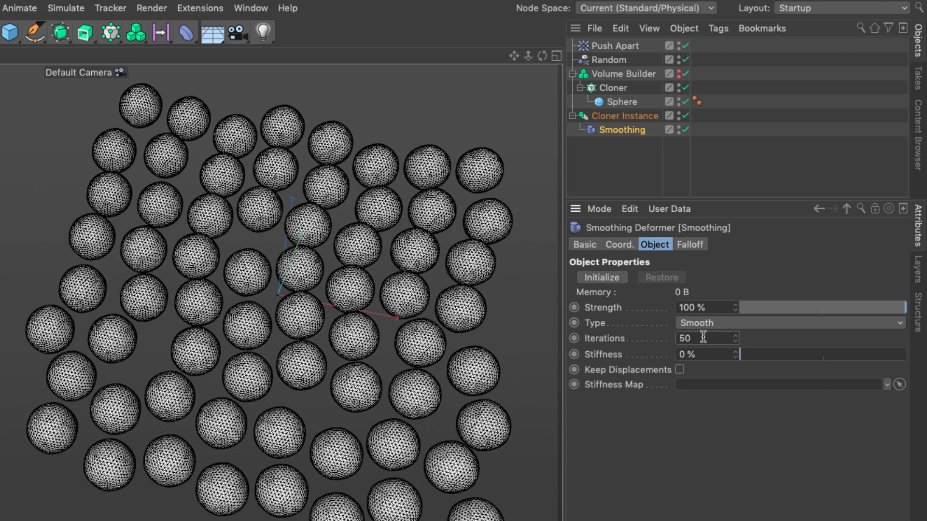
left_click(689, 245)
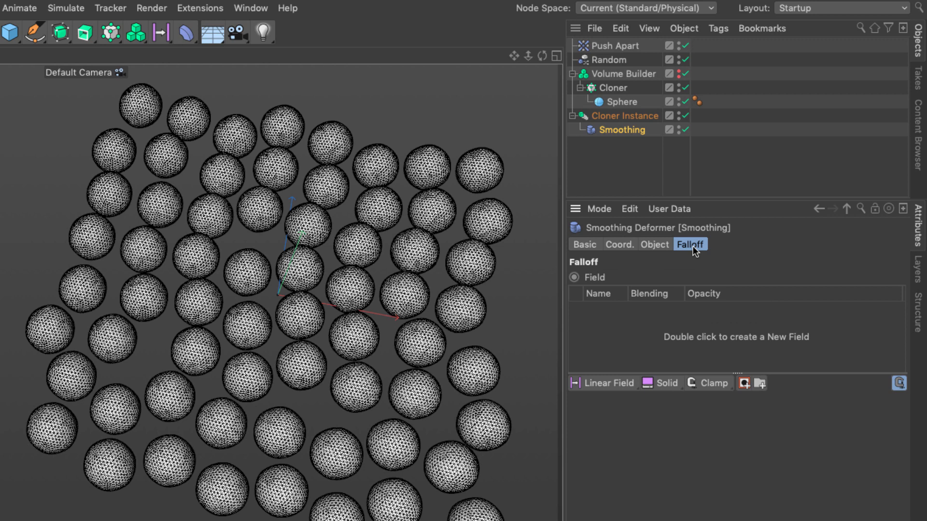
mouse_move(624, 96)
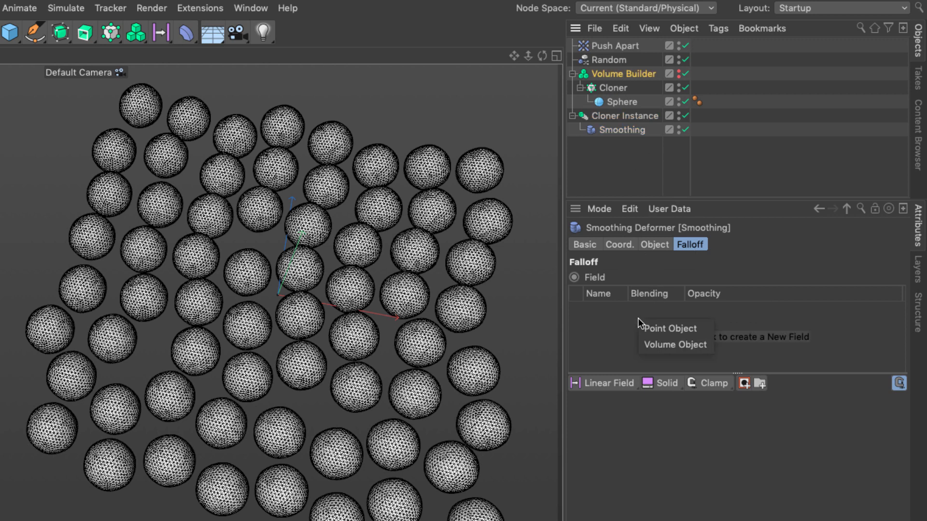
Step: Add the Volume Builder as the Smoothing falloff field with Linear sampling
left_click(673, 344)
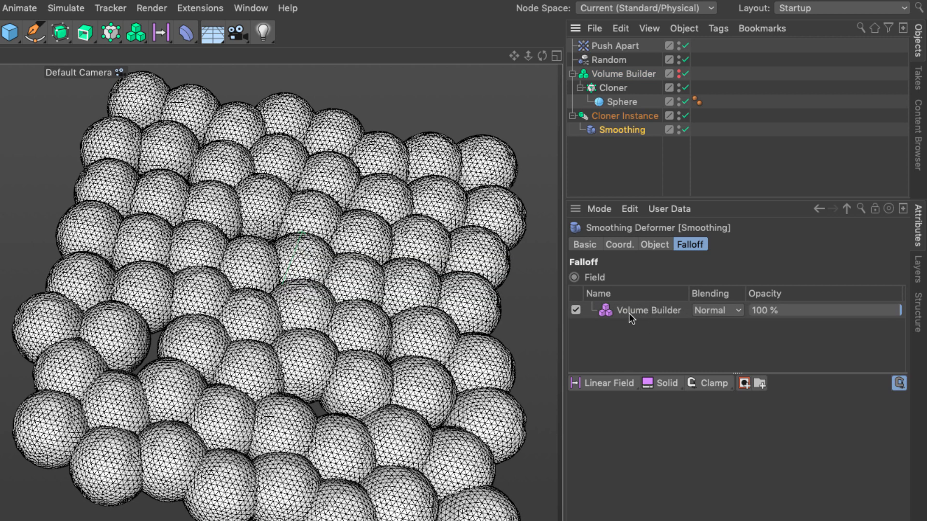
mouse_move(632, 315)
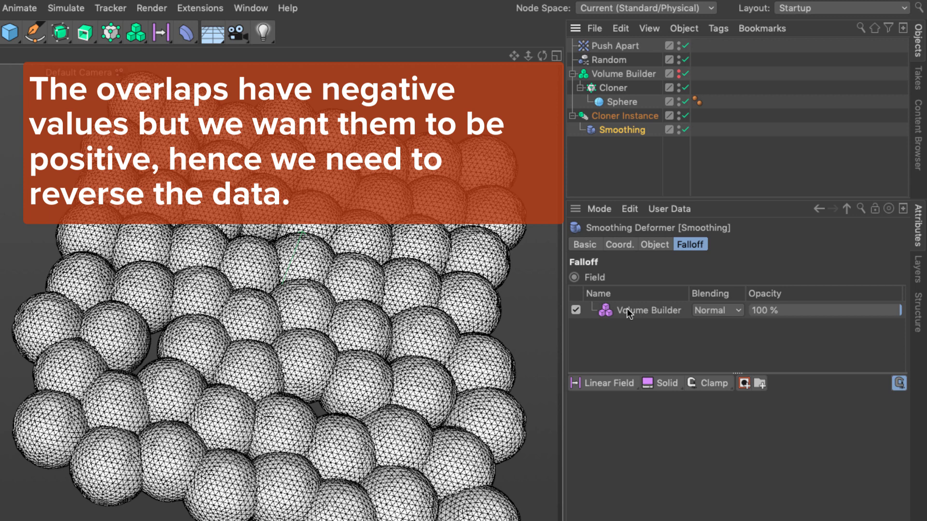
left_click(648, 310)
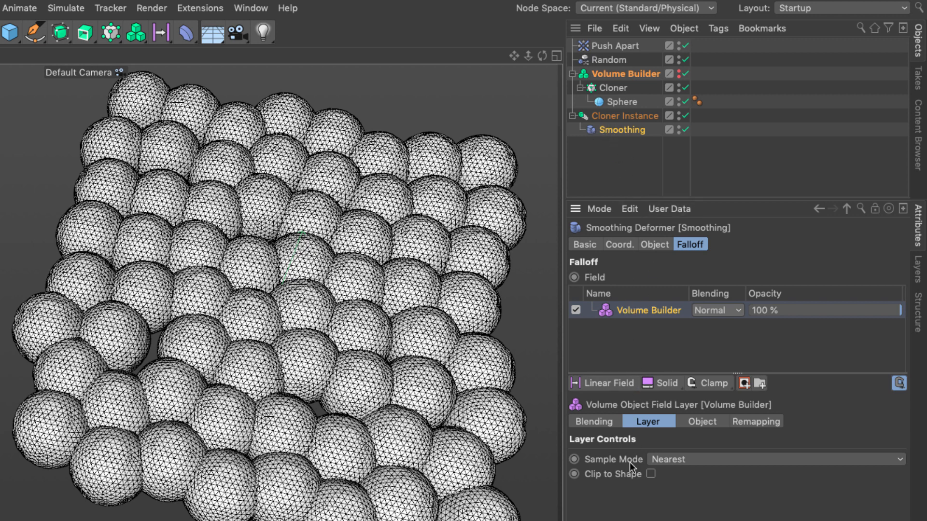
left_click(774, 459)
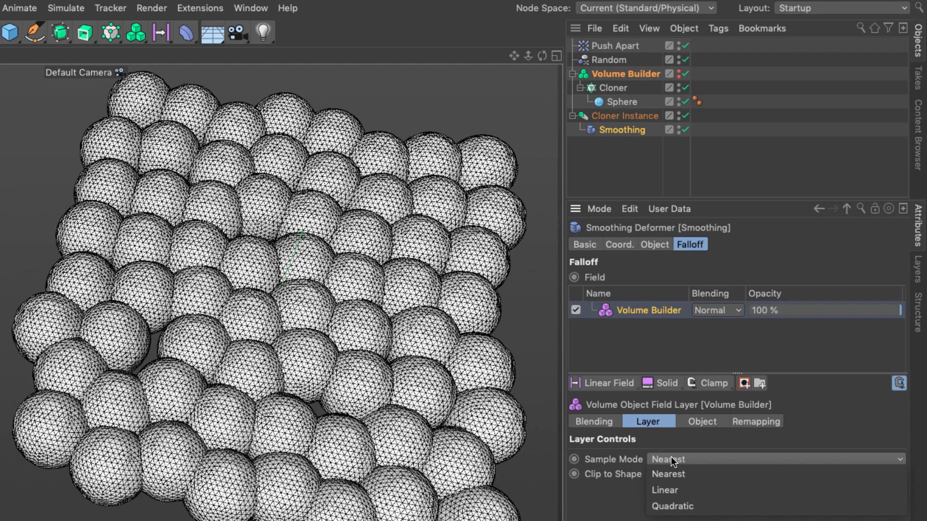
left_click(664, 490)
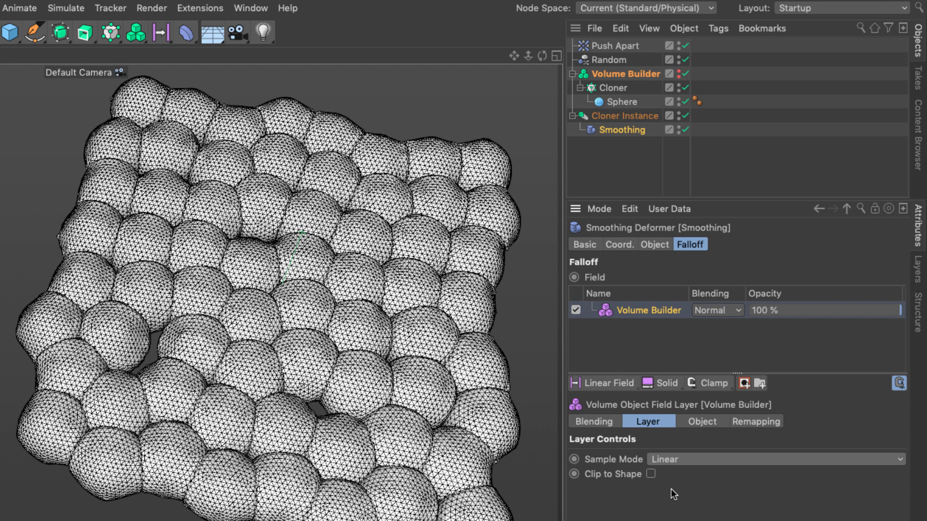
mouse_move(473, 470)
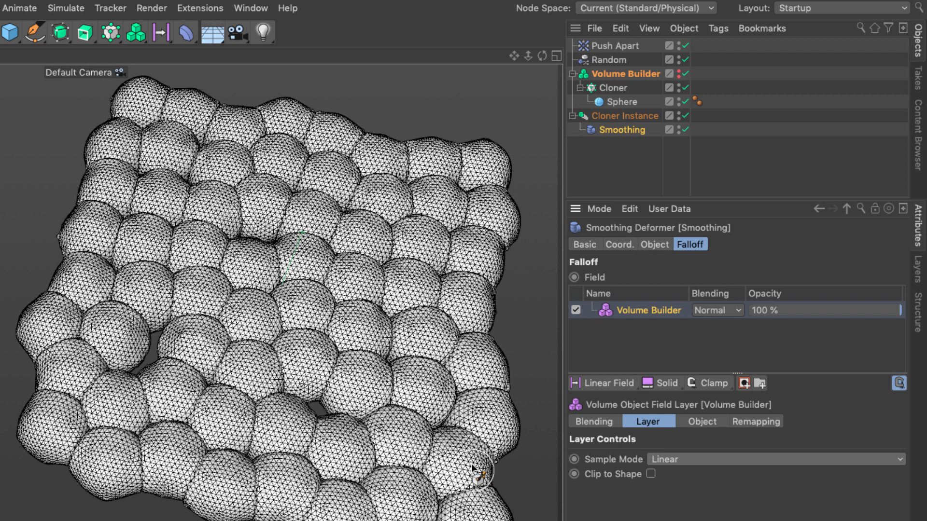
mouse_move(697, 440)
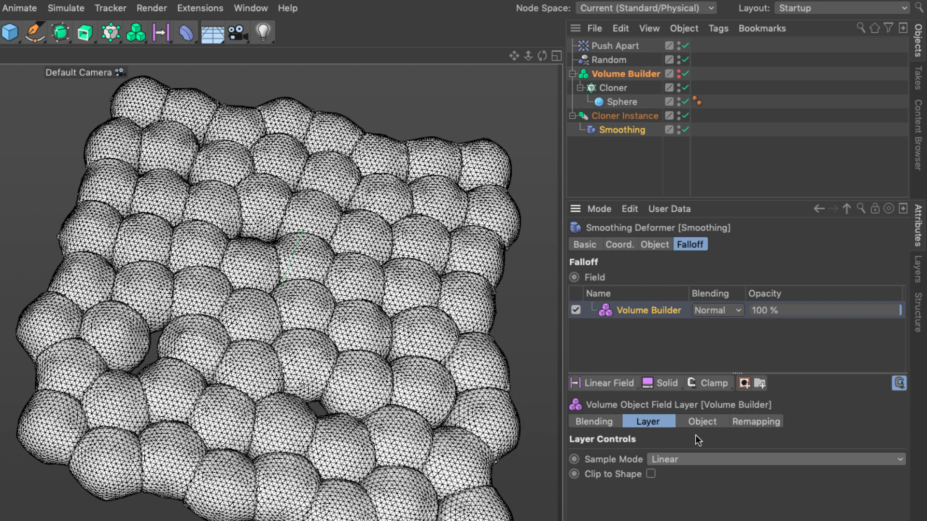
mouse_move(693, 440)
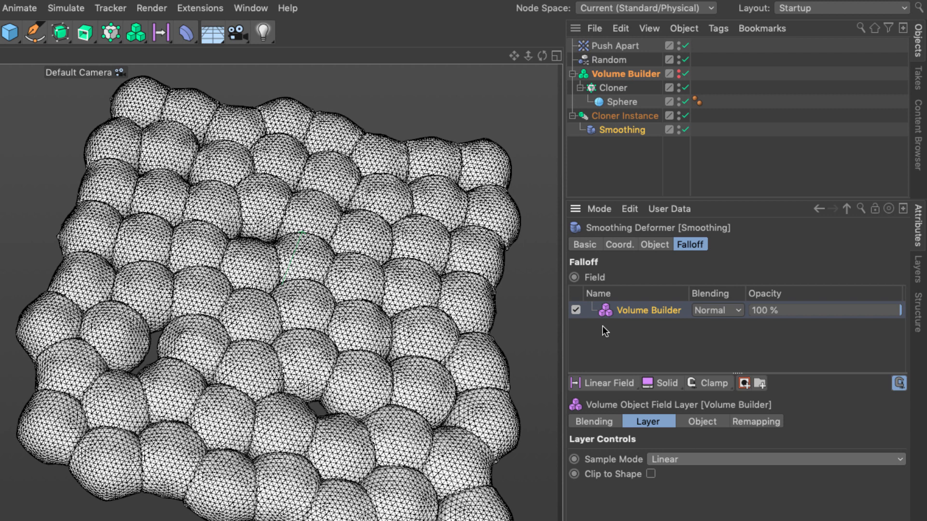
mouse_move(686, 379)
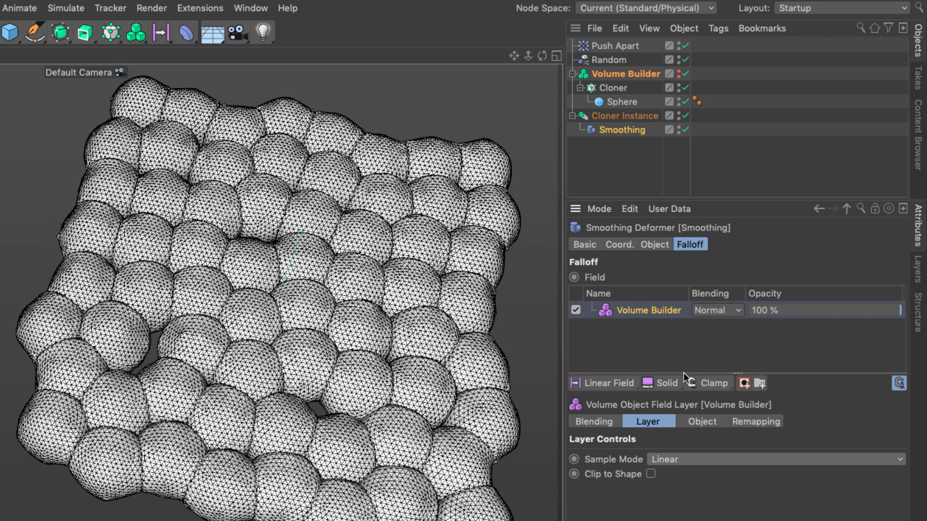
Step: Add a Range Map layer above the Volume Builder field with max output -15%
left_click(713, 383)
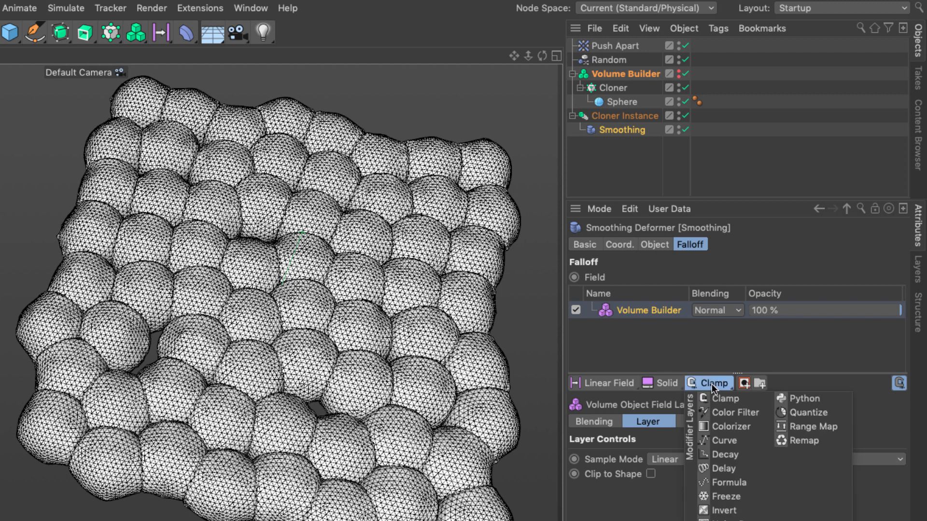
left_click(813, 427)
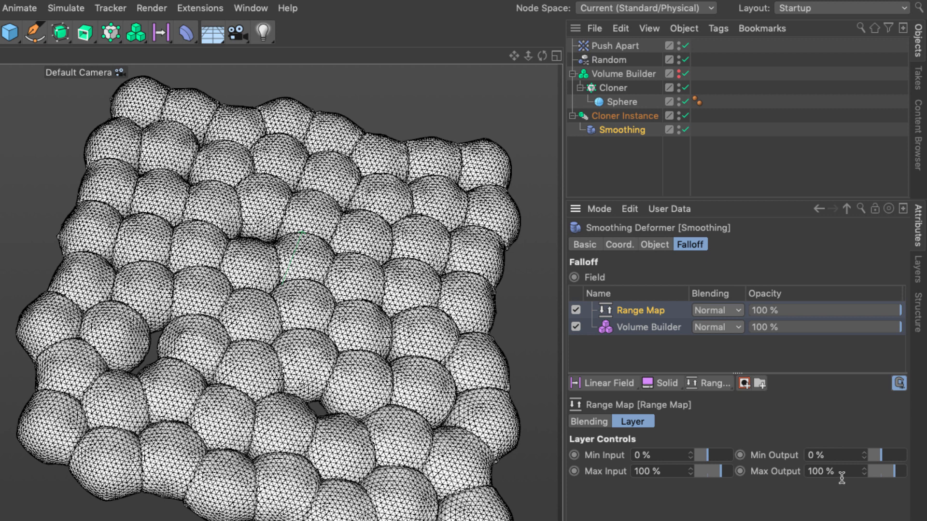
mouse_move(669, 491)
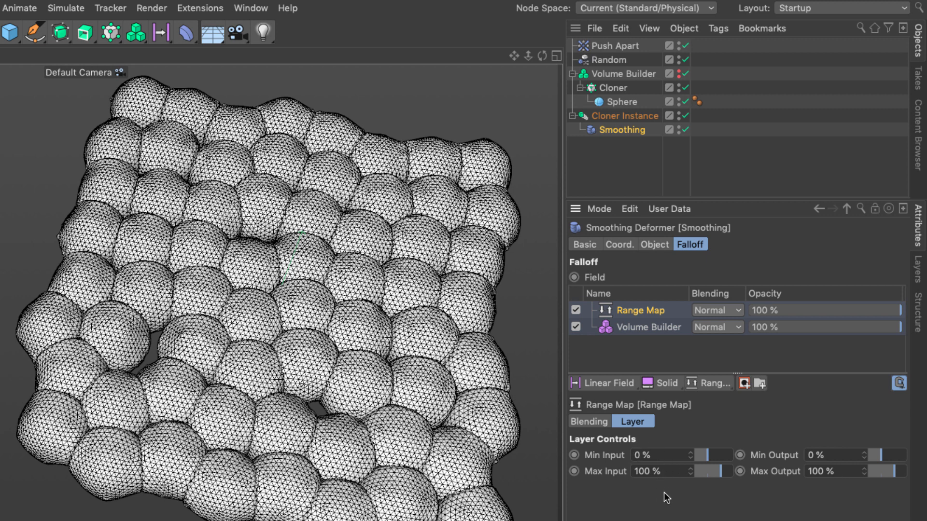
mouse_move(624, 476)
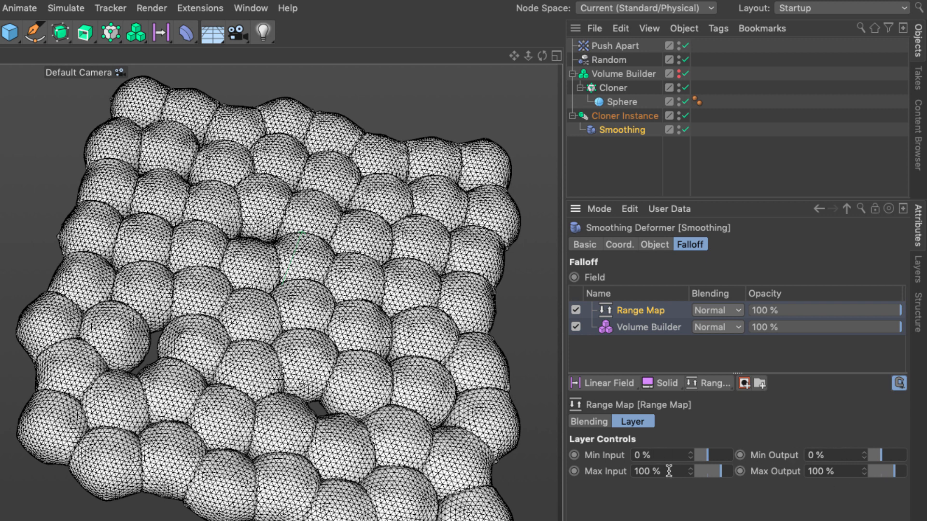
mouse_move(816, 480)
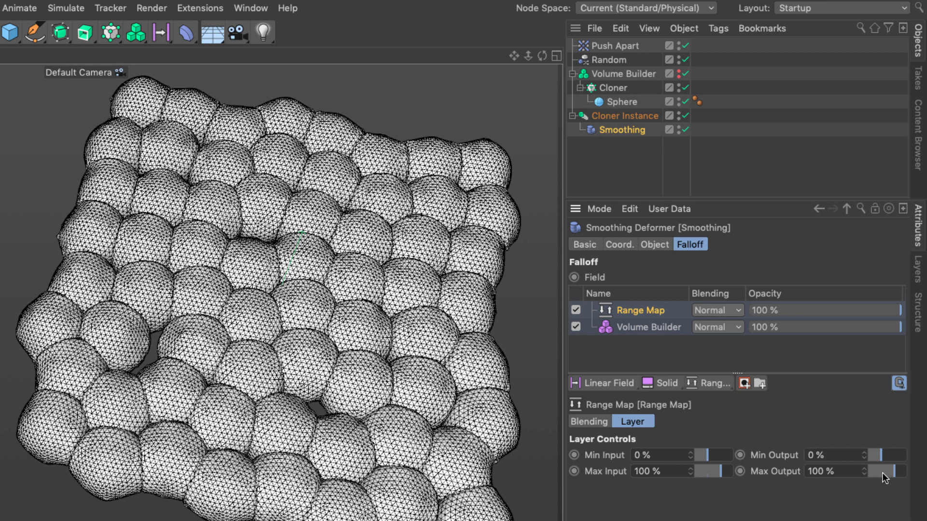
left_click_drag(899, 471, 871, 471)
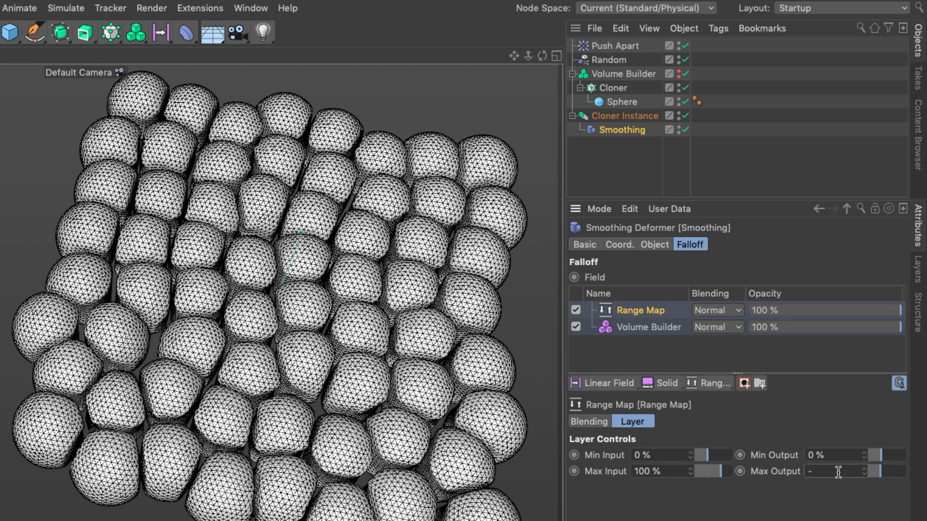
type("-15 %")
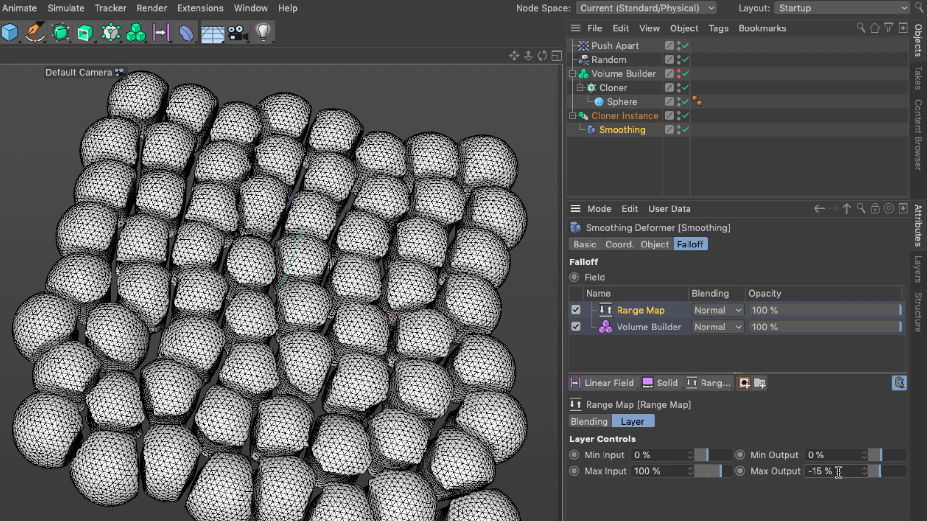
mouse_move(840, 476)
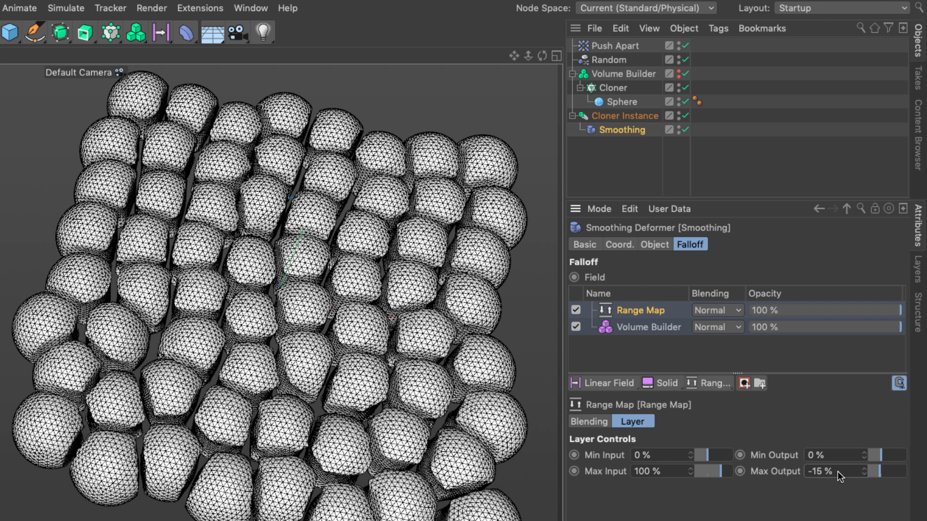
mouse_move(605, 353)
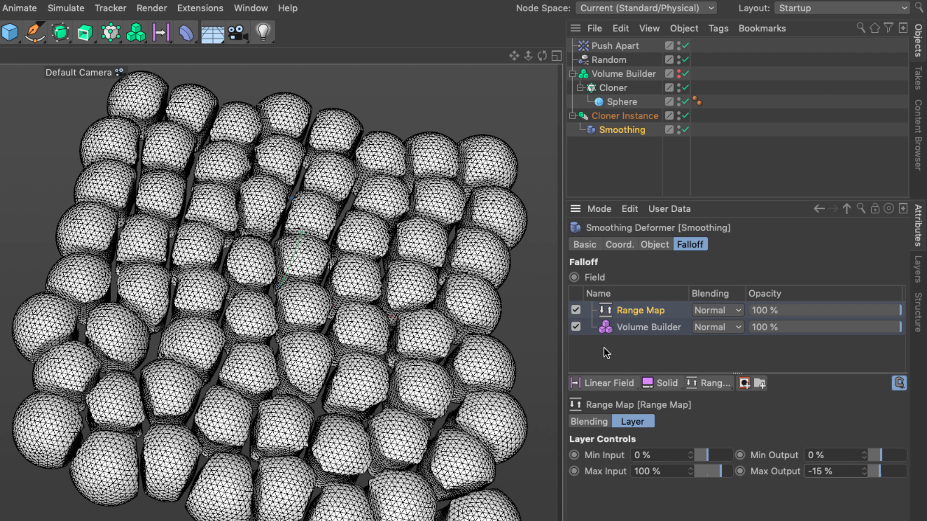
mouse_move(617, 355)
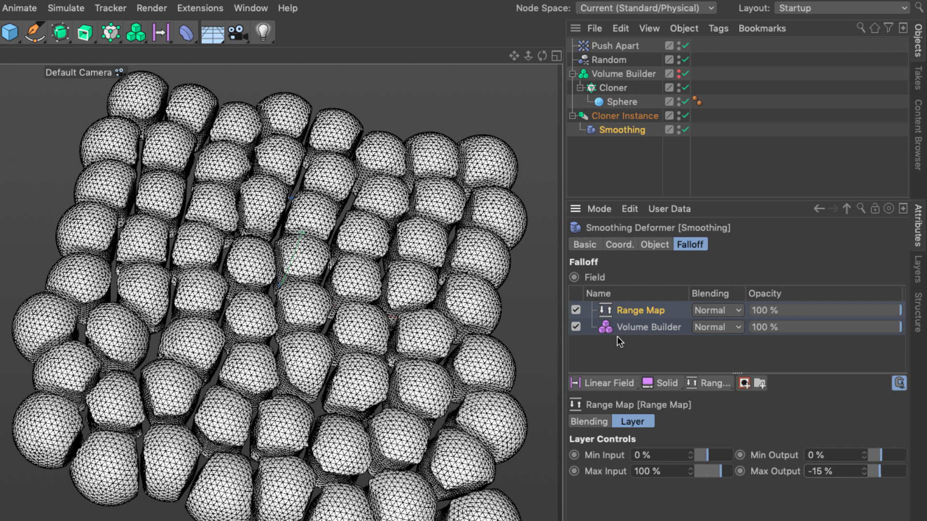
mouse_move(681, 353)
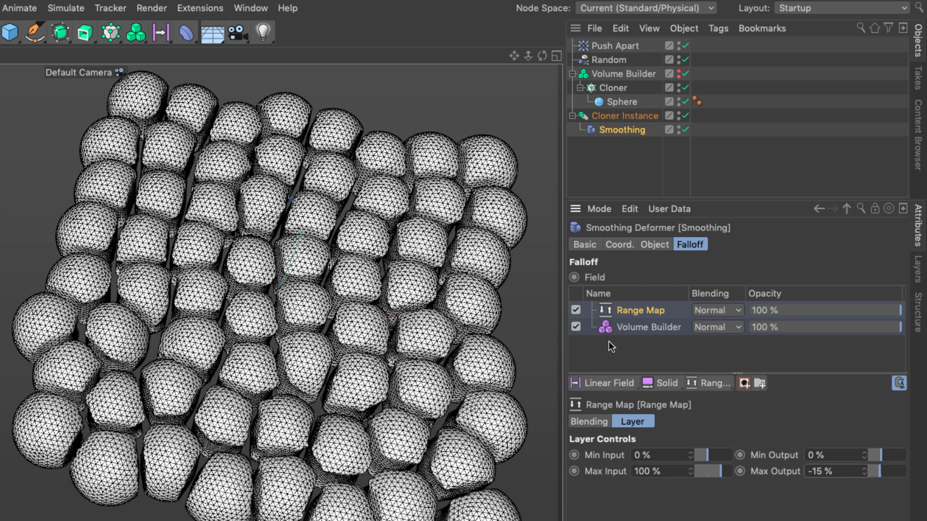
mouse_move(595, 350)
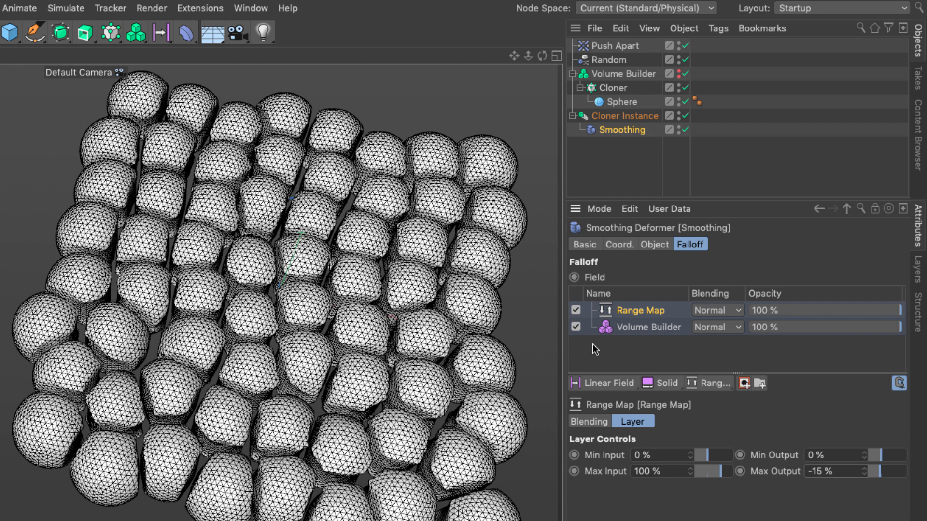
mouse_move(608, 335)
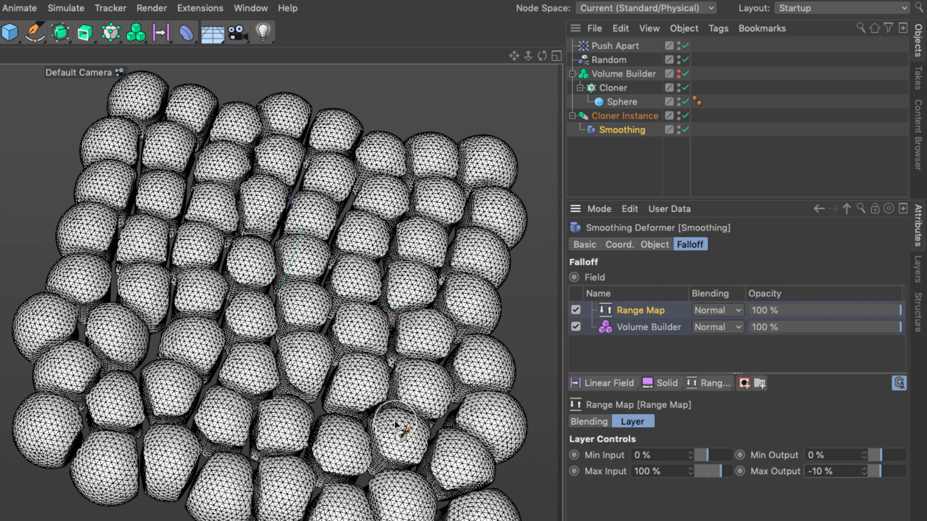
mouse_move(401, 421)
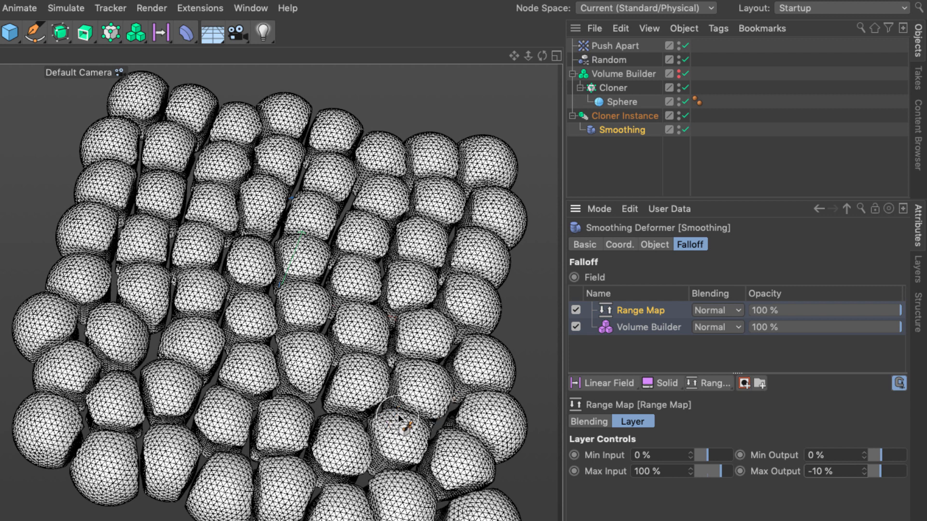
Step: Set the Volume Builder voxel size to 20 cm, then refine it to 5 cm
left_click(624, 73)
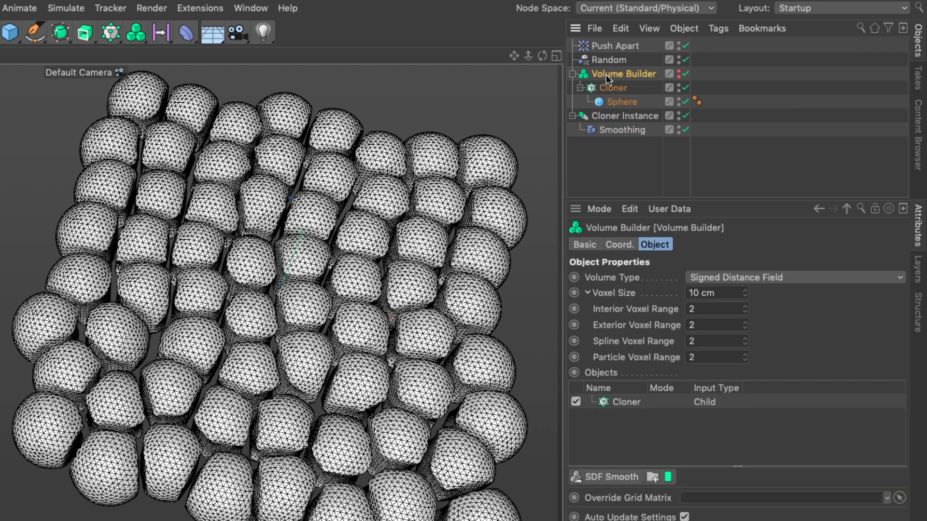
mouse_move(608, 315)
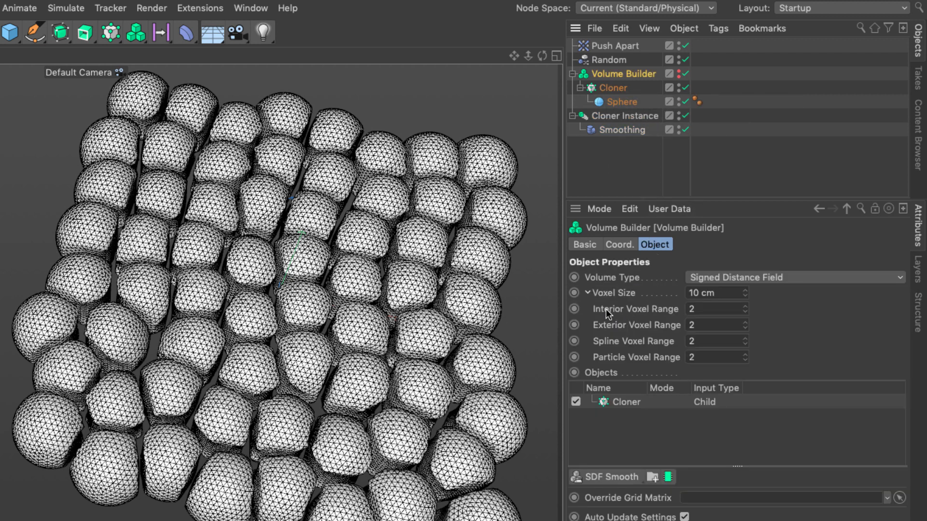
mouse_move(659, 334)
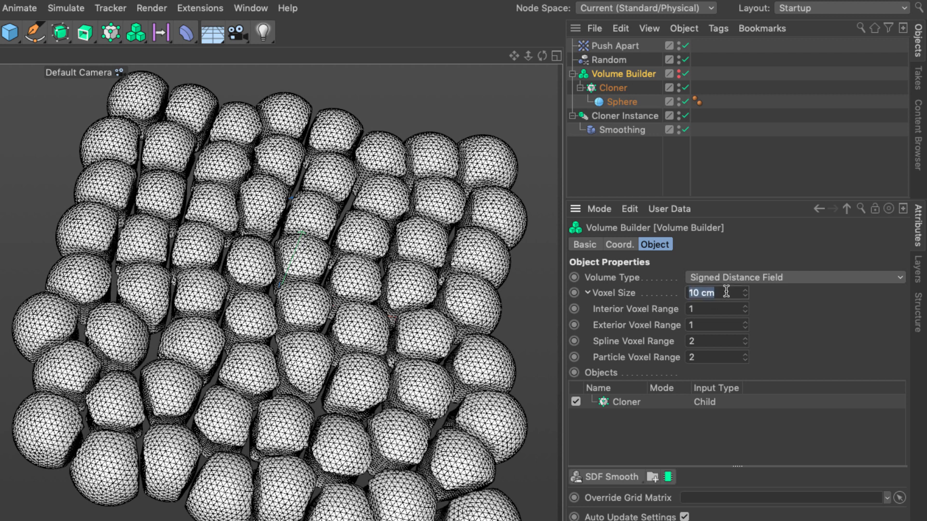
type("20 cm")
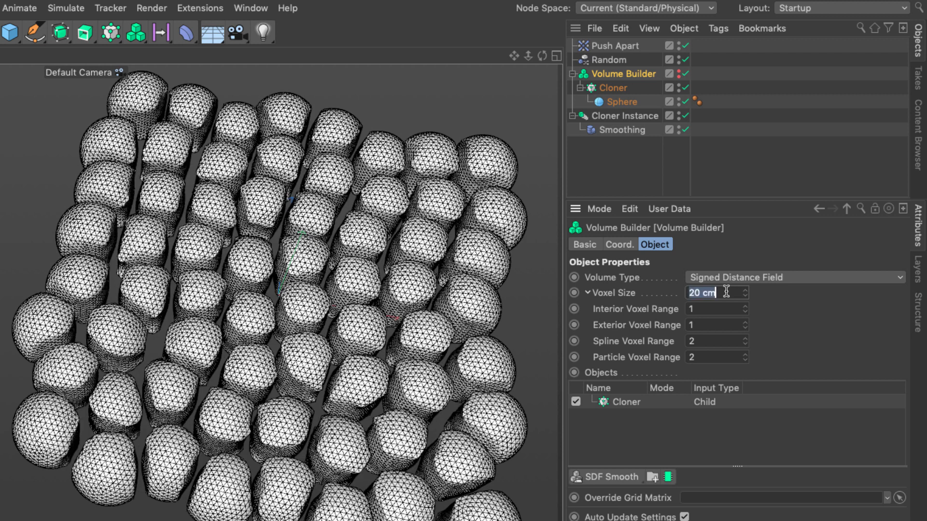
type("5 cm")
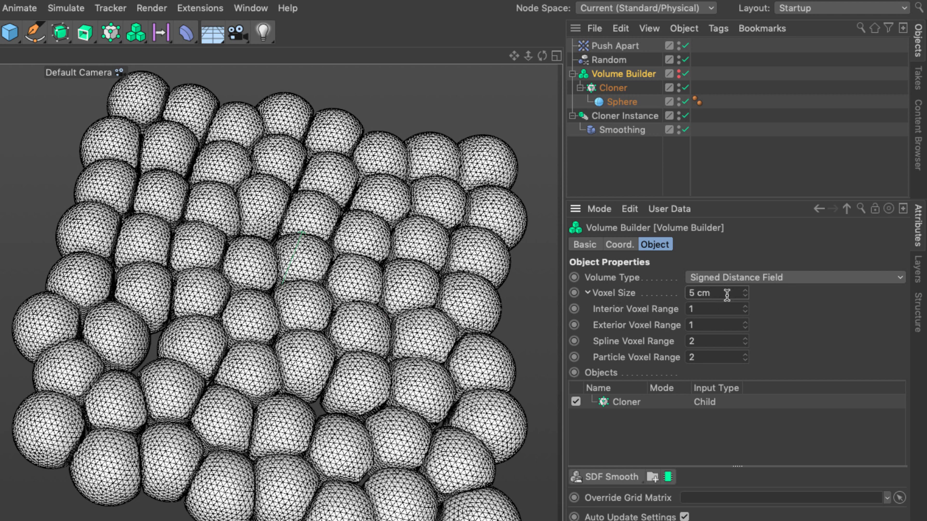
mouse_move(466, 416)
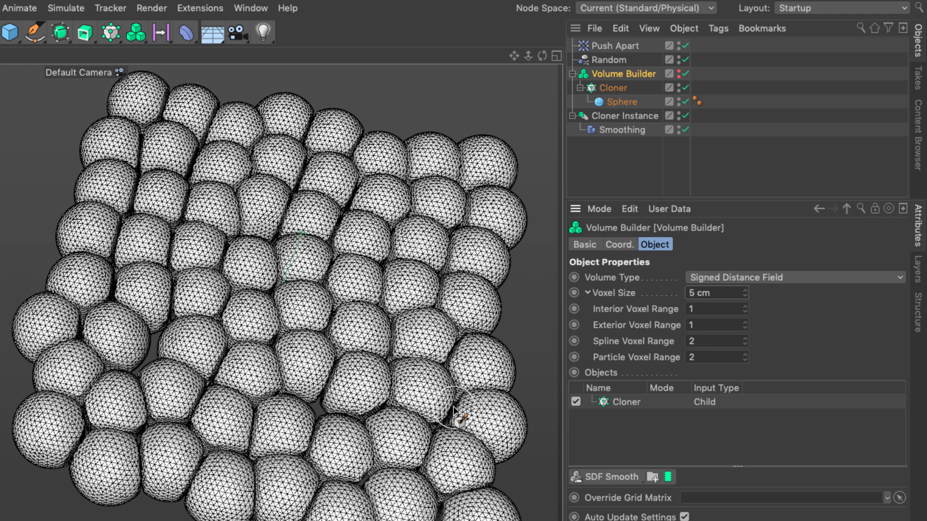
mouse_move(260, 421)
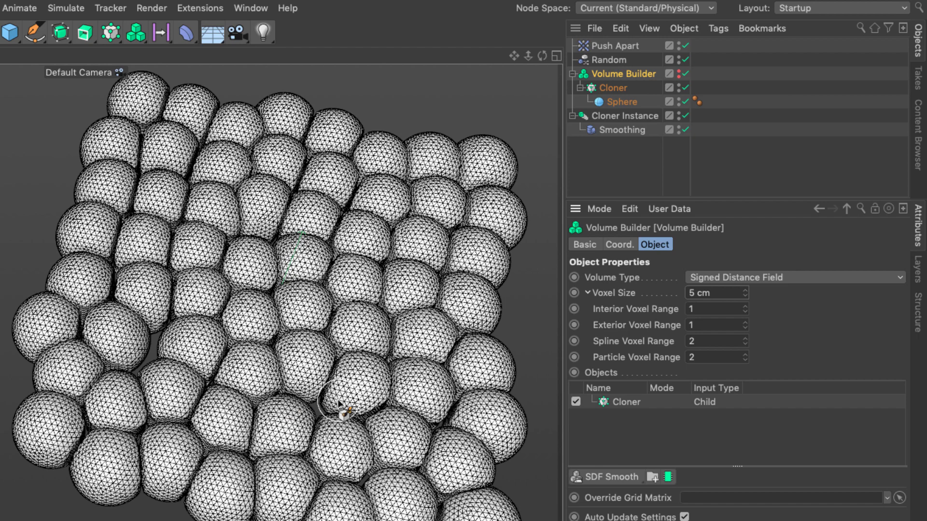
mouse_move(603, 148)
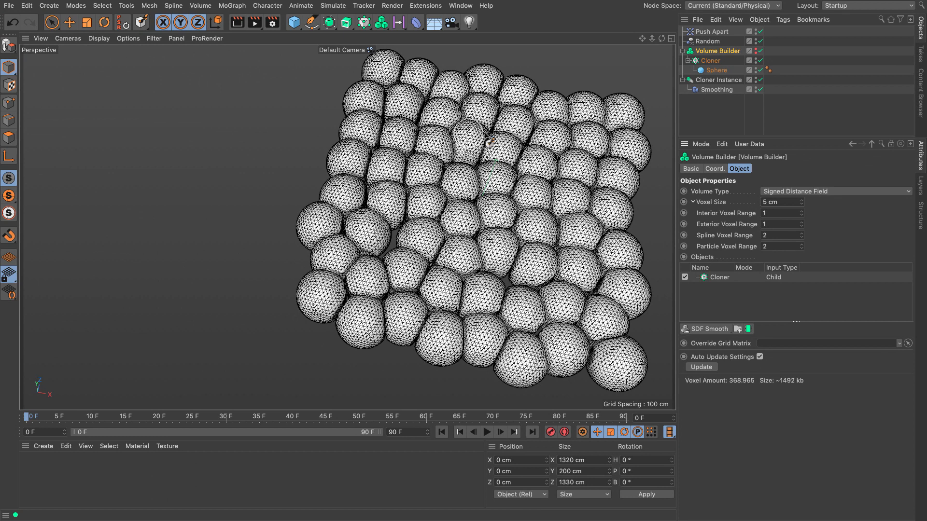
Step: Switch the viewport to smooth shading without wireframe and enable SSAO ambient occlusion
left_click(98, 38)
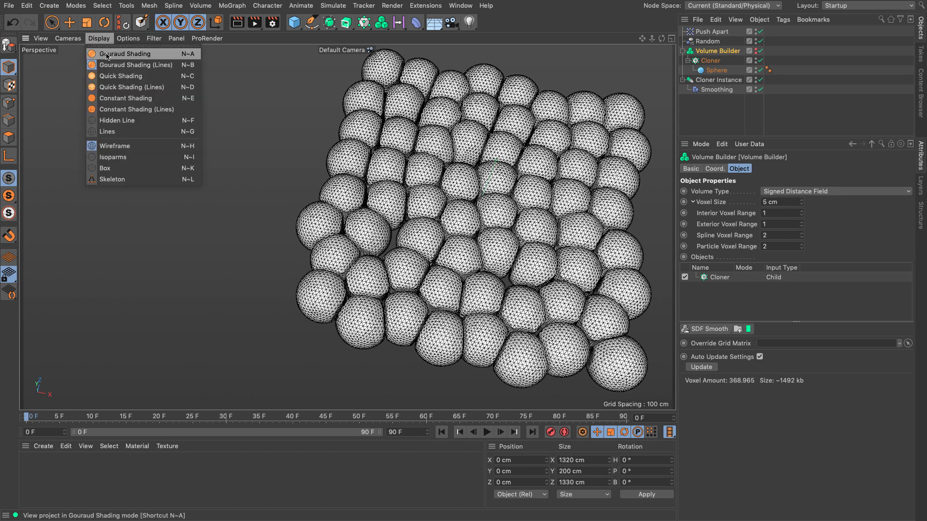
left_click(124, 53)
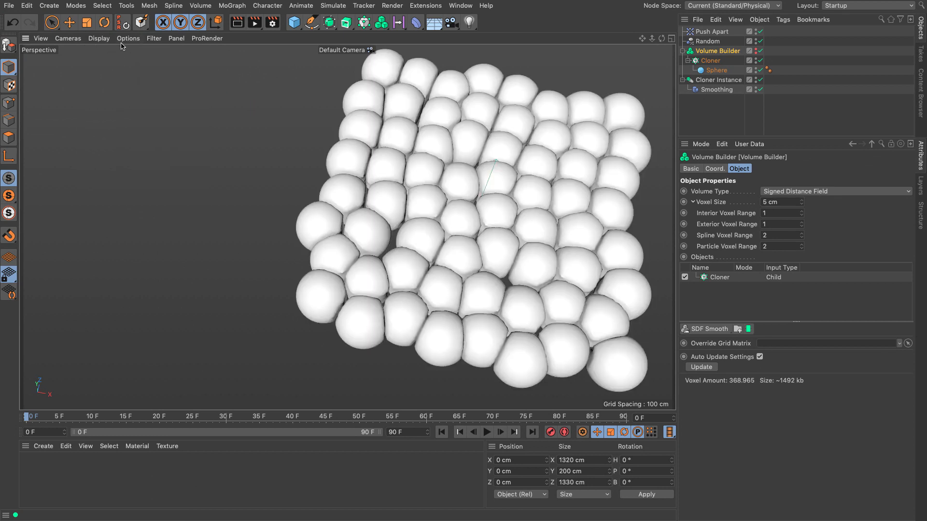
left_click(127, 38)
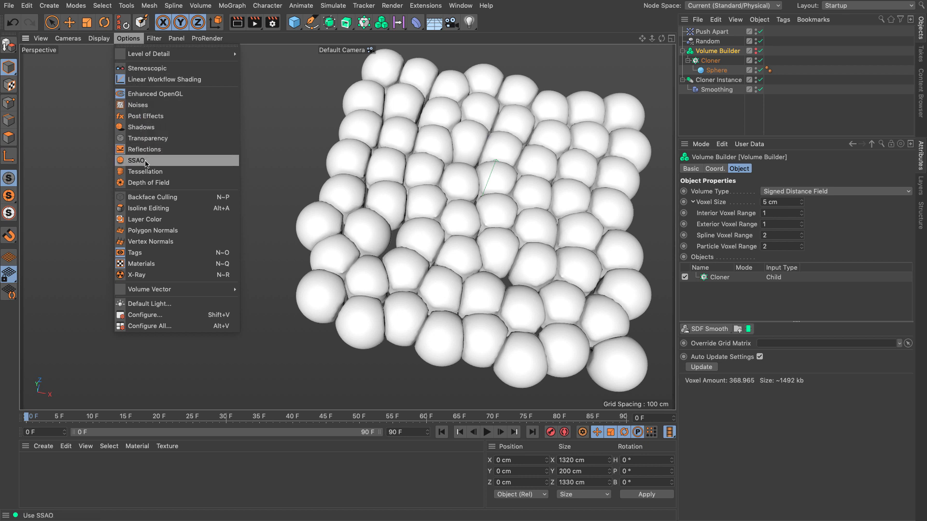
left_click(137, 160)
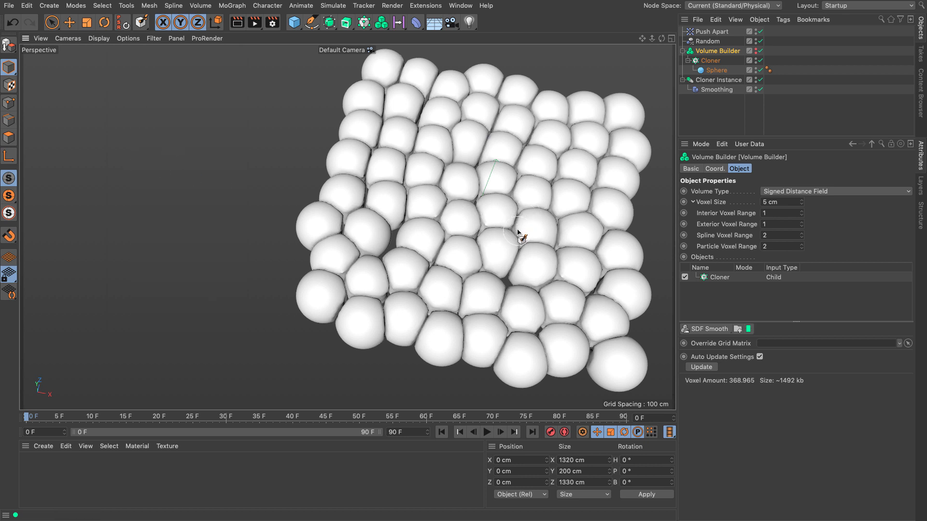
mouse_move(522, 242)
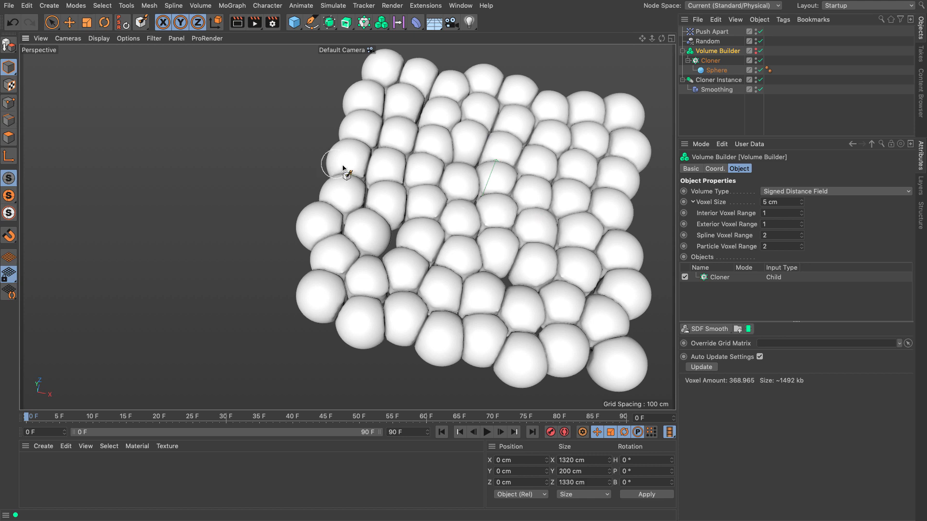
left_click(127, 38)
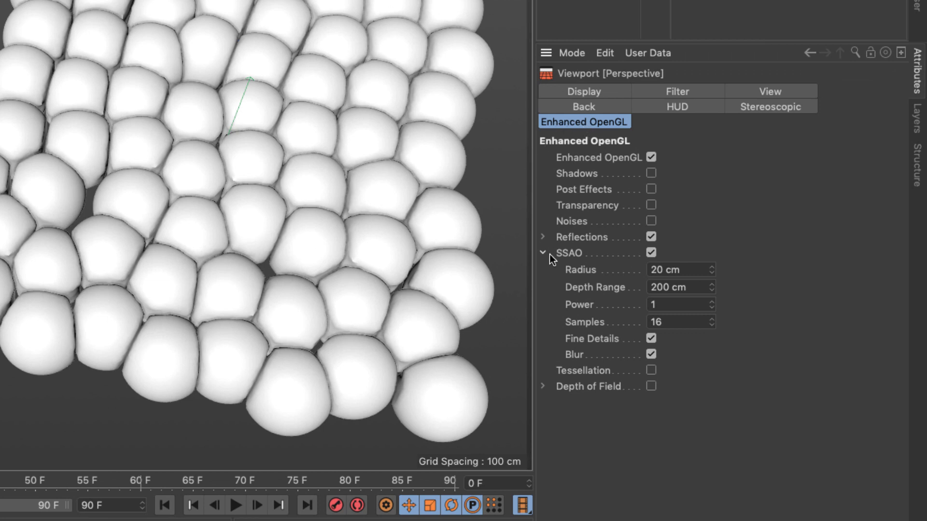
mouse_move(577, 258)
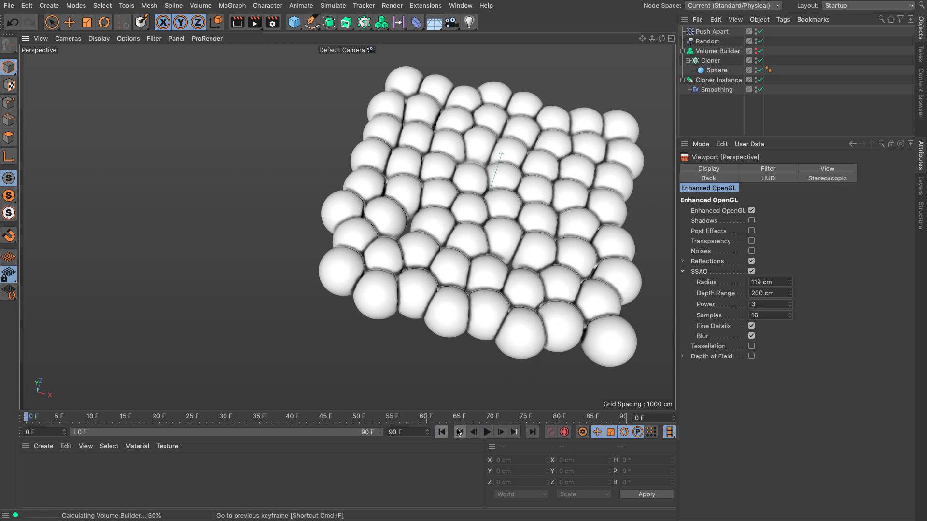
left_click(706, 40)
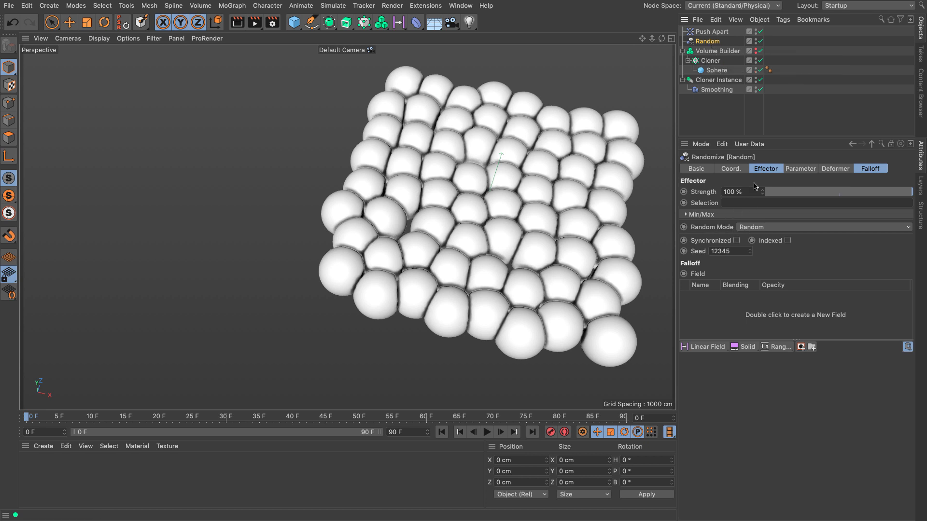
left_click(824, 227)
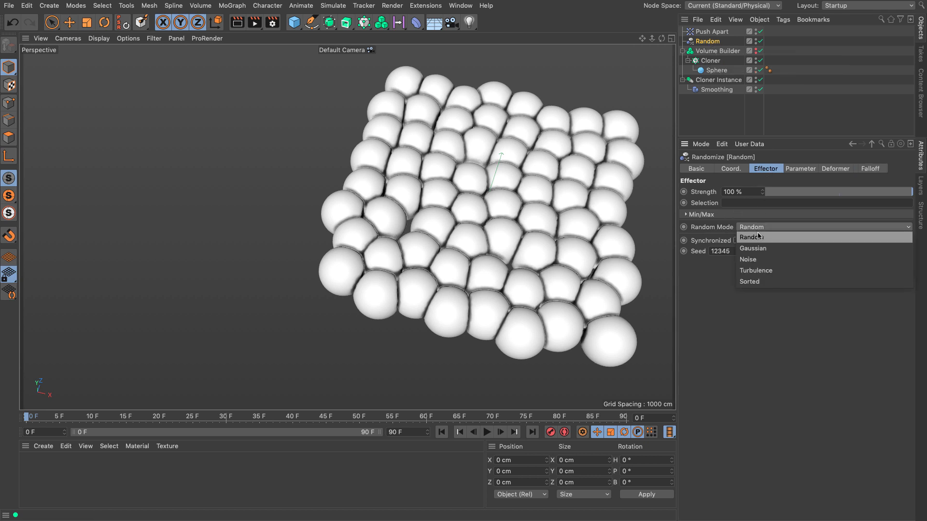
left_click(751, 237)
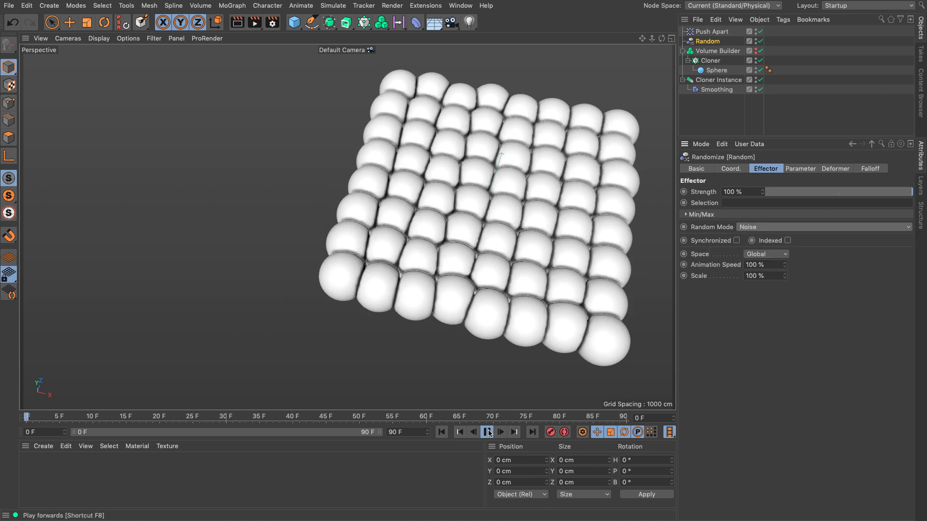
left_click(487, 432)
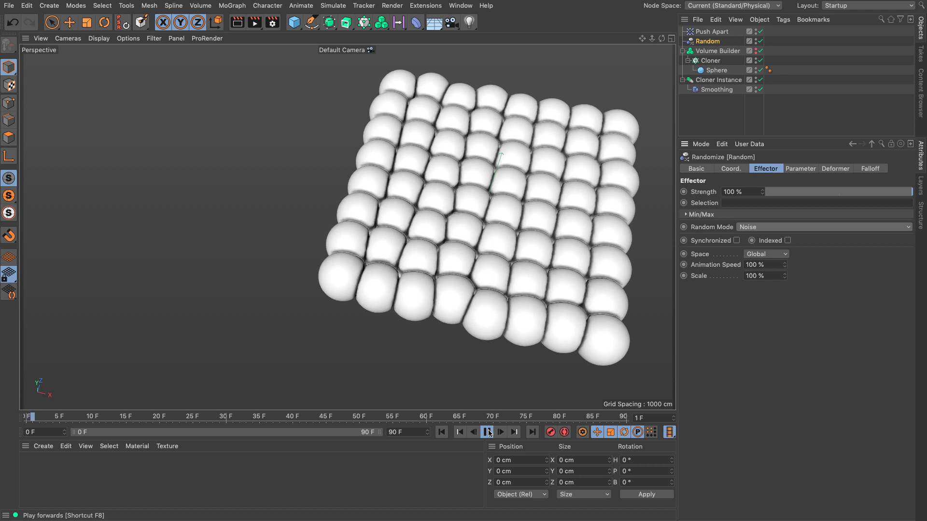
left_click(487, 432)
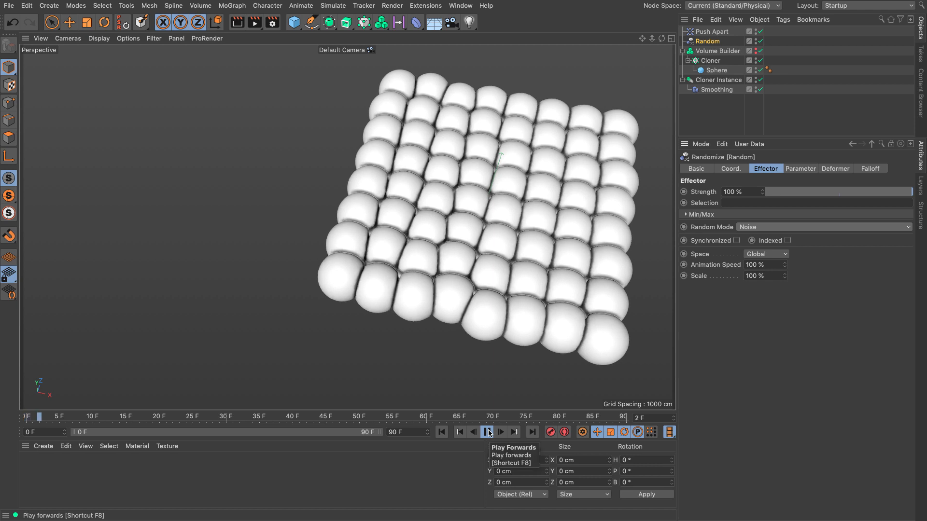
left_click(487, 432)
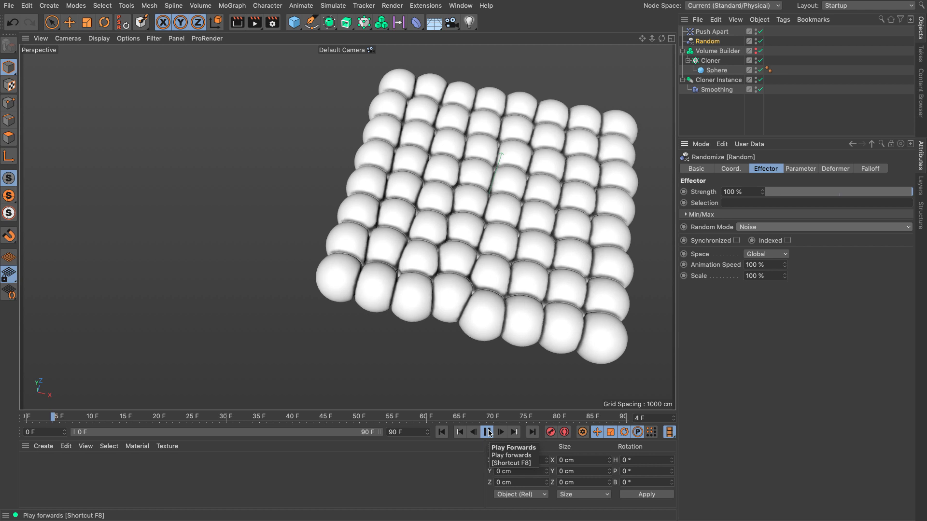
left_click(487, 432)
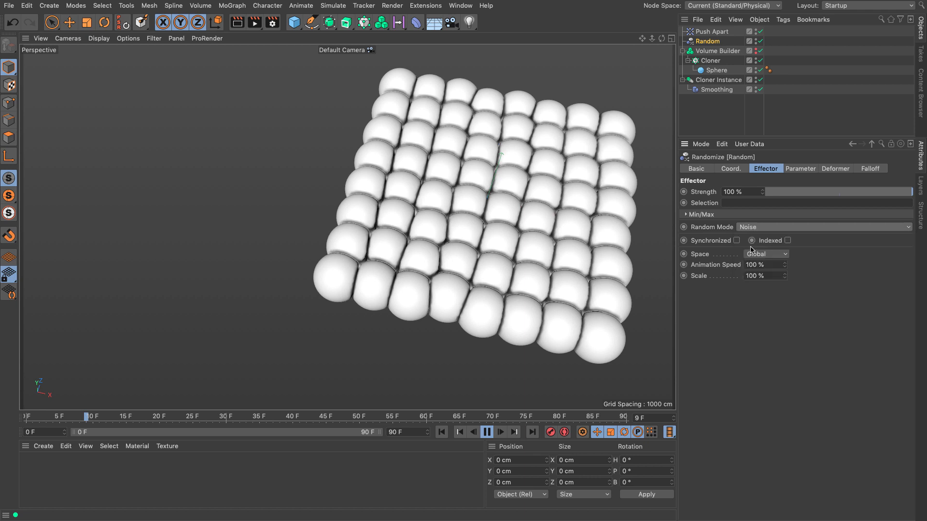
left_click(822, 227)
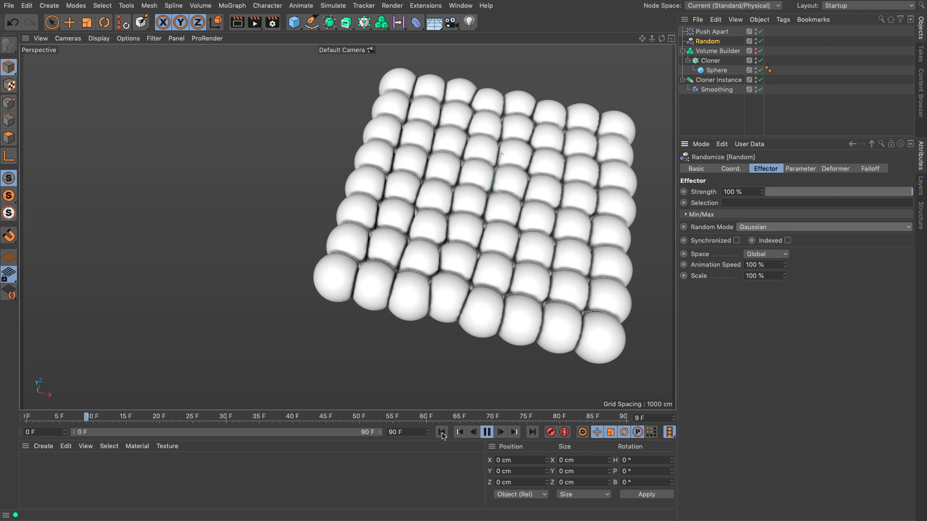
left_click(486, 432)
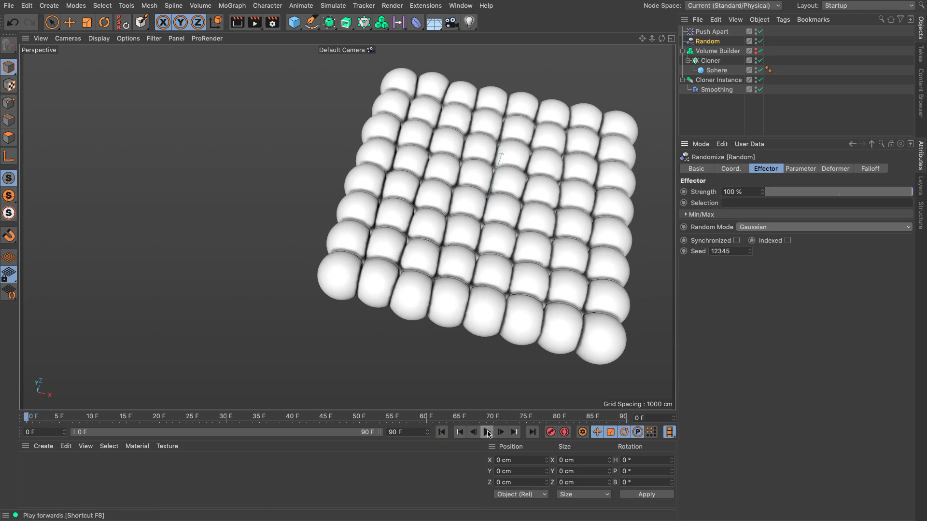
left_click(823, 226)
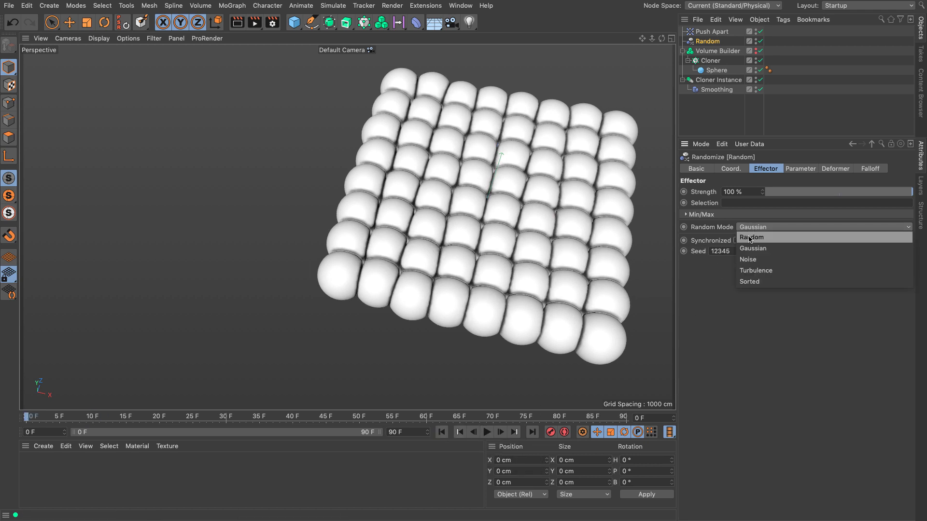
left_click(752, 248)
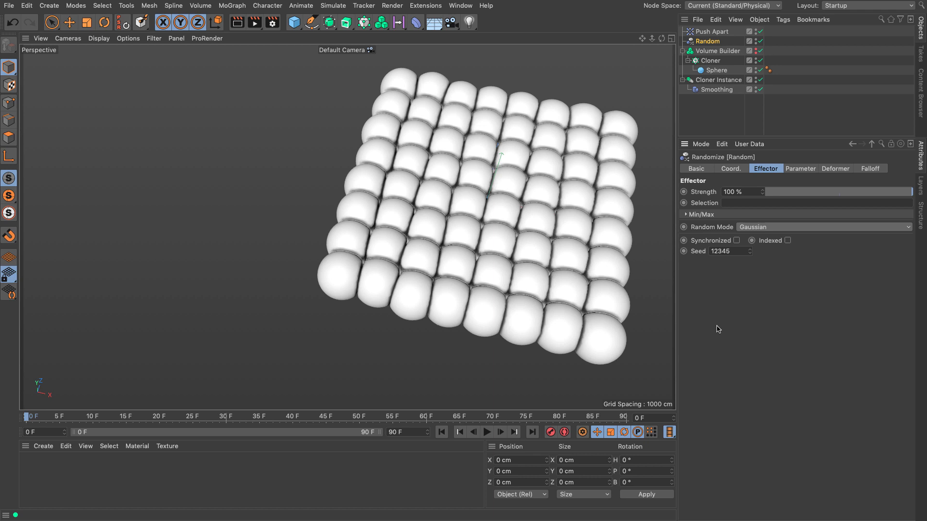
left_click(823, 227)
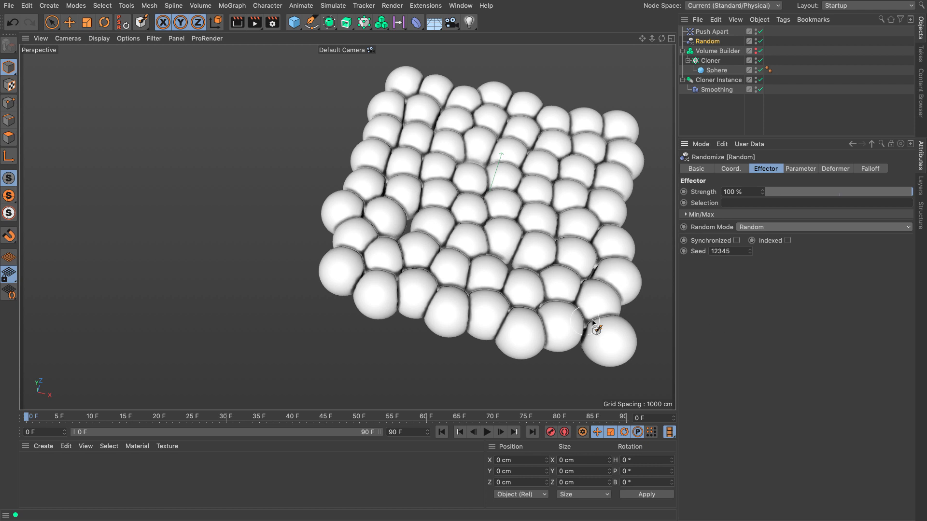
mouse_move(582, 313)
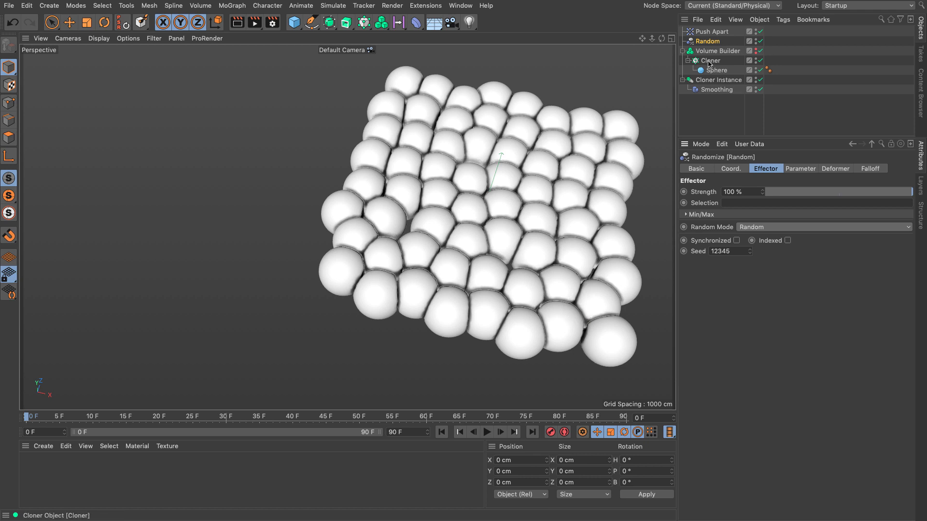
mouse_move(709, 60)
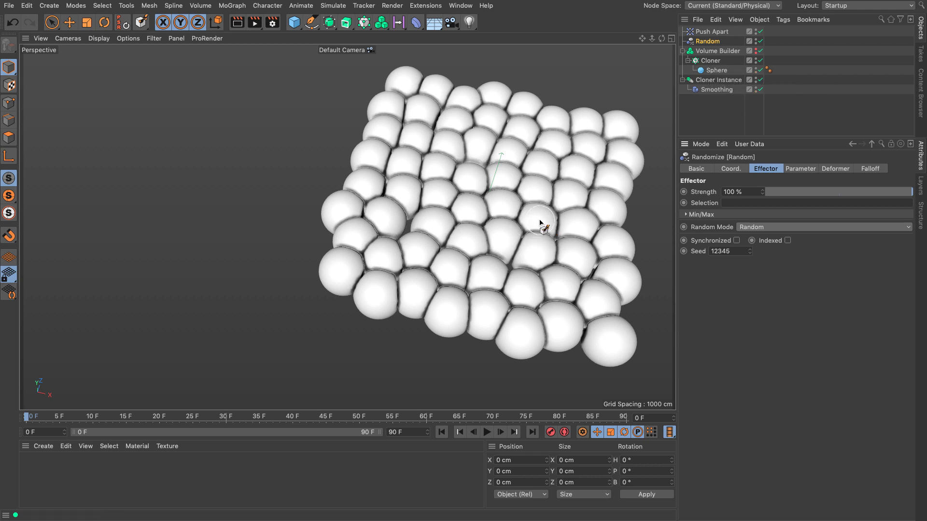
mouse_move(526, 218)
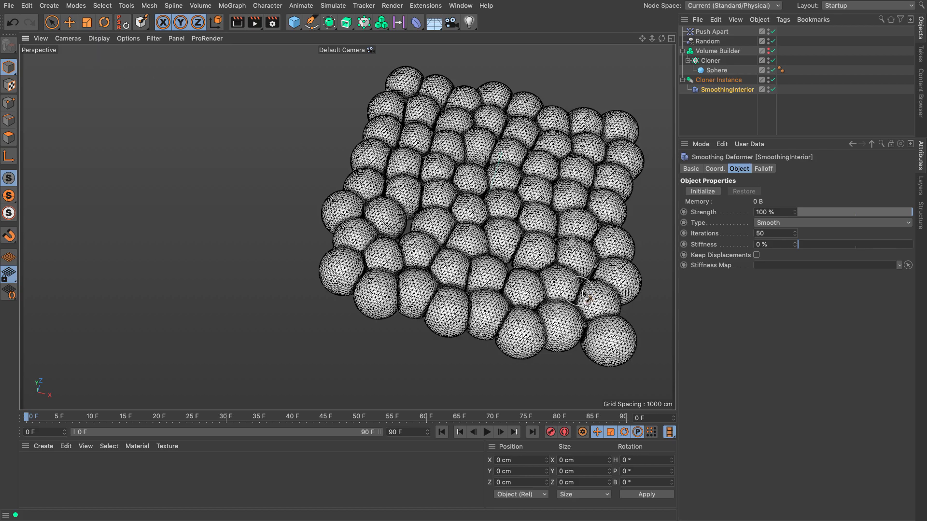
Step: Set the duplicated Smoothing deformer to 85% stiffness and 2 iterations
scroll("down", 3)
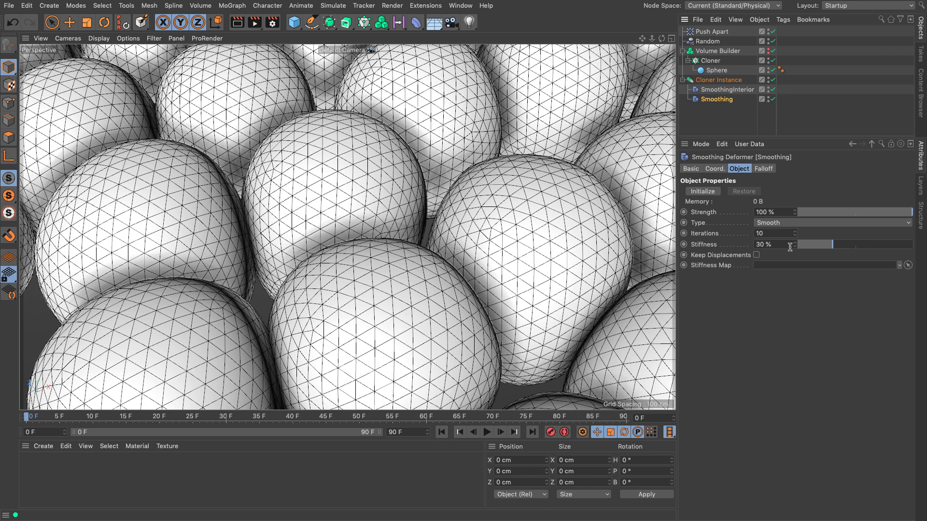
left_click_drag(815, 244, 857, 244)
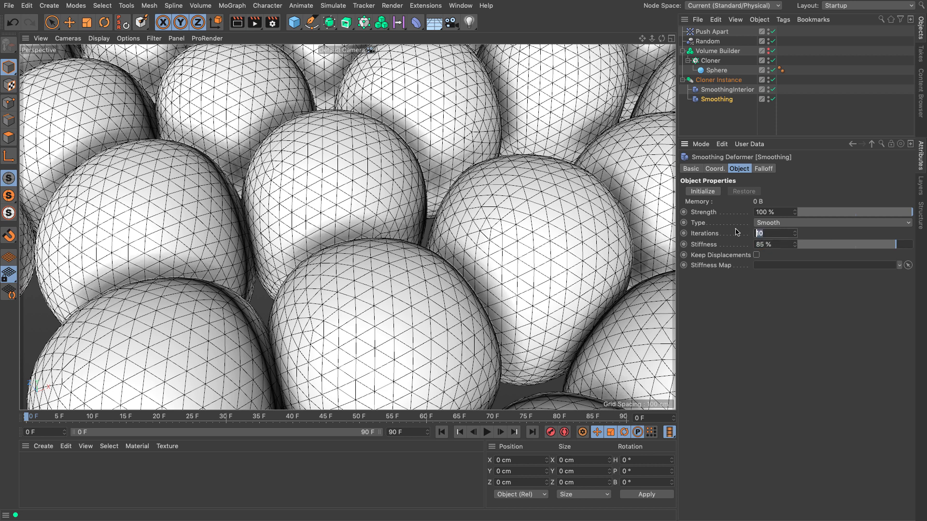
type("2")
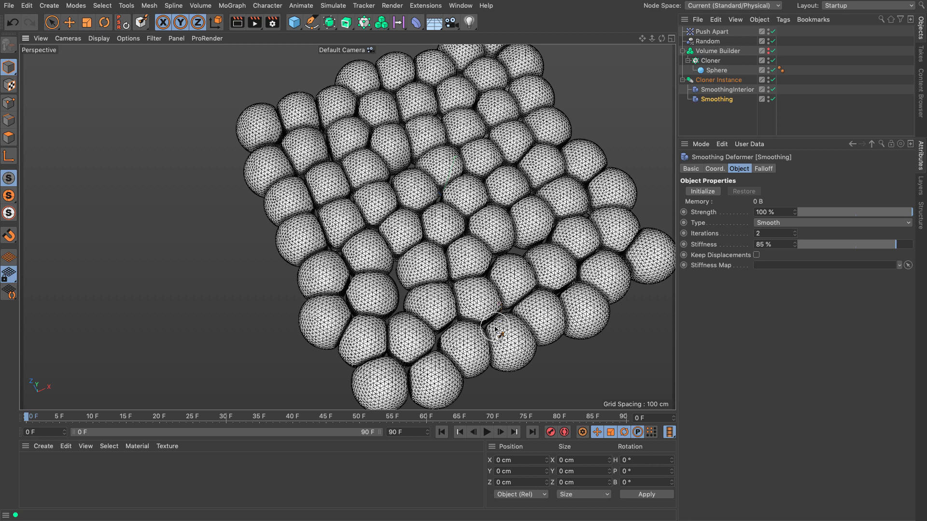
left_click(717, 99)
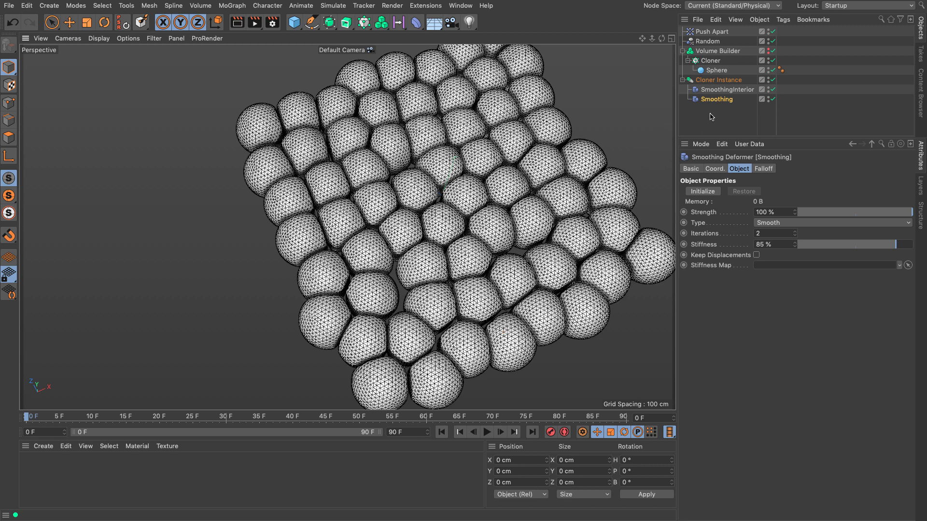
mouse_move(711, 127)
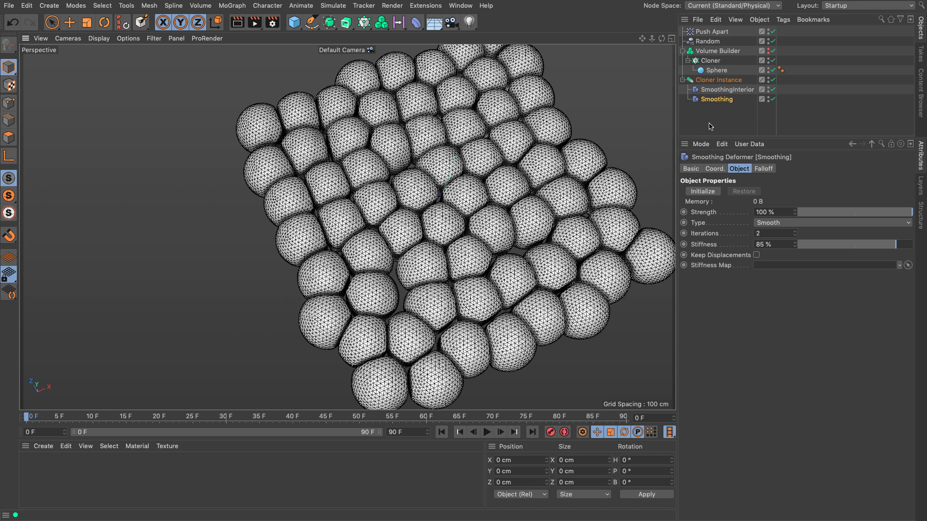
Step: Set the Cloner's Count Y to 2 and Size Y to 140 cm for two stacked layers
left_click(708, 61)
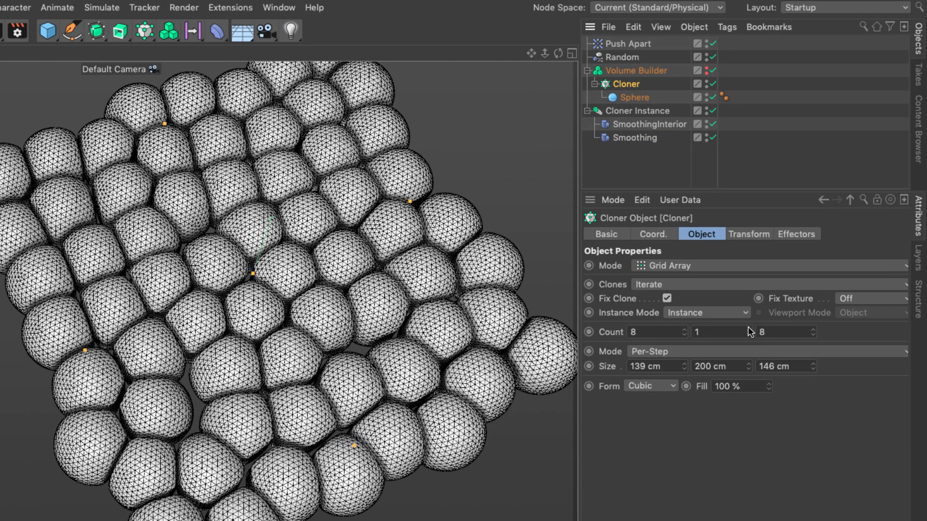
type("2")
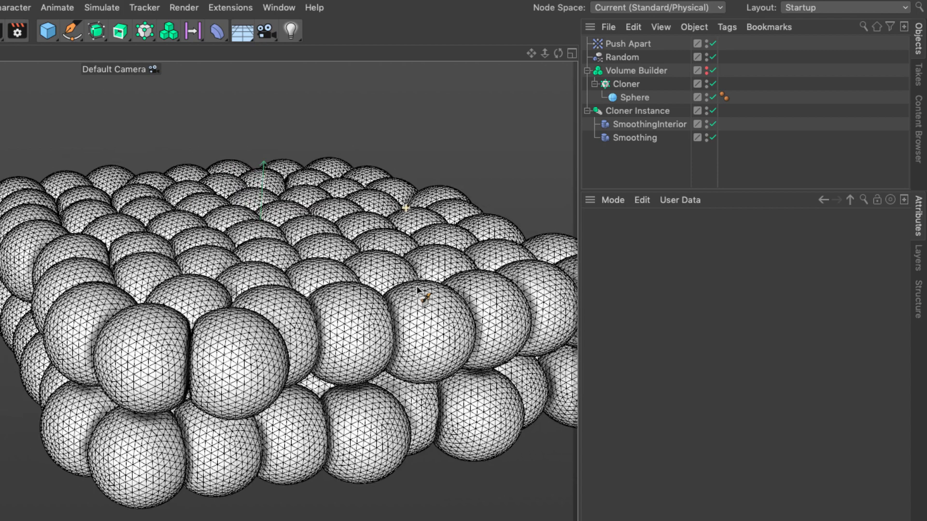
left_click(624, 84)
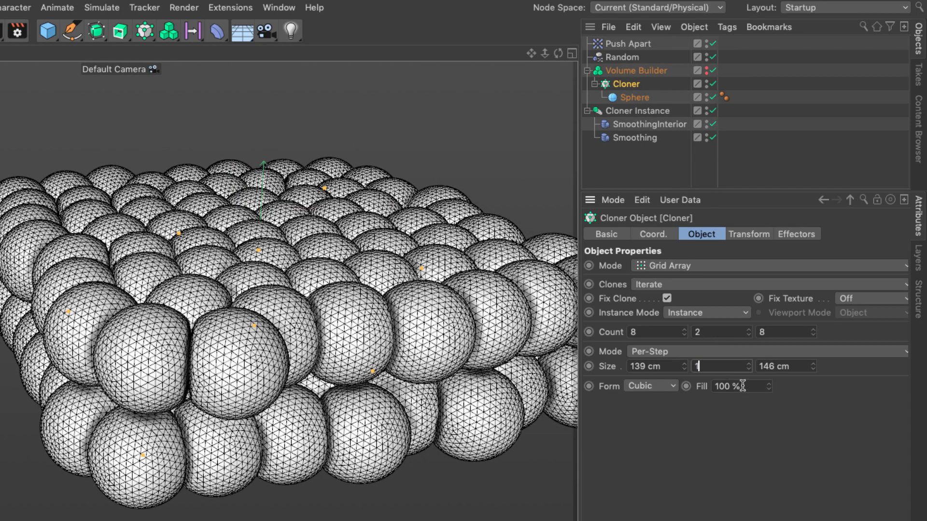
type("140")
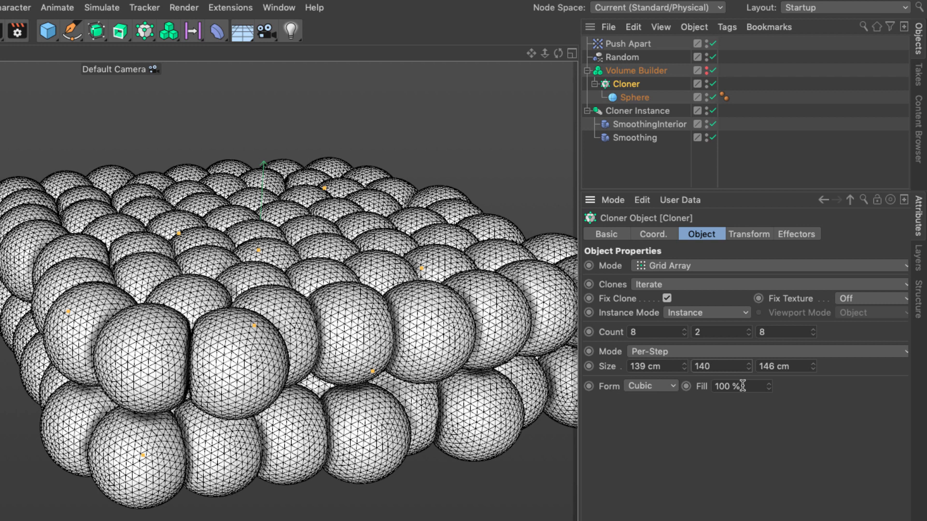